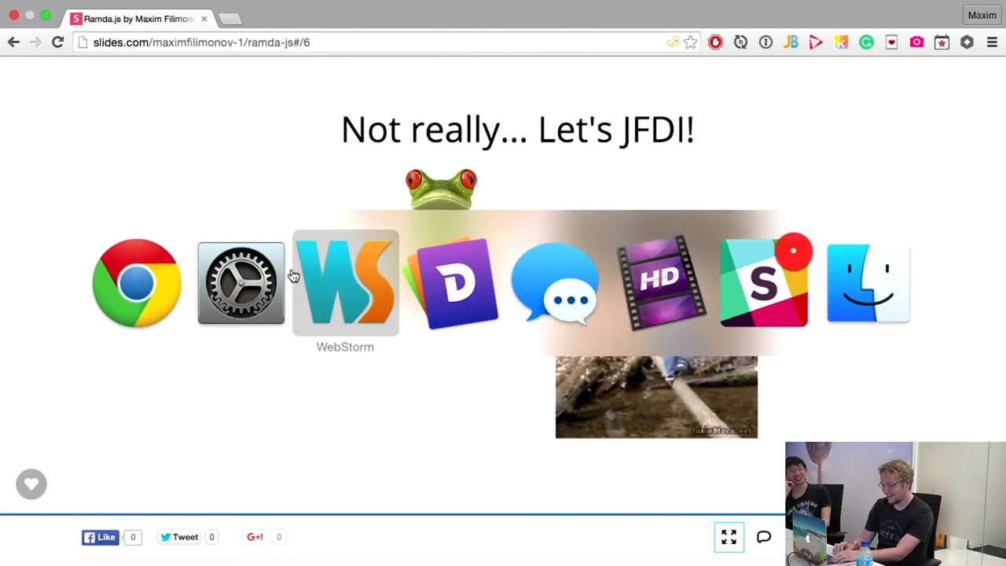
Switch from the Slides.com JFDI slide to the spec file in WebStorm.
left_click(346, 283)
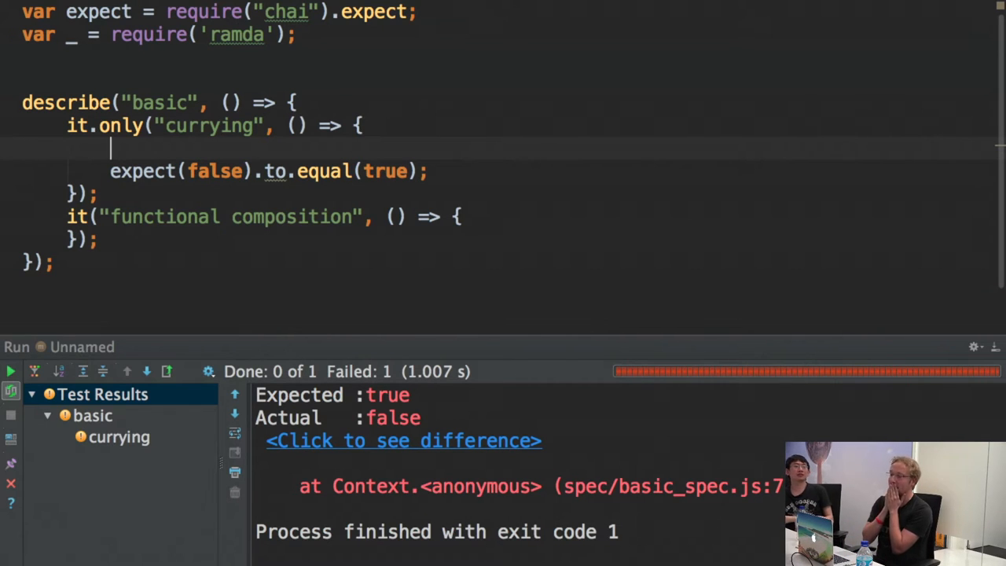
left_click(11, 370)
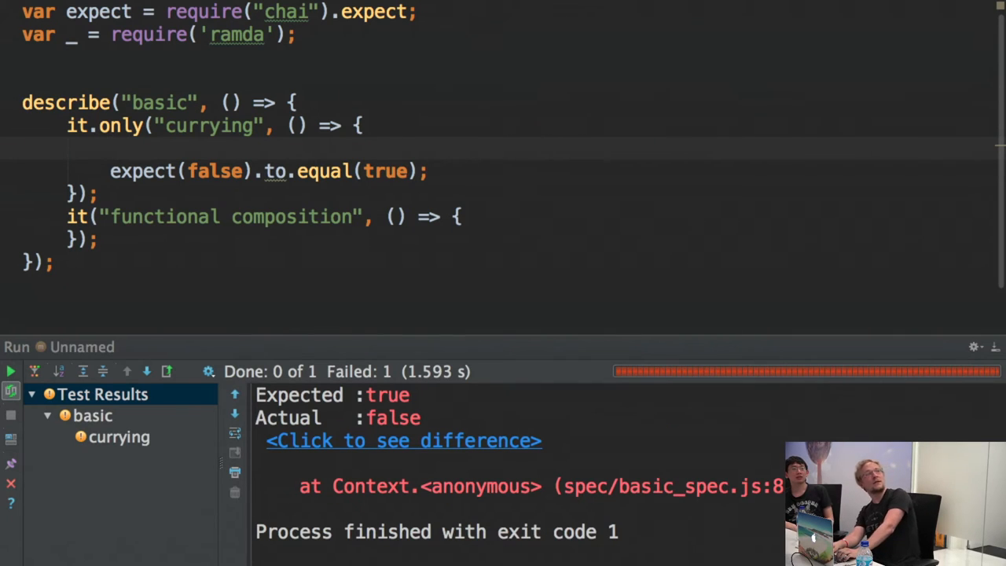
left_click(11, 371)
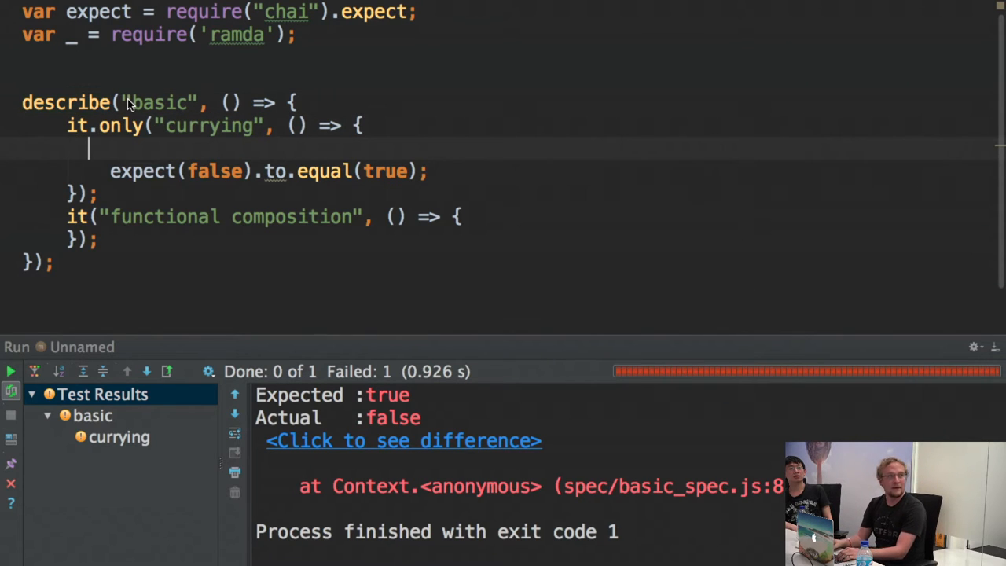
mouse_move(107, 109)
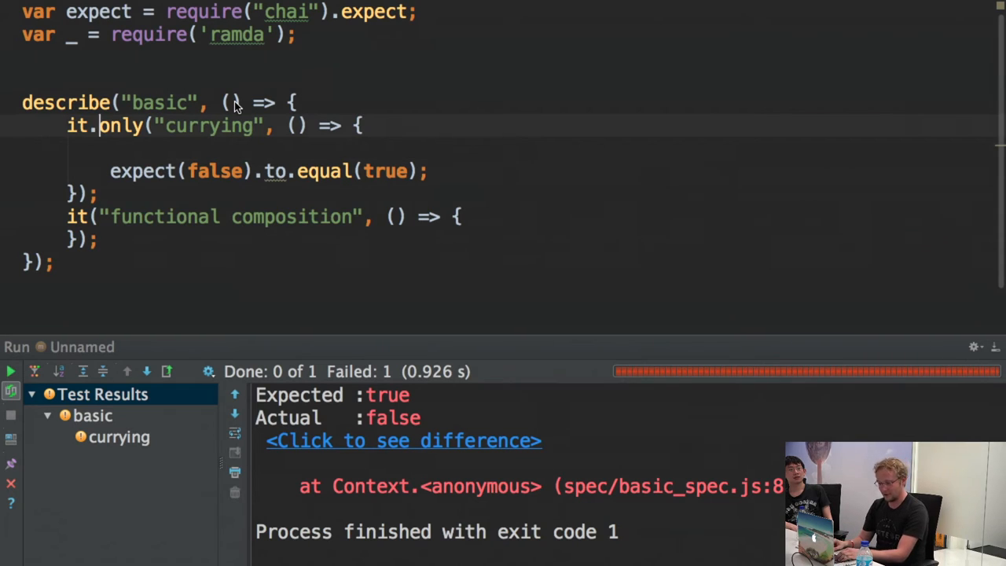
Define var add = (x,y) => { return x + y; } in the currying test.
type("()")
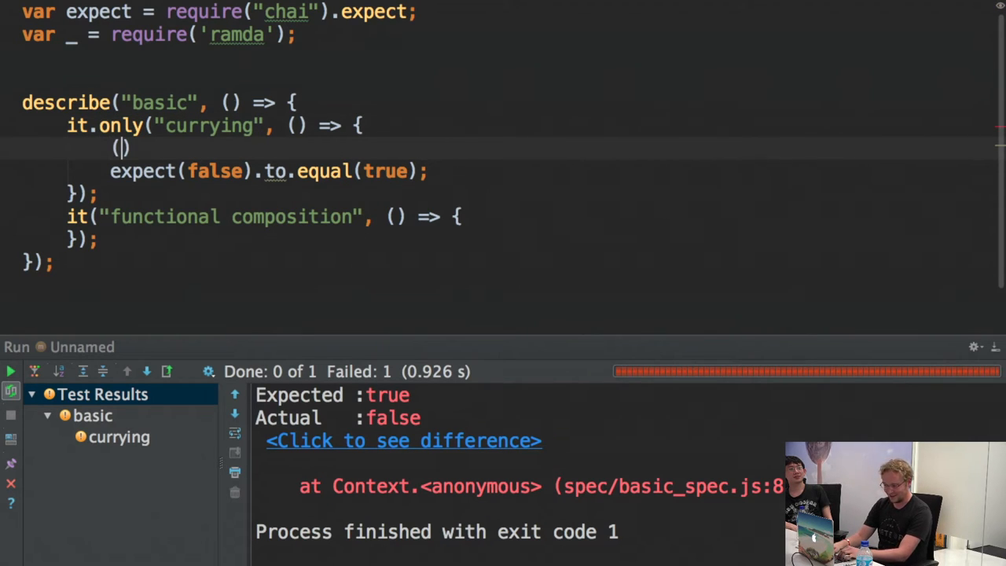
type("x,y")
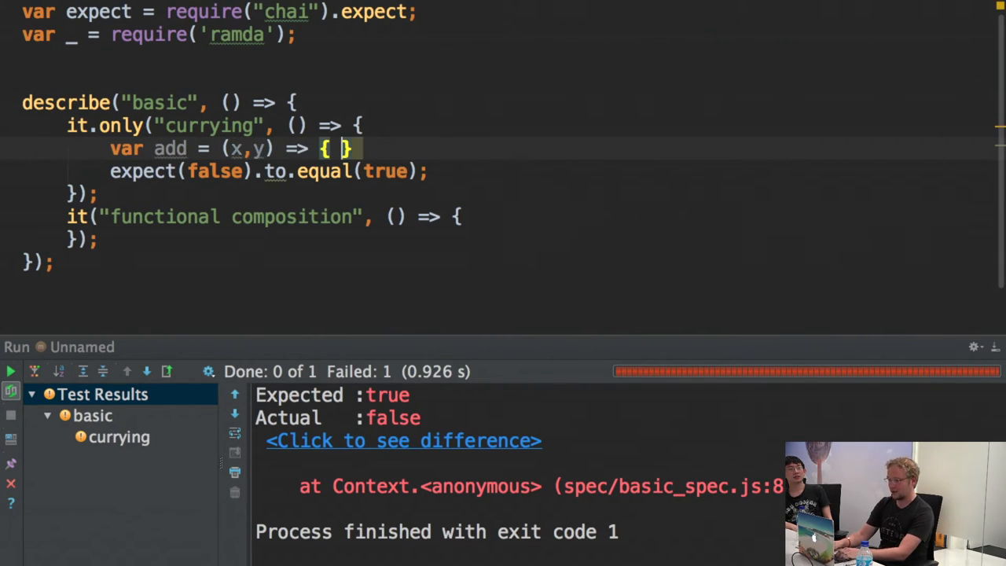
type("x + y")
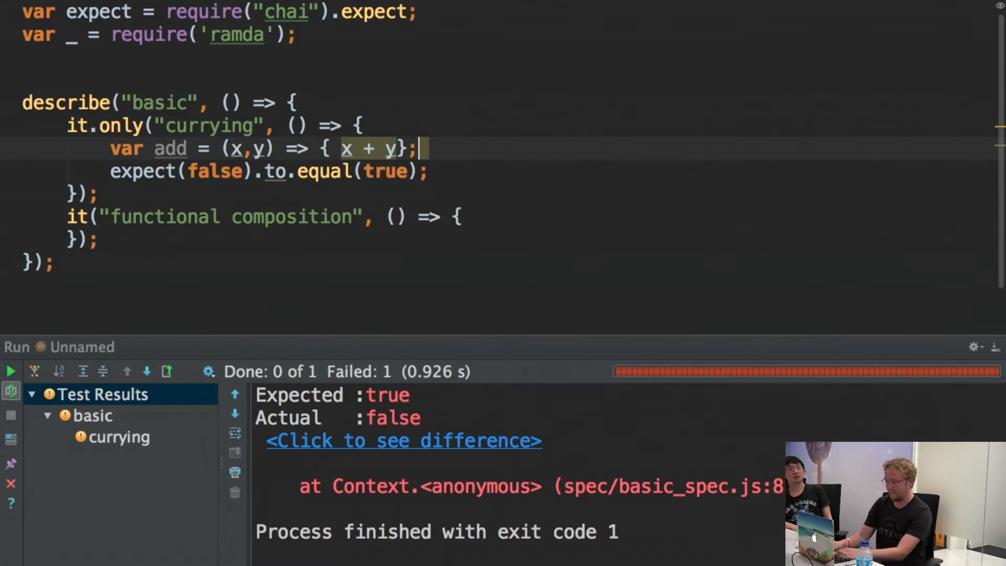
type("return")
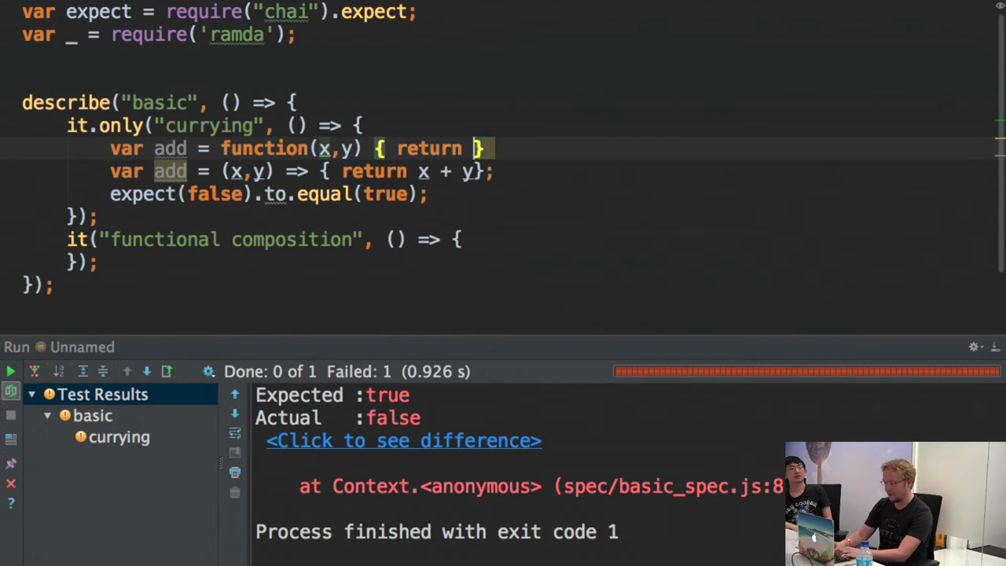
type("x + y};")
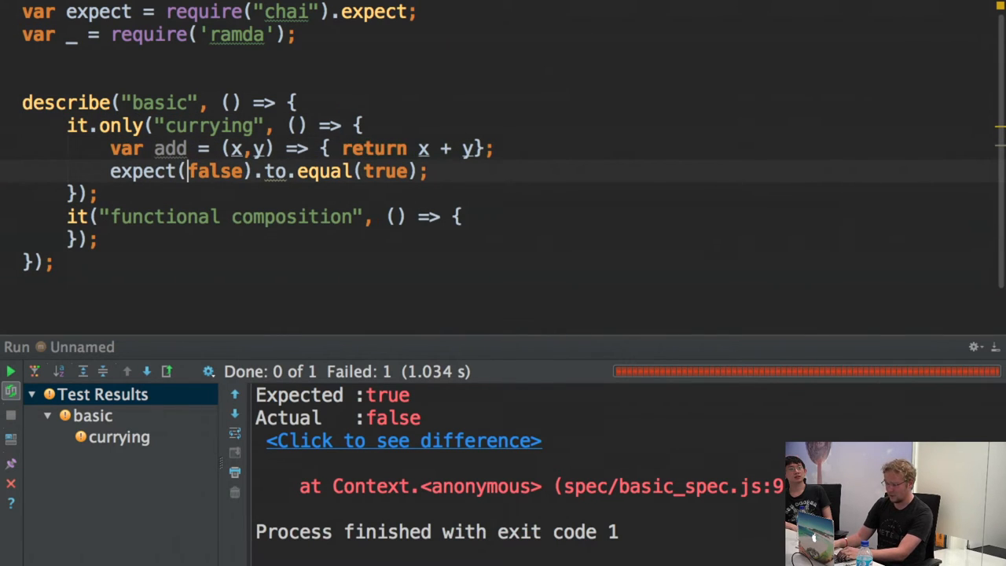
Make the assertion expect add(1,2) to equal 3 so the test passes.
type("add(1,2")
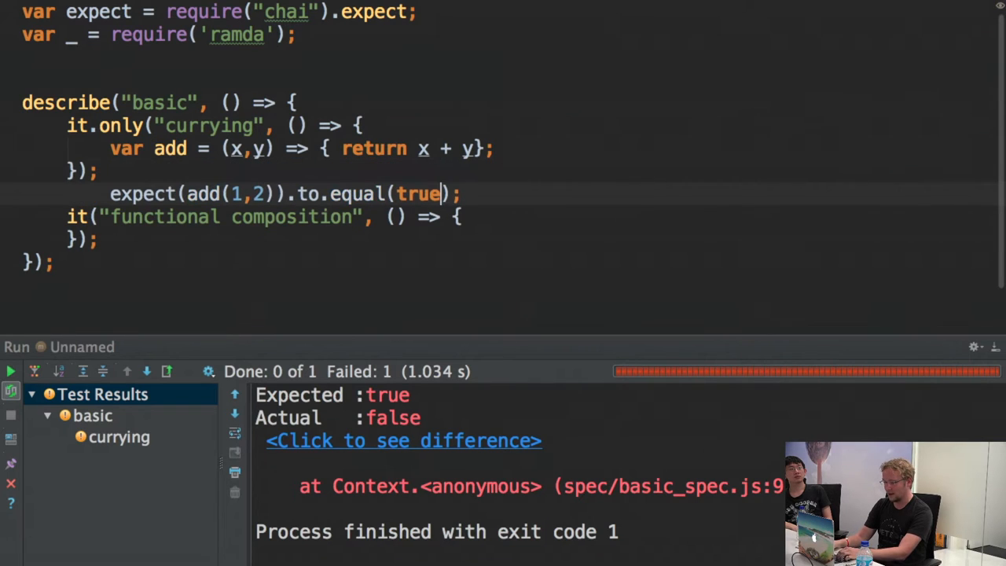
type("3")
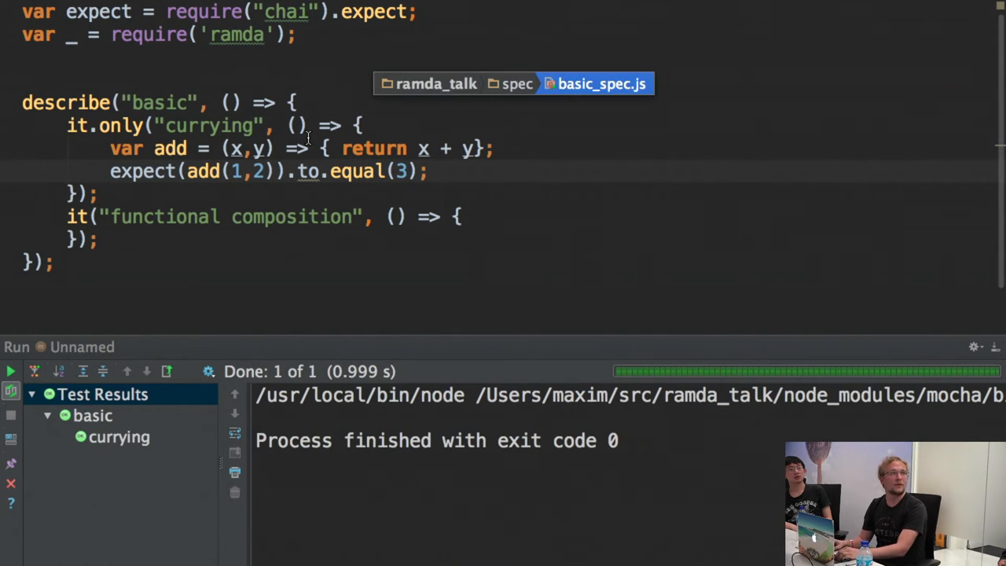
mouse_move(459, 124)
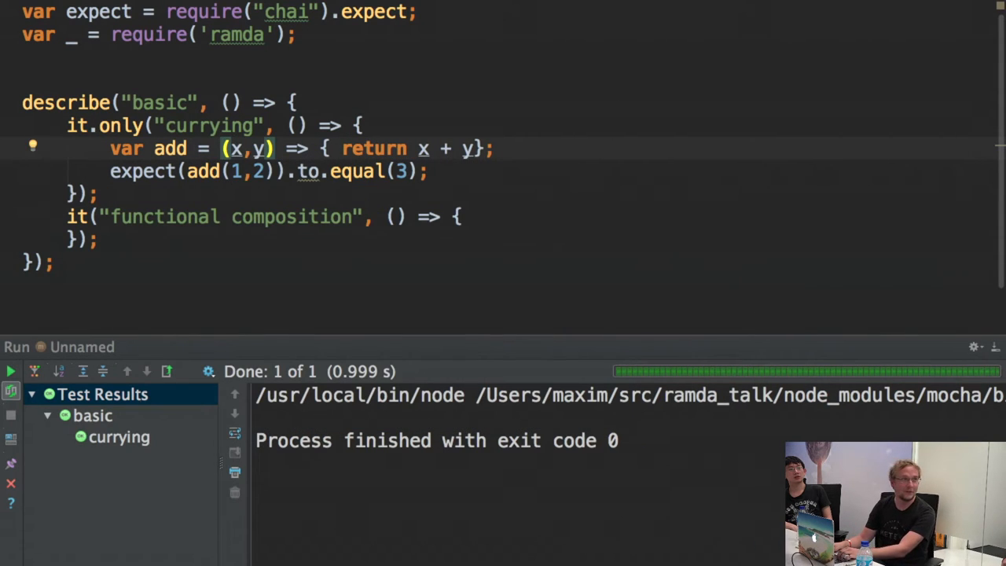
Wrap add in _.curry(...) keeping tests passing, and begin a var addOne line.
type("_.curry(")
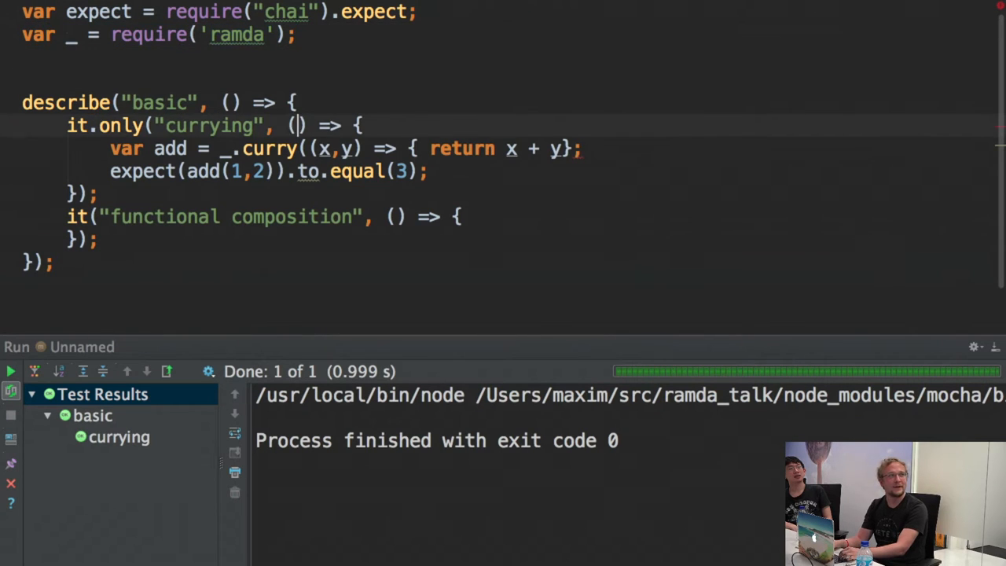
left_click(228, 147)
type(")")
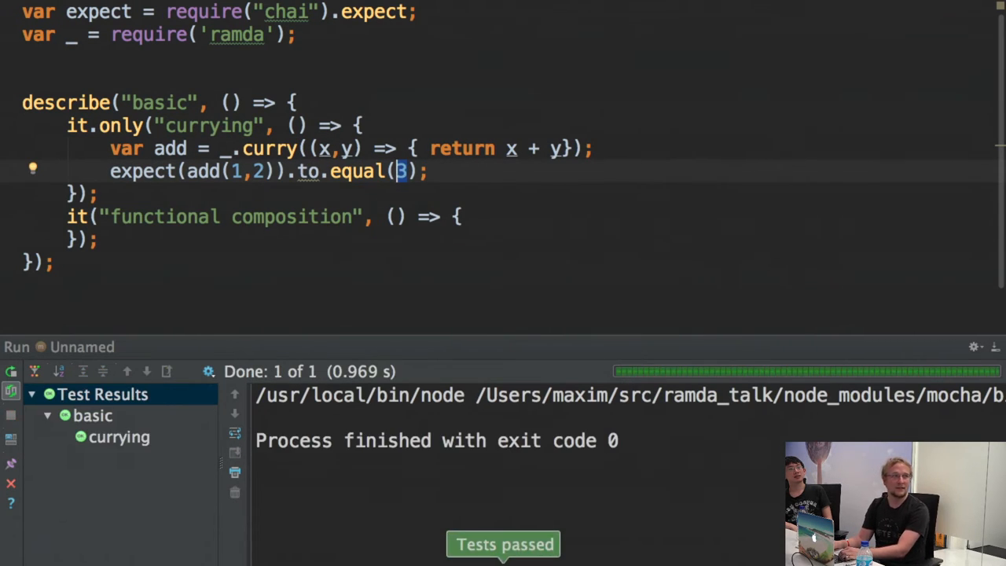
type("var addOne =")
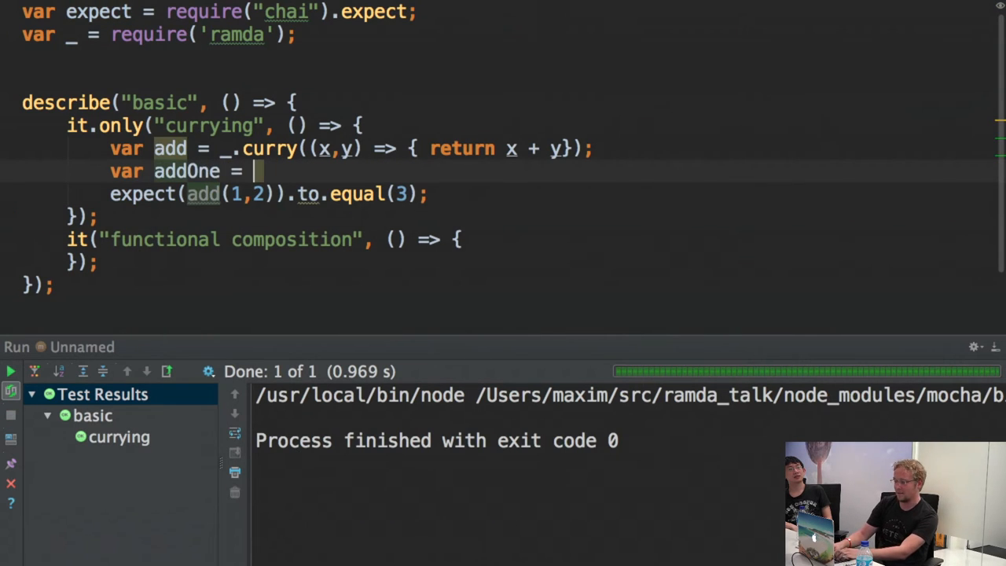
Set addOne = add(1) and have the test expect addOne(2) to equal 3.
type("add(1);")
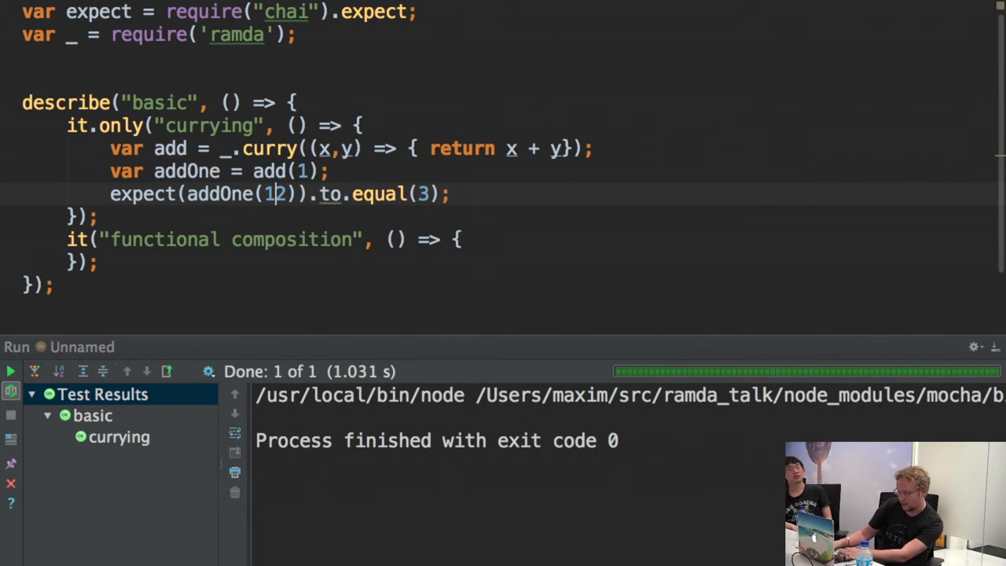
key("Backspace")
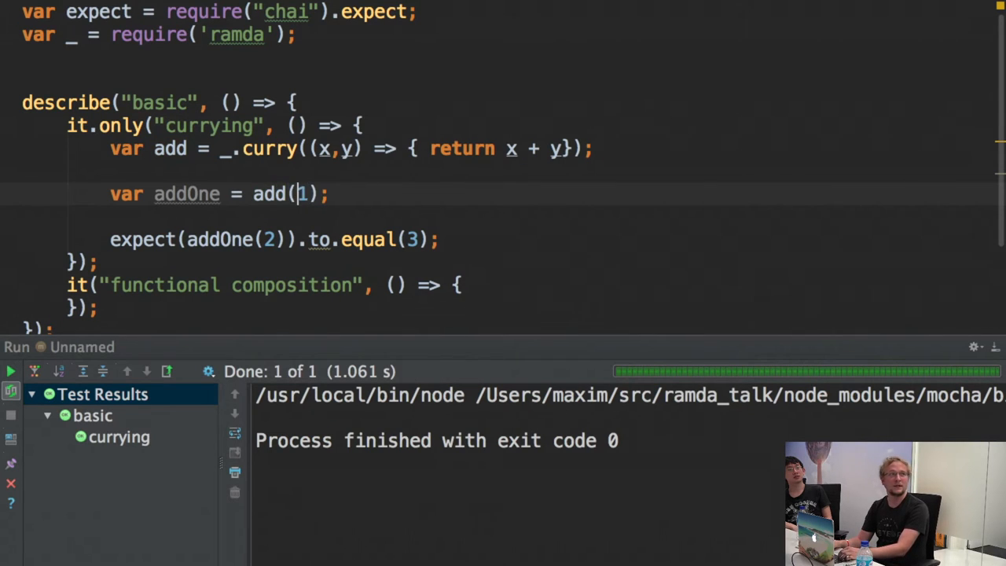
Jot the scratch sums 1 + 2 and 2 + 3, then replace them with a new add( call.
double_click(270, 193)
type("1 + ")
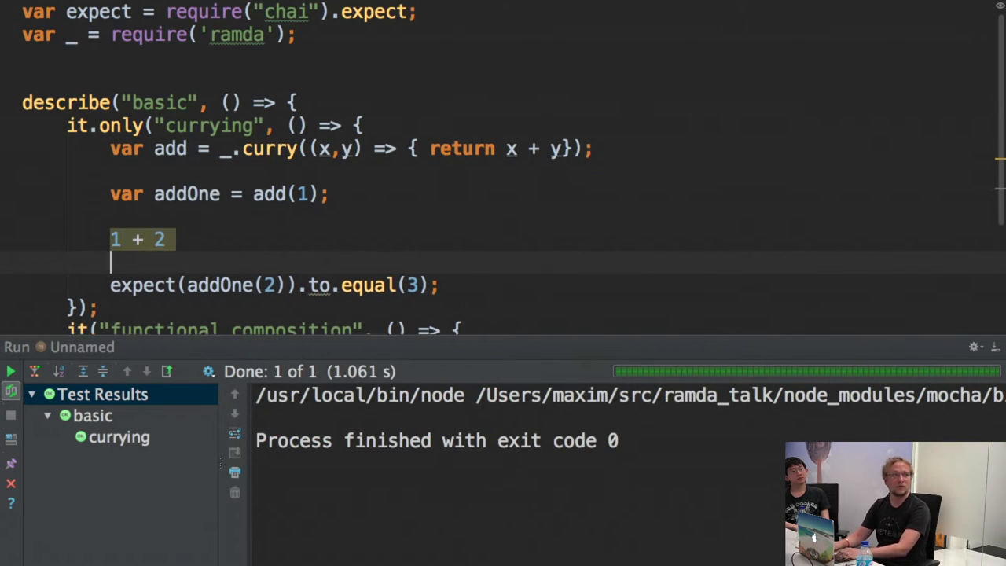
type("2 + 3")
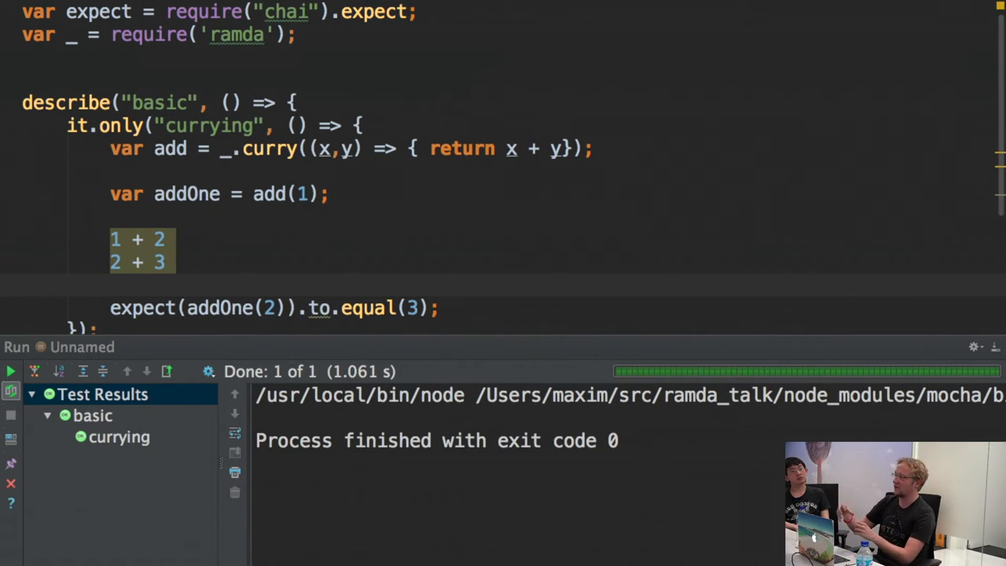
left_click(11, 371)
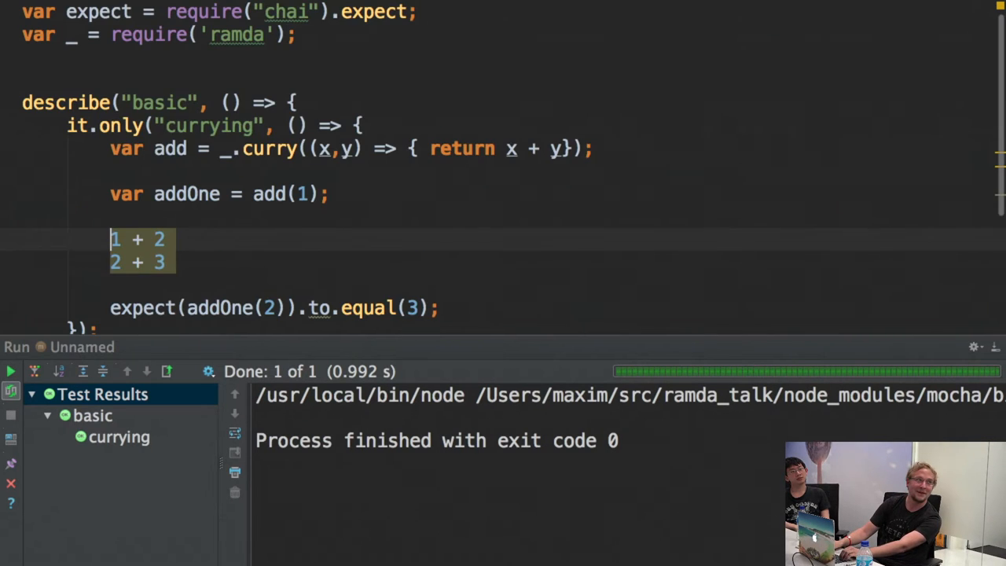
left_click(110, 239)
type("add(")
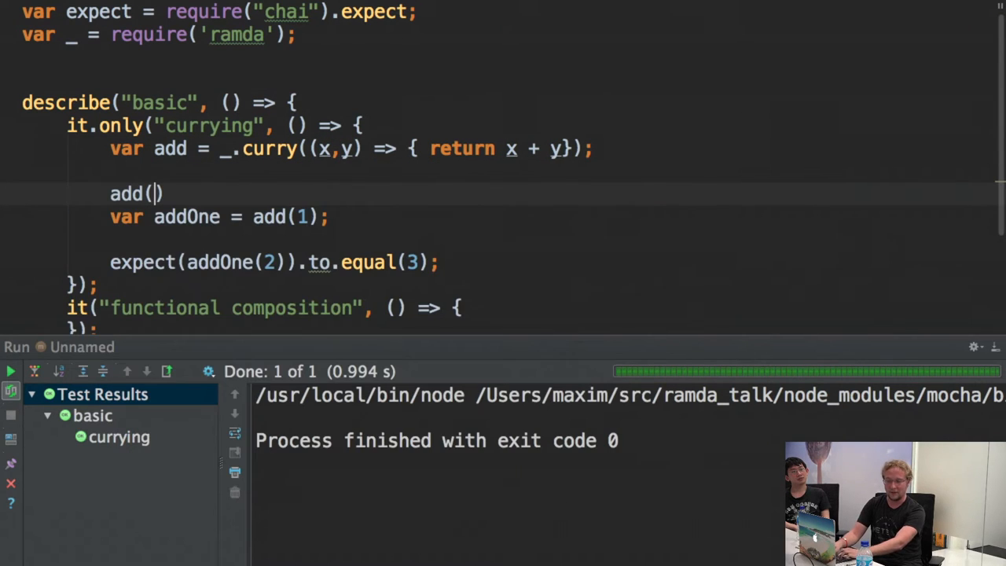
Complete the add(1, 2) example line and clear the addOne name for renaming.
type("1, 2")
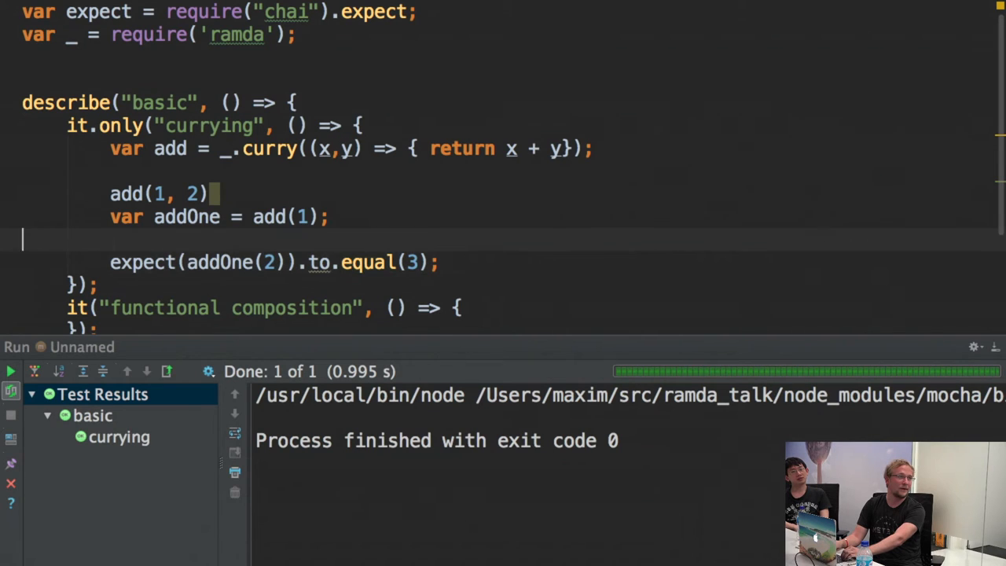
double_click(187, 217)
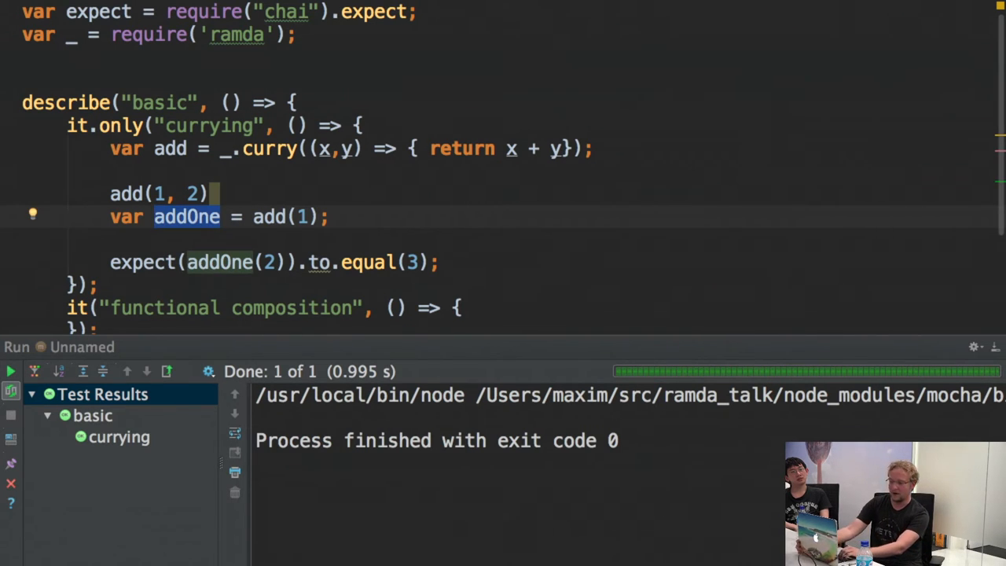
key("Delete")
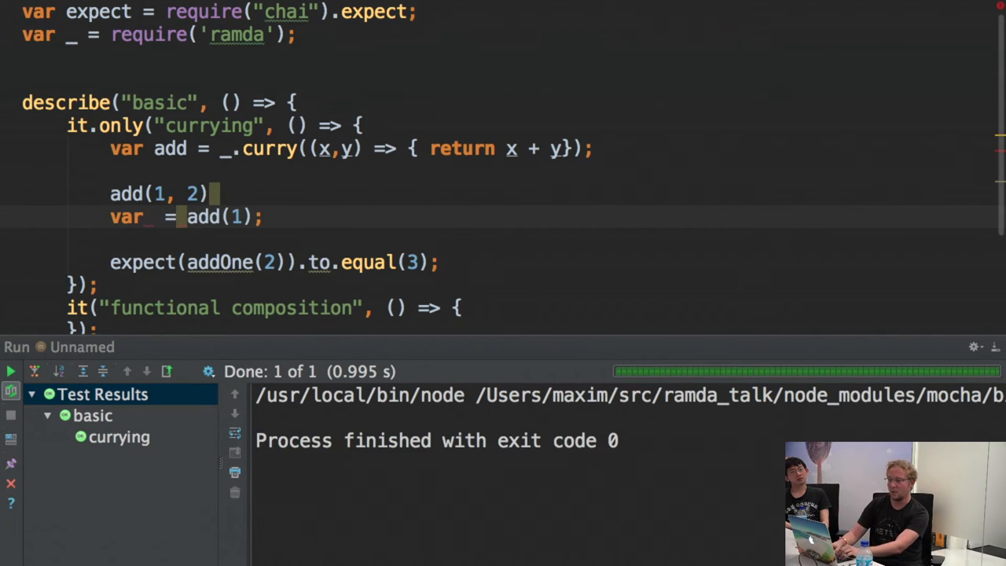
Rename to increaseLevel, try an increaseLevel(user.level) call, then remove the failing line.
type("increaseLevel")
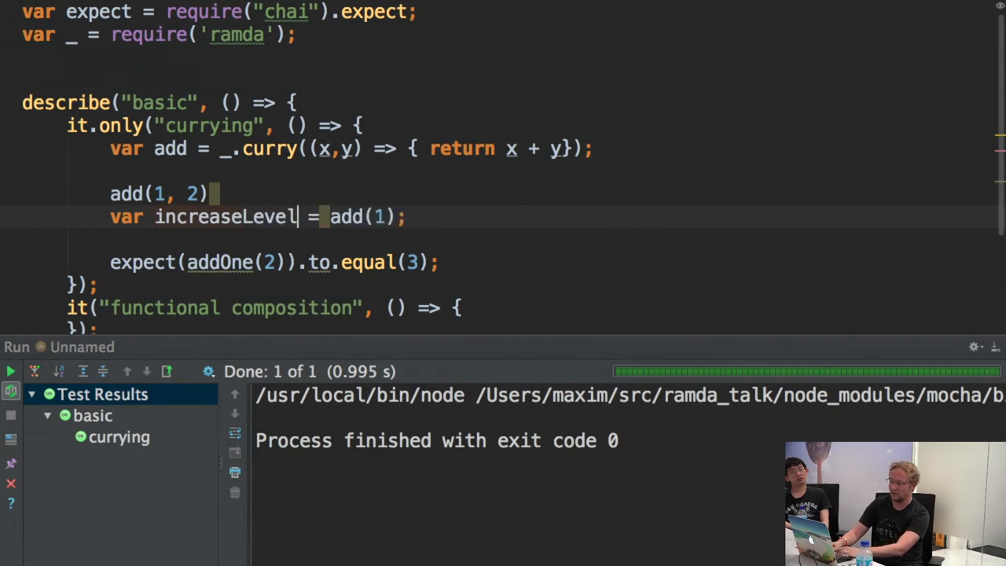
key("Backspace")
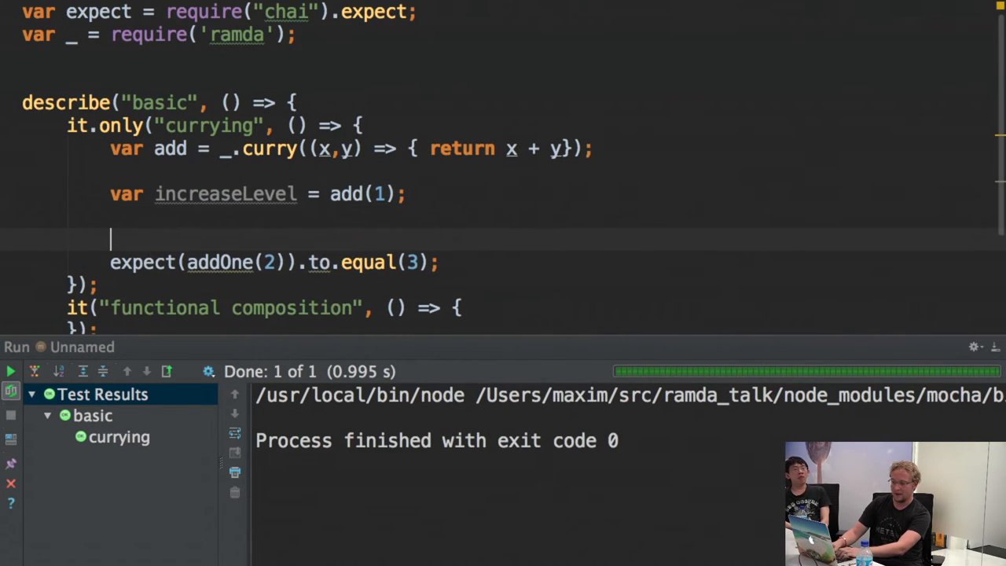
type("increaseLevel()")
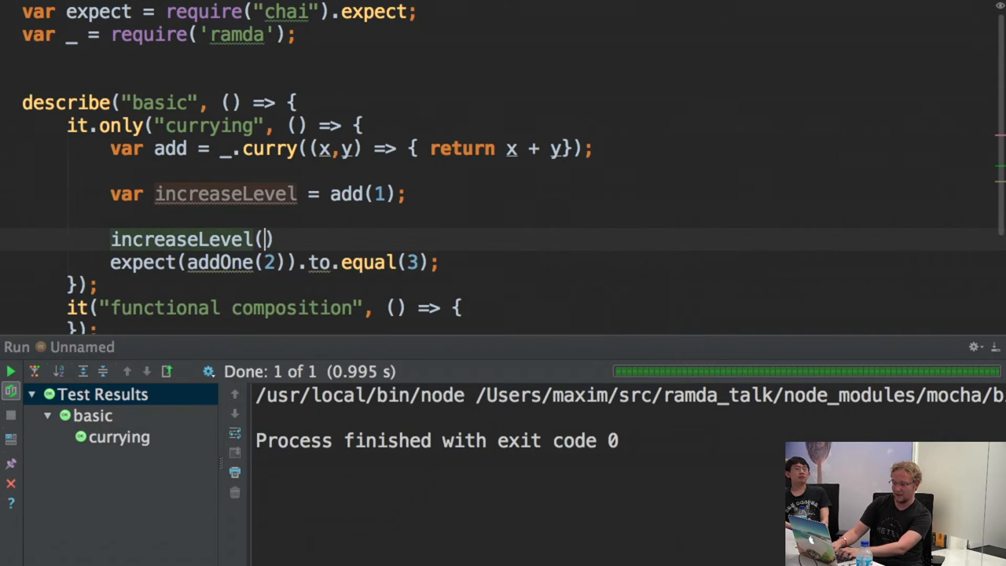
type("user")
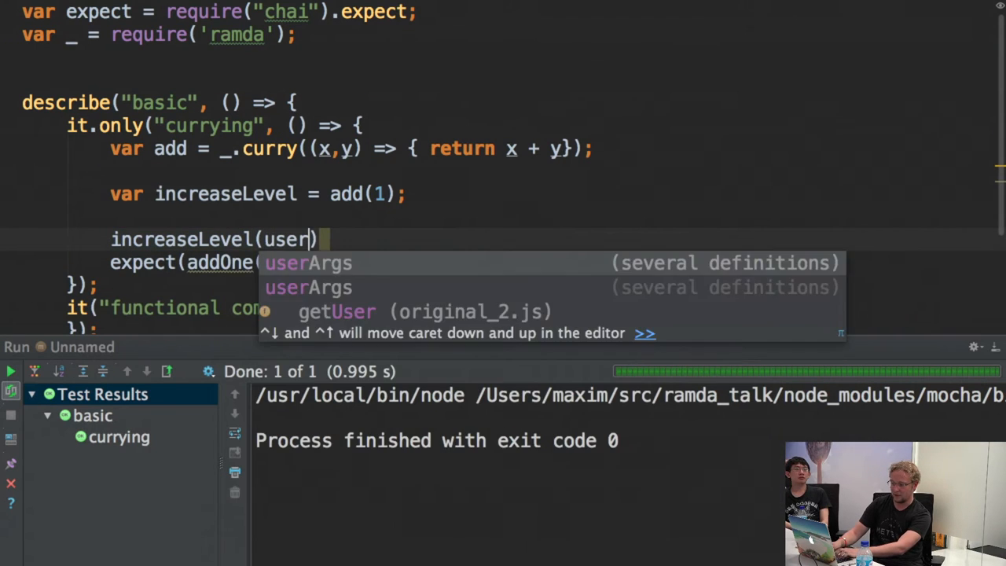
type(".use")
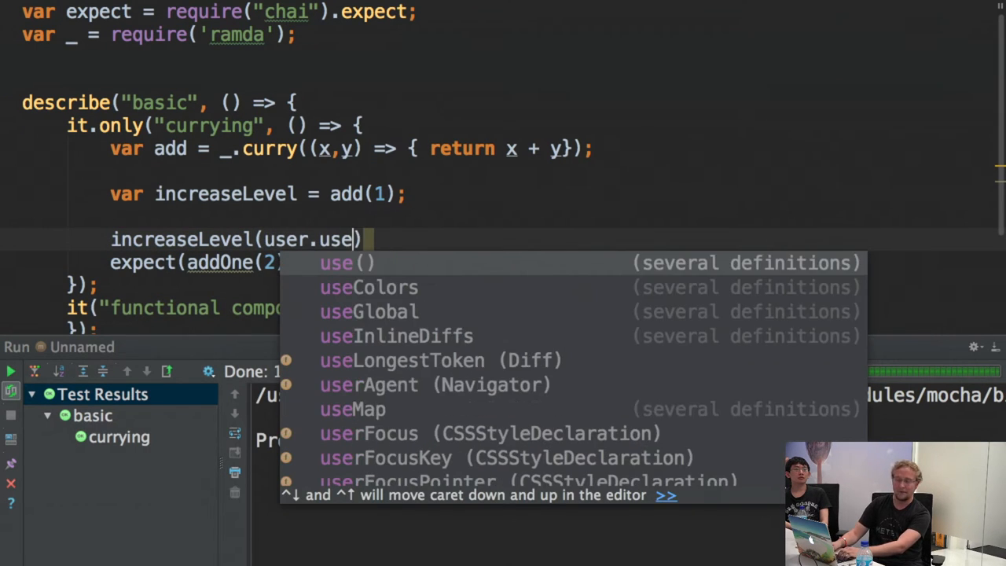
type("level")
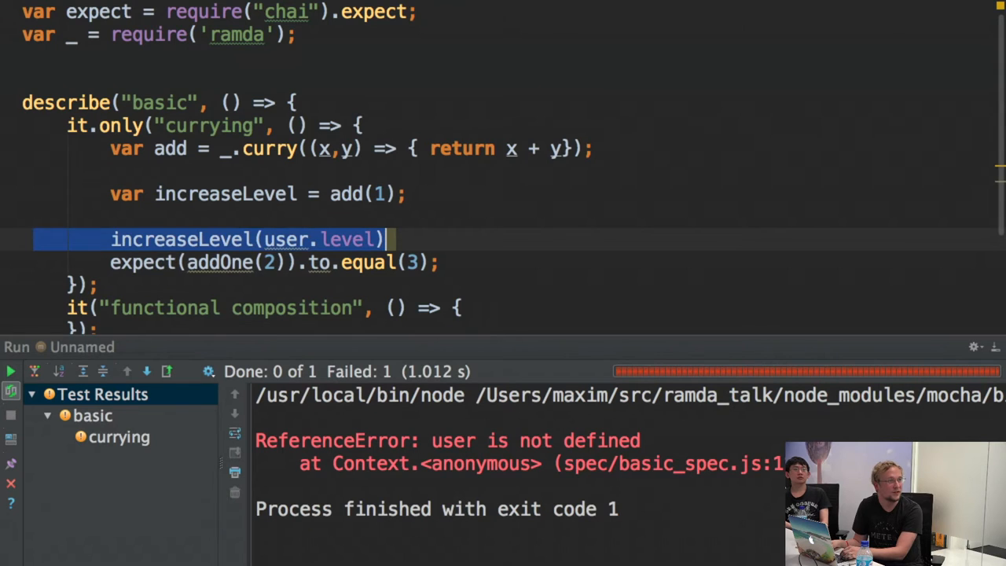
key("Delete")
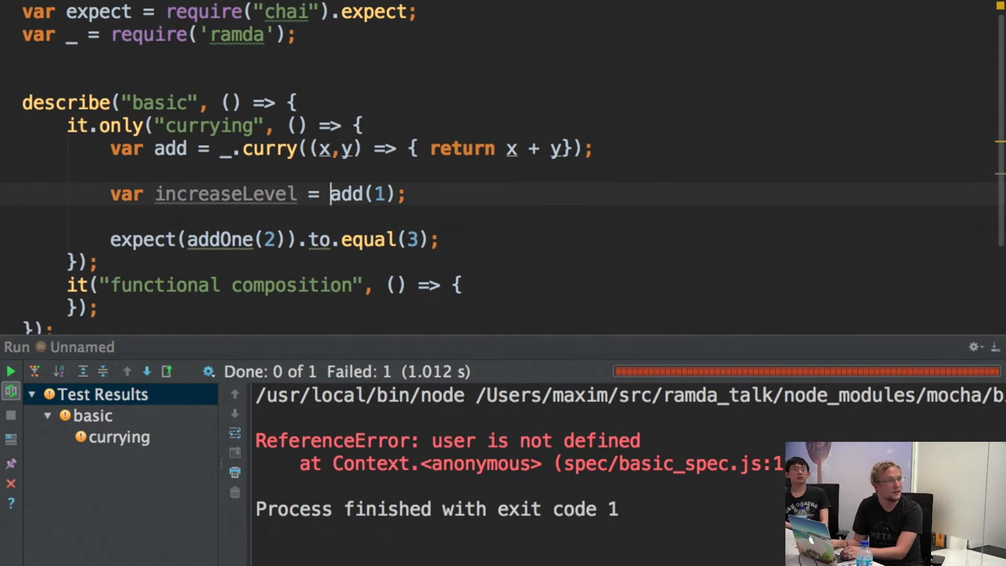
Start a var double = declaration above increaseLevel.
left_click(11, 371)
type("var double")
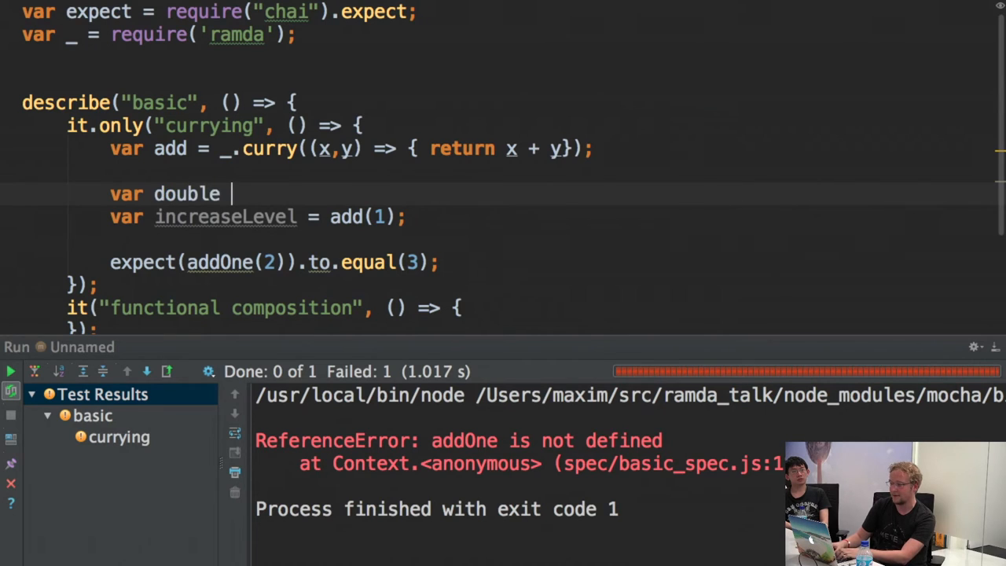
type("=")
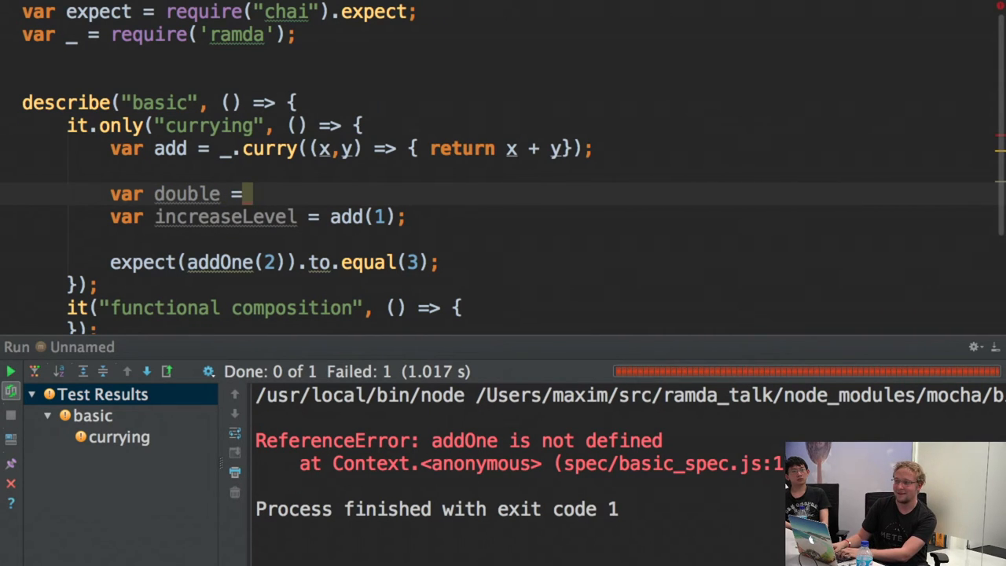
type("_")
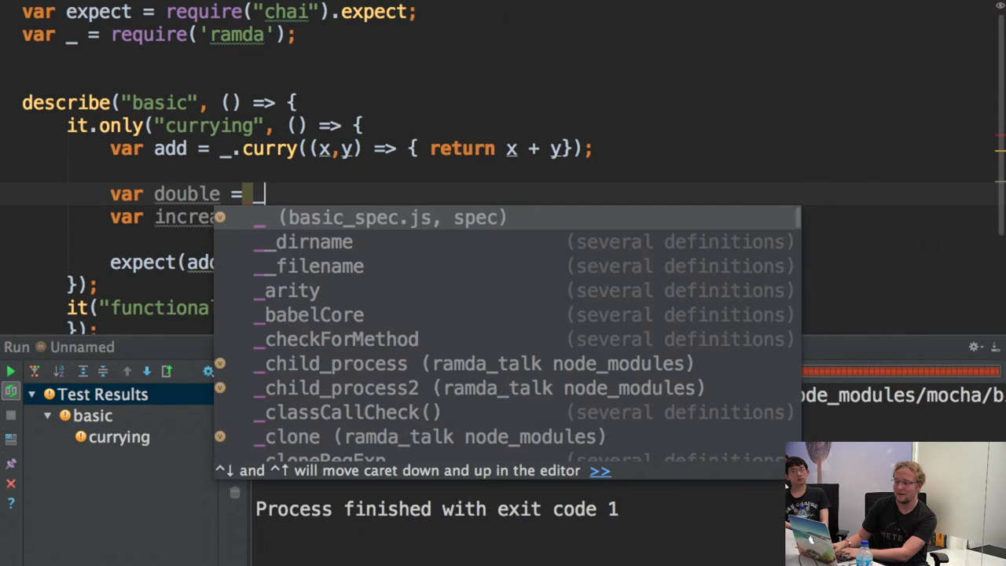
key("Escape")
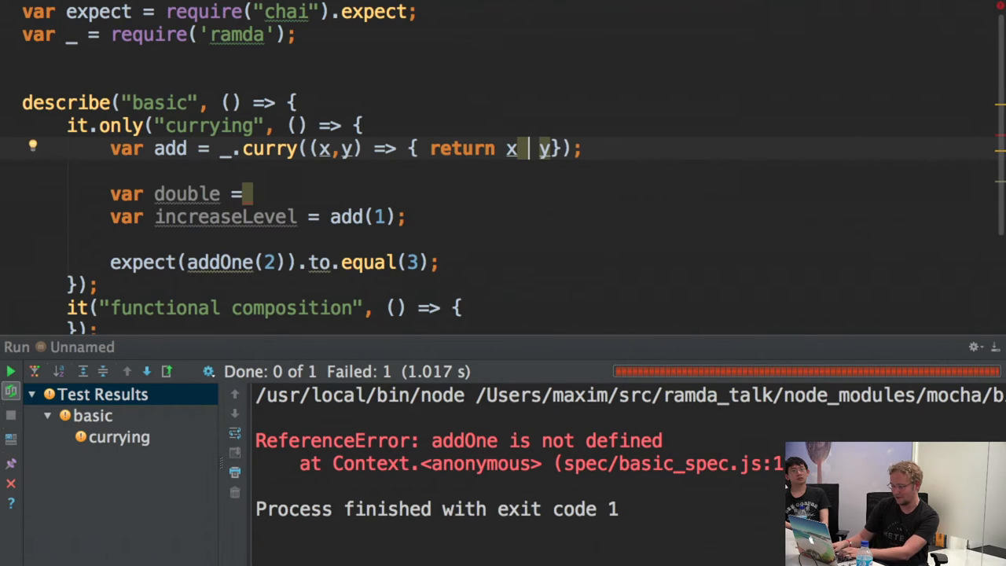
Rename add to pow and rework its return expression toward x ^ y.
type("*")
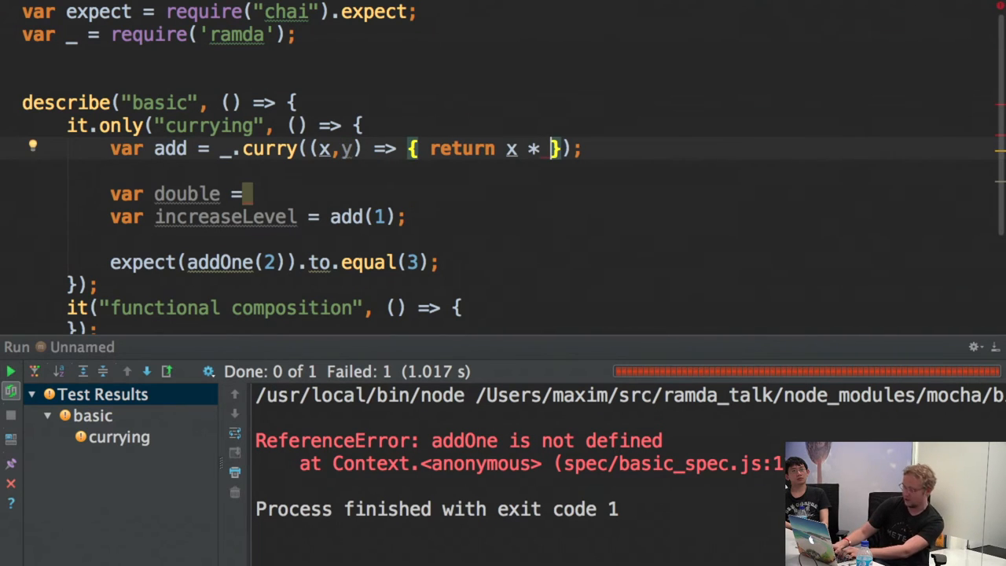
key("BackSpace")
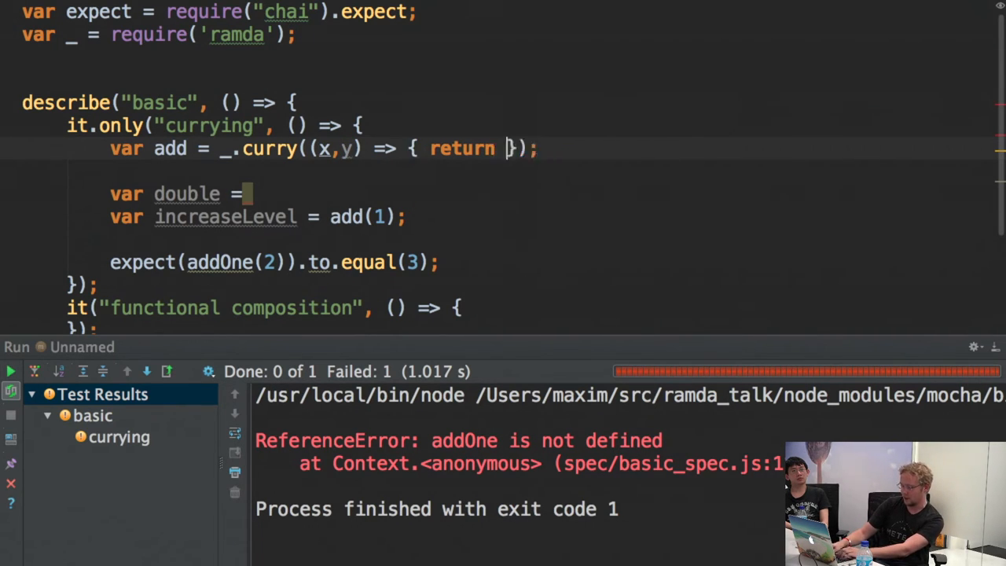
type("x * x")
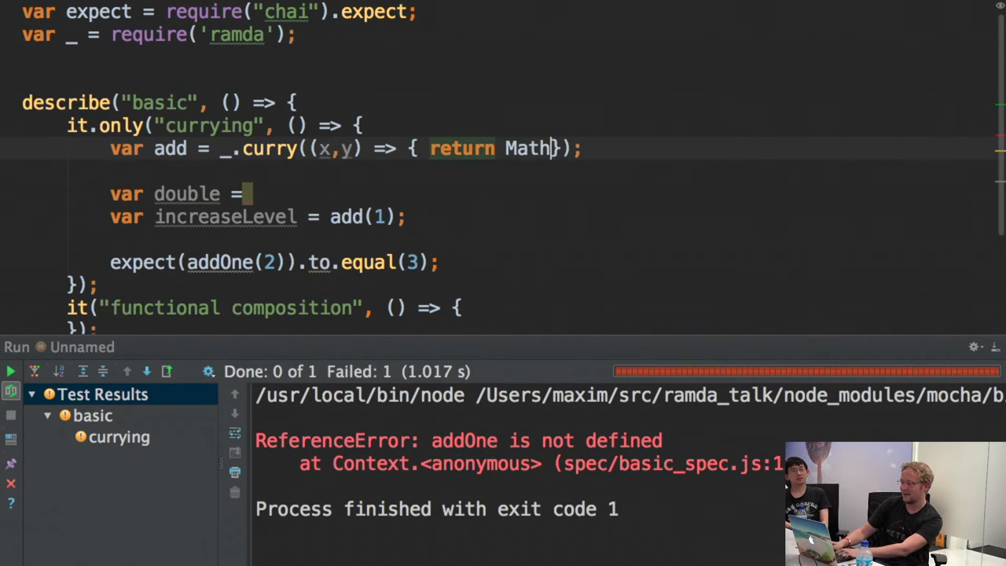
type("x* x")
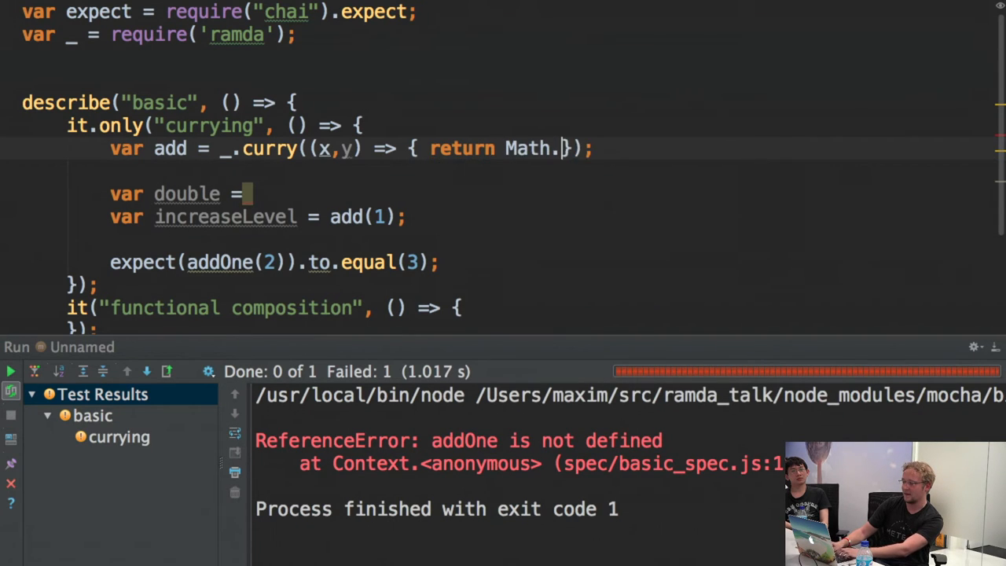
key("Backspace")
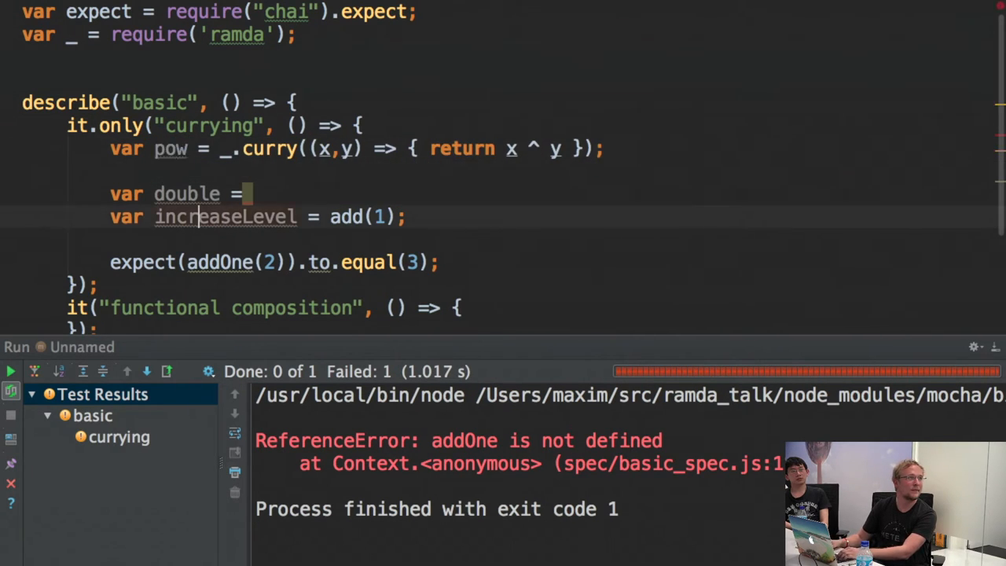
Complete var double = pow(2) in place of the increaseLevel line.
type("pow()")
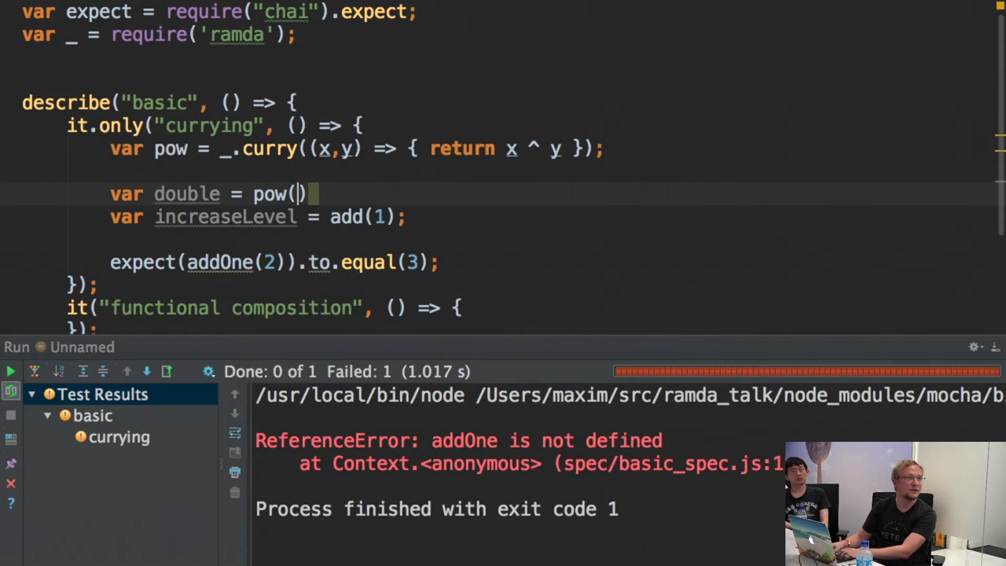
type("2")
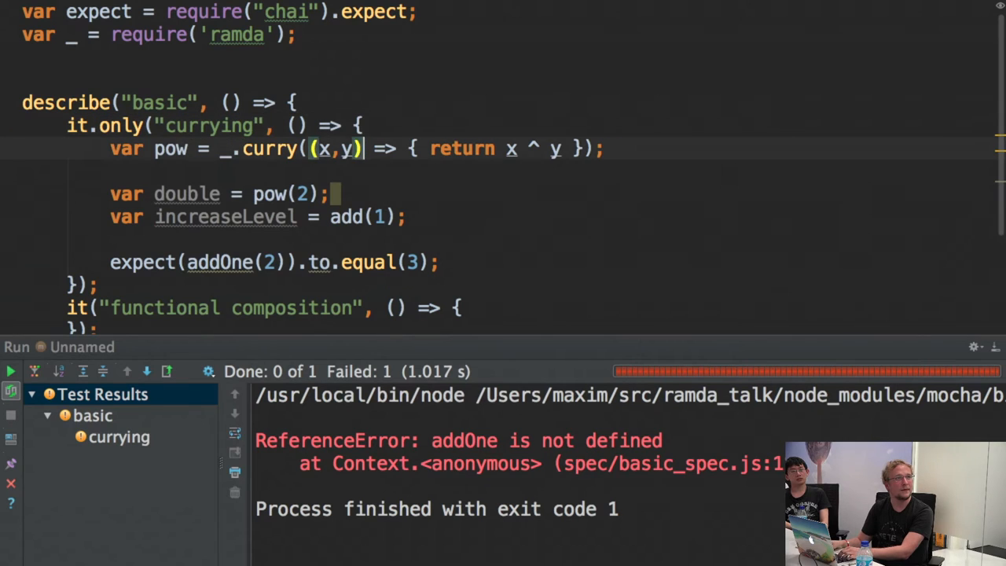
left_click(11, 371)
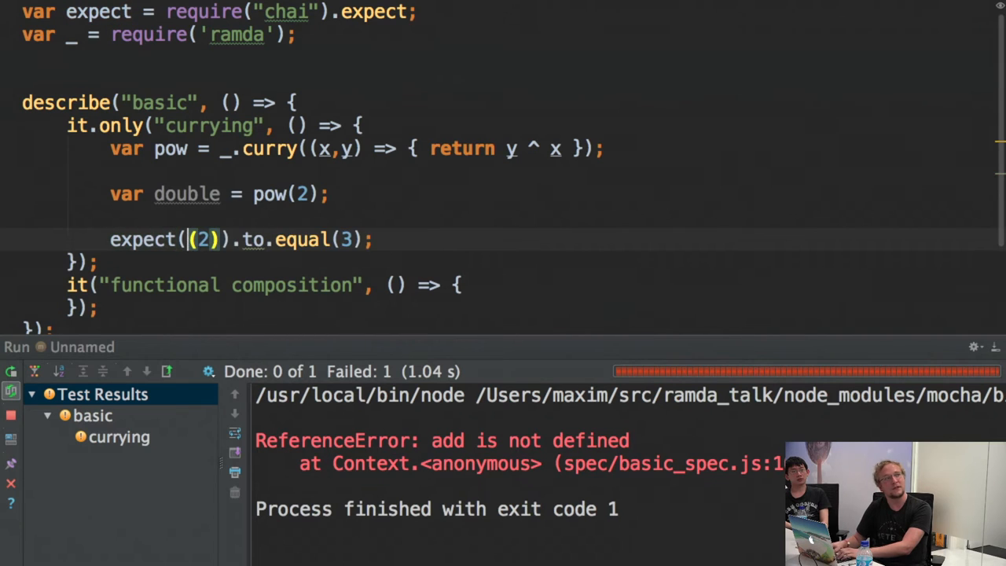
type("do")
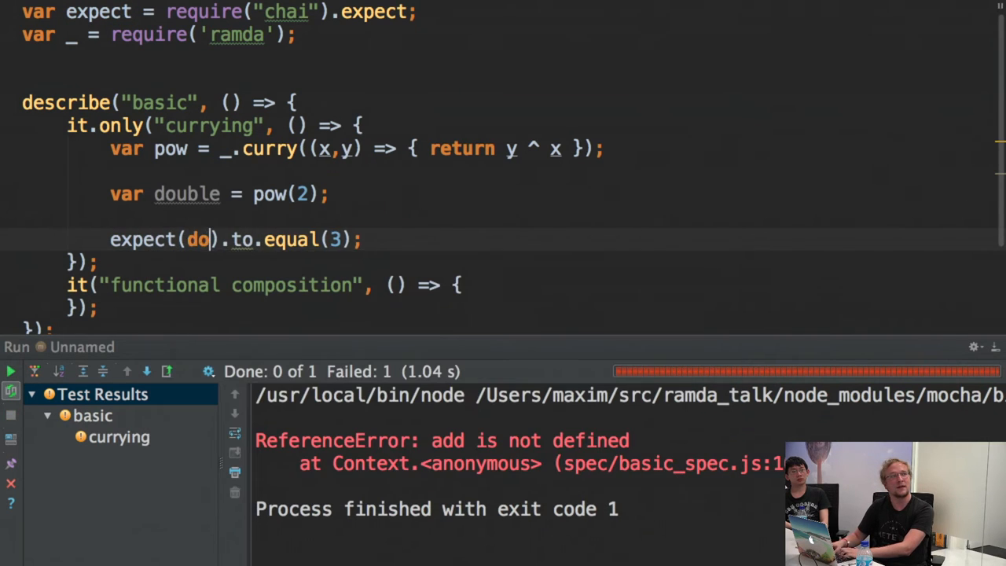
Make the test expect double(3) to equal 9 and return to pow's expression.
type("uble()")
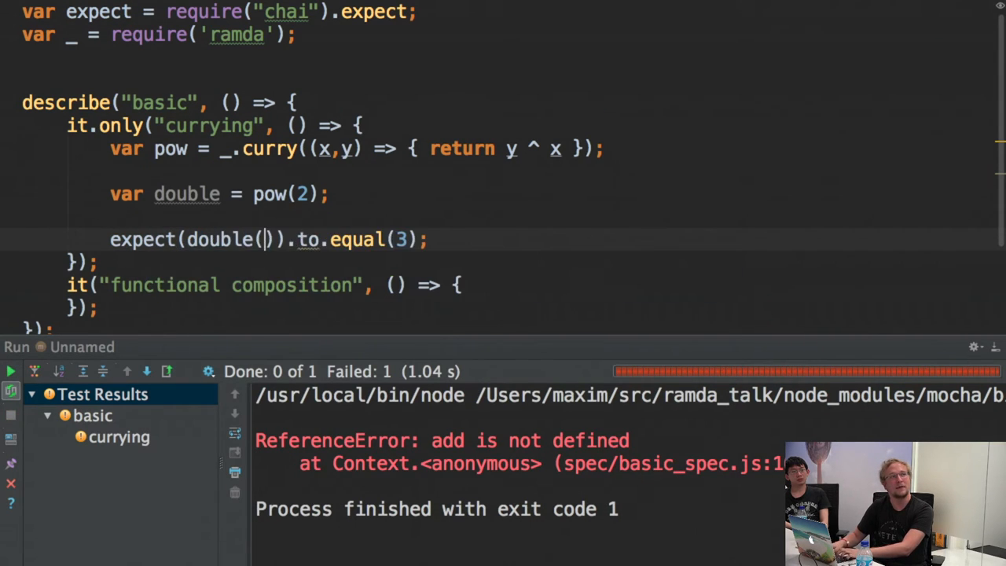
type("3")
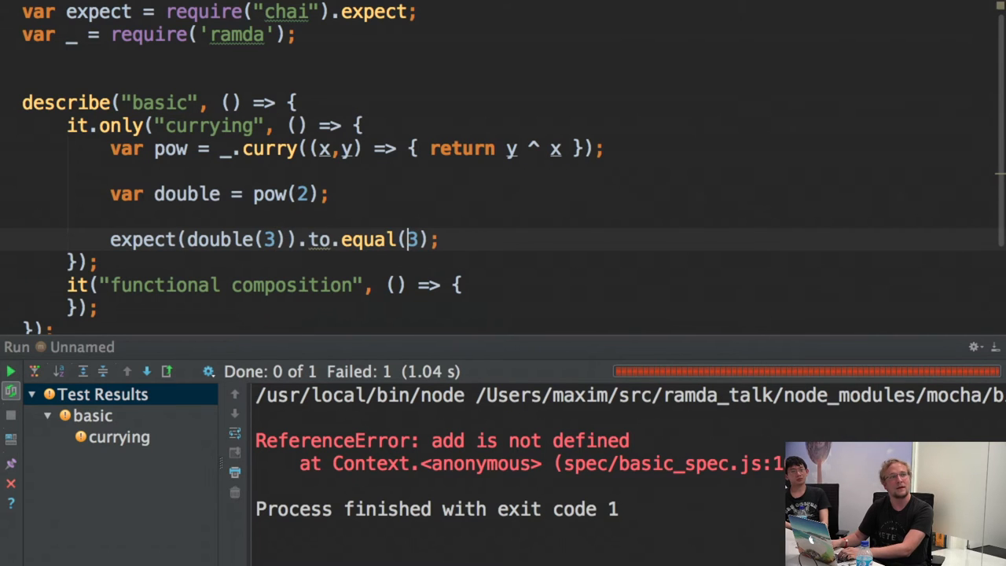
type("9")
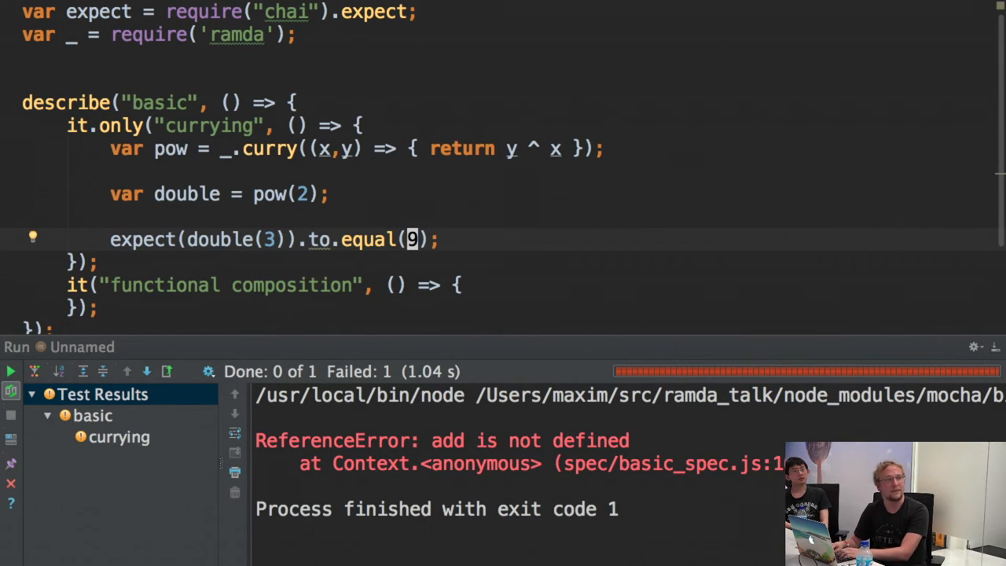
left_click(11, 371)
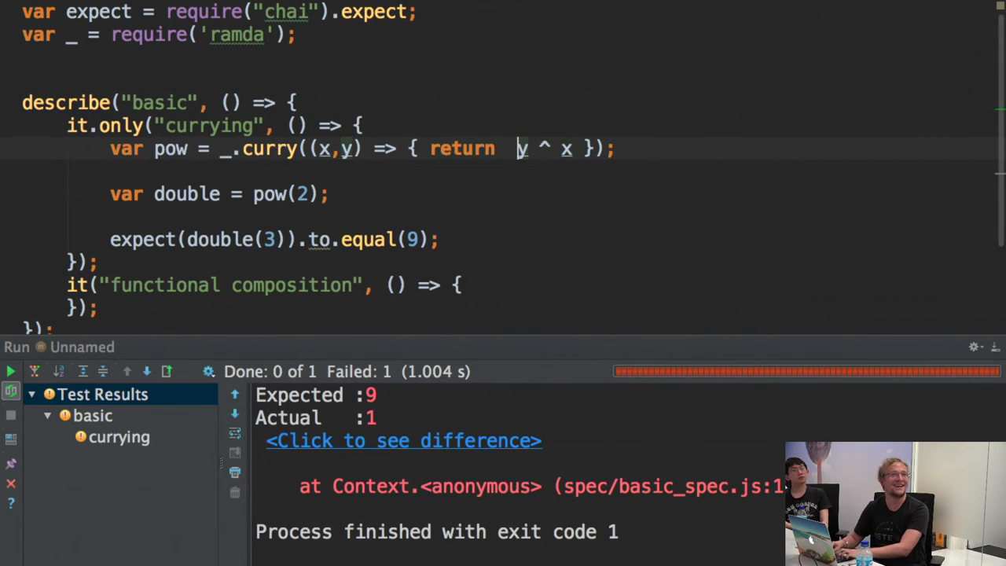
Redefine pow as _.flip(Math.pow) so double(3) equals 9 passes.
type("Math.pow")
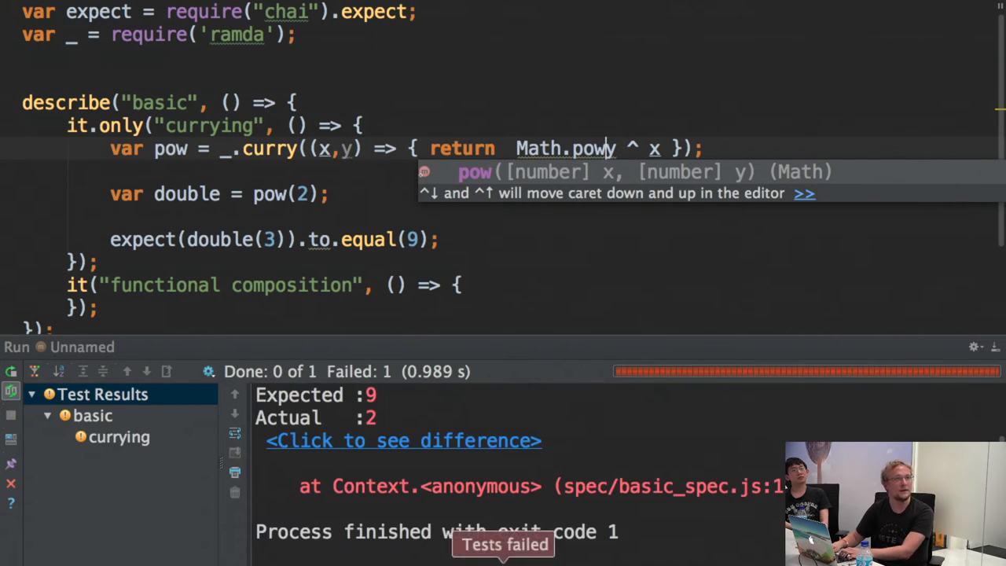
type("(")
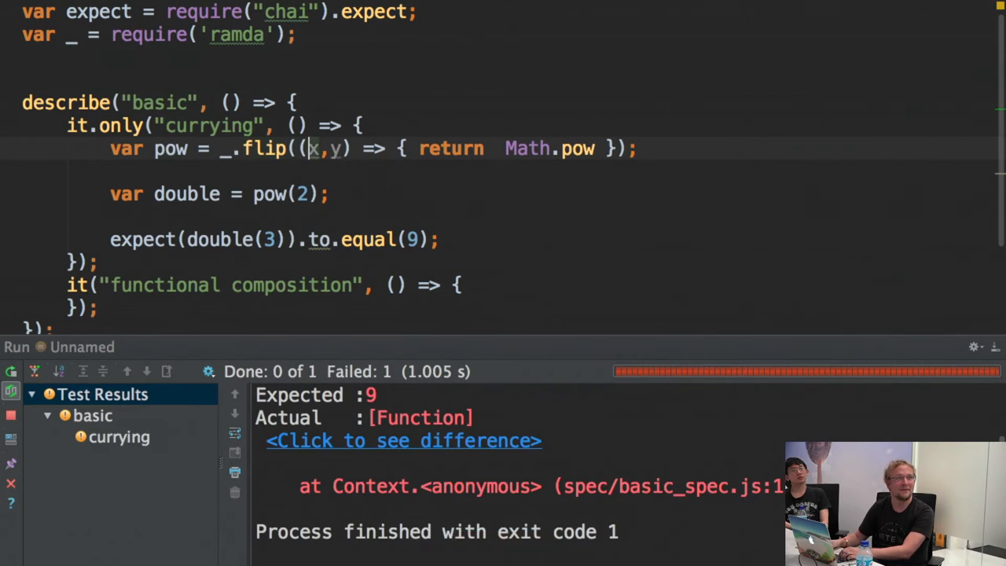
left_click_drag(296, 148, 549, 147)
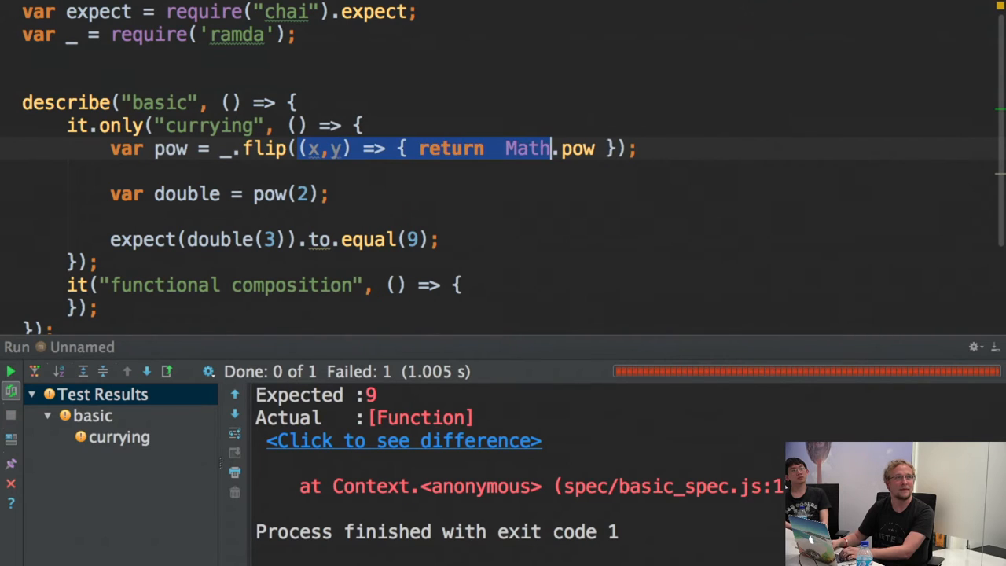
type("Math.pow")
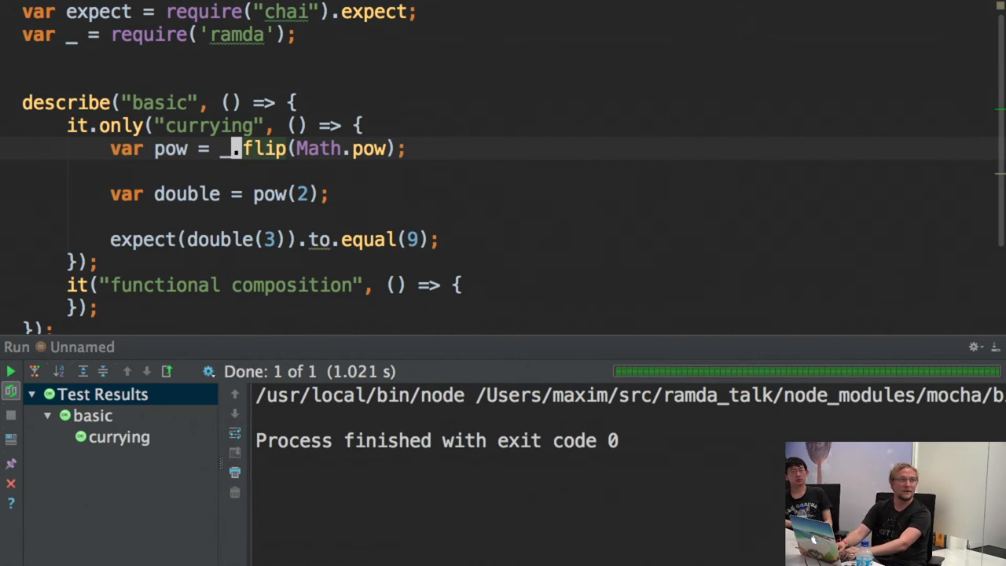
type("var")
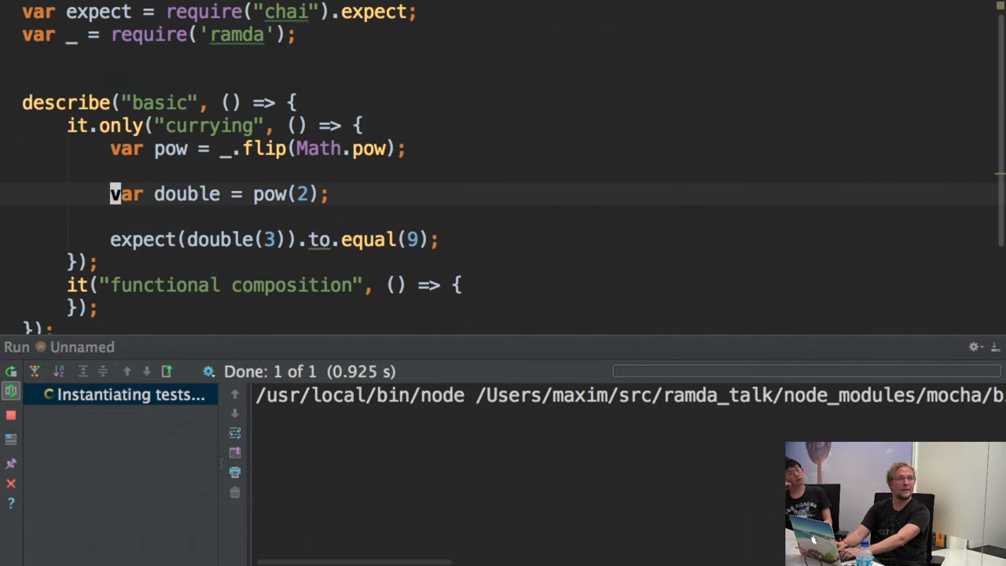
Define cube as pow(3) and change the currying expectation to call cube(3).
type("3")
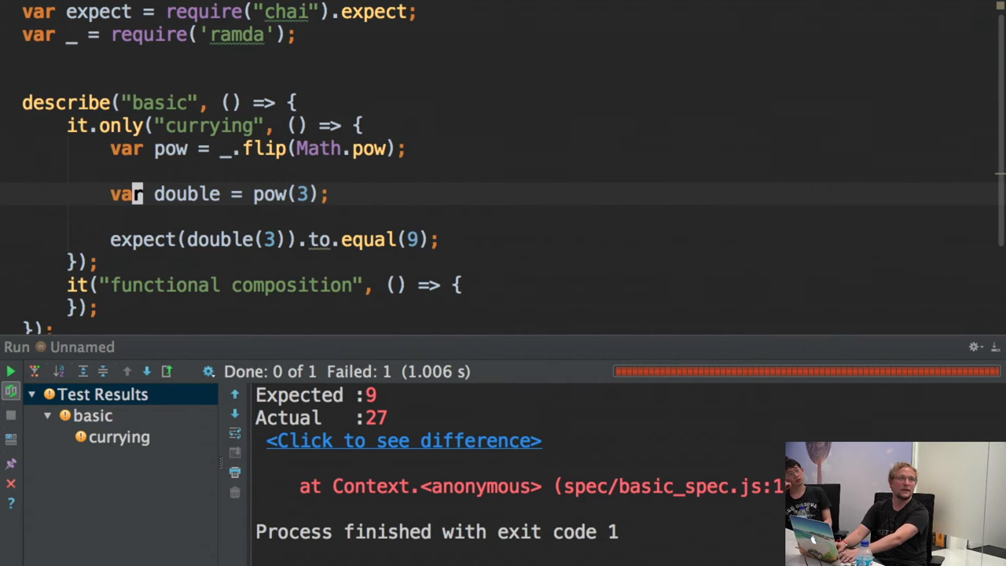
type("qua")
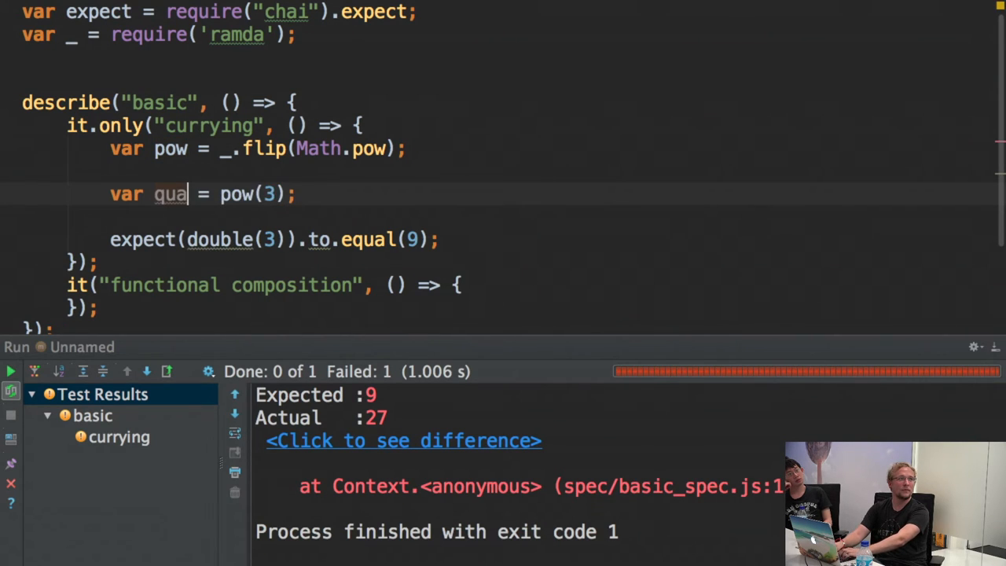
type("de")
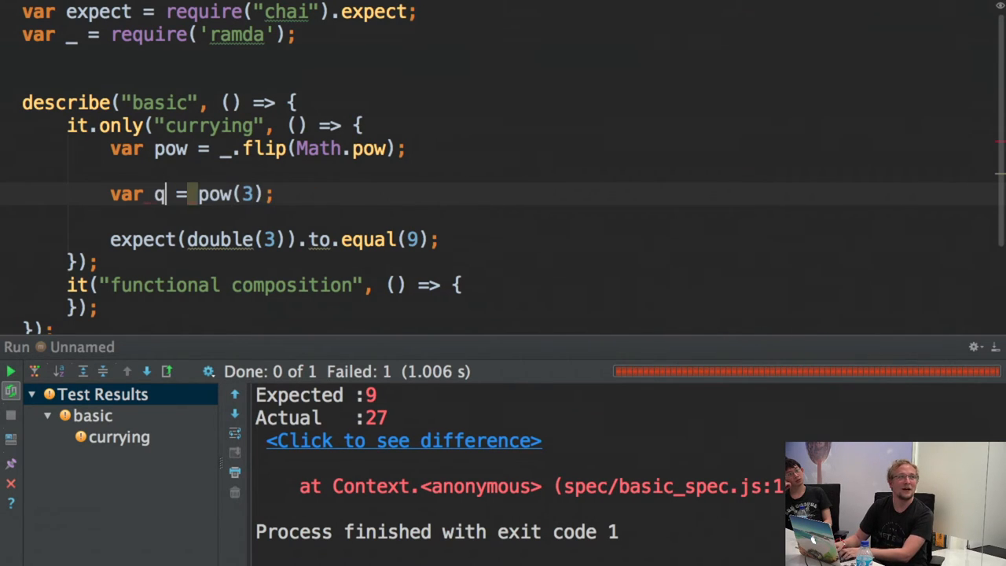
type("cube")
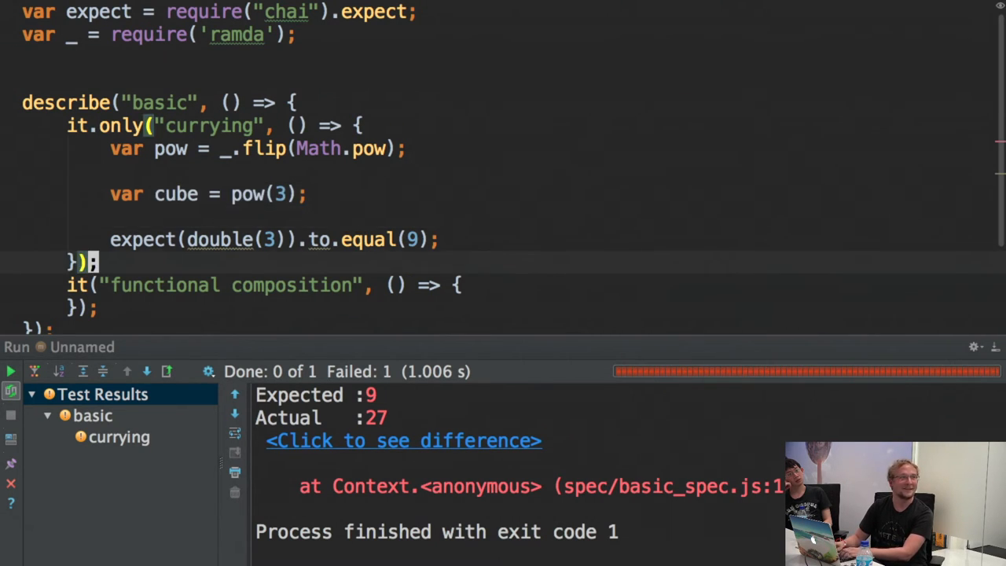
type("cube")
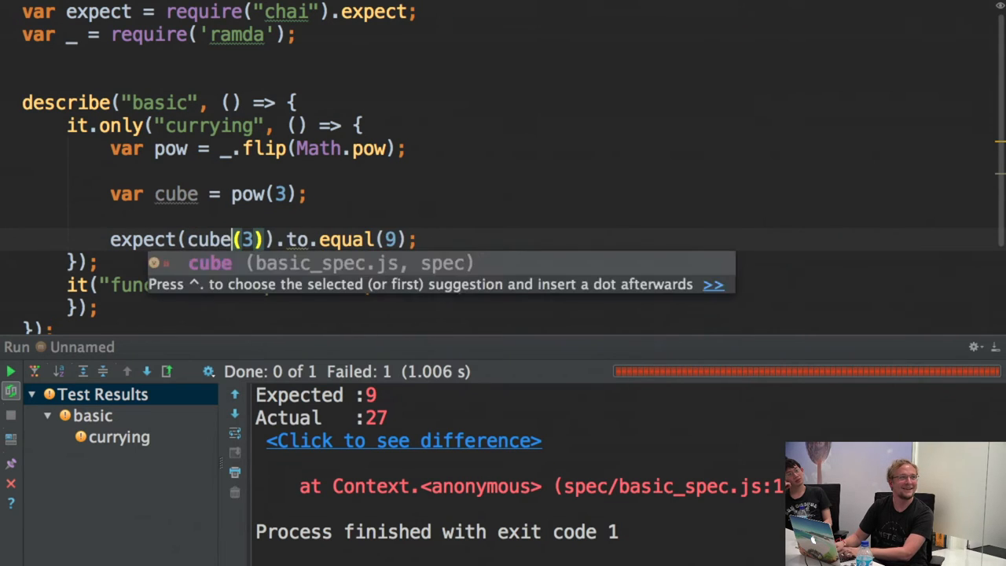
key("Escape")
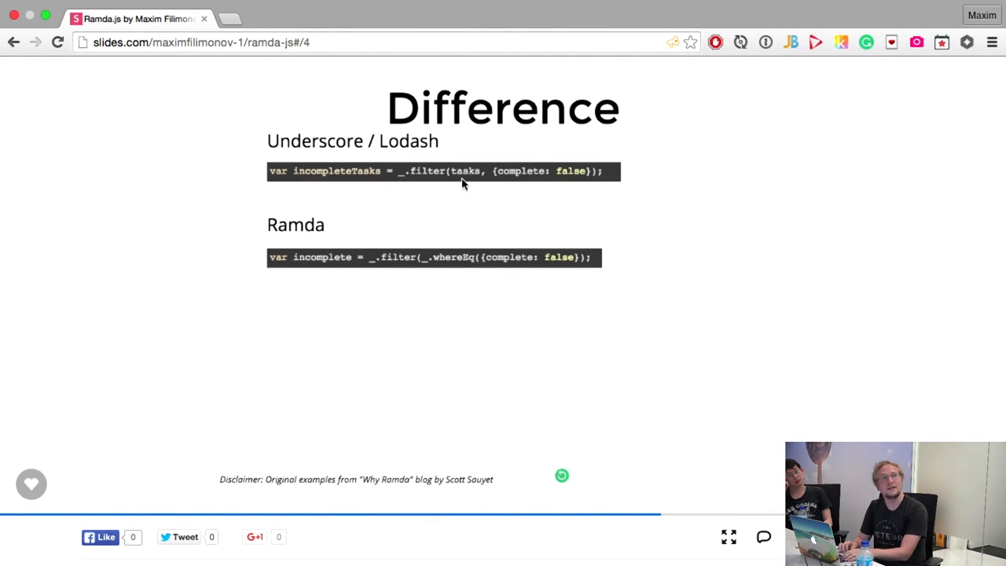
mouse_move(446, 188)
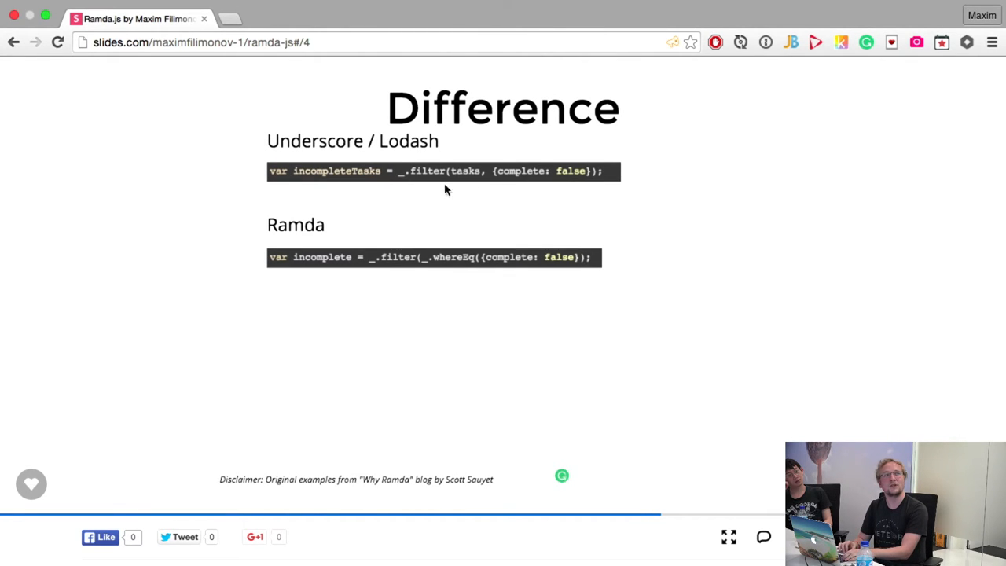
mouse_move(482, 176)
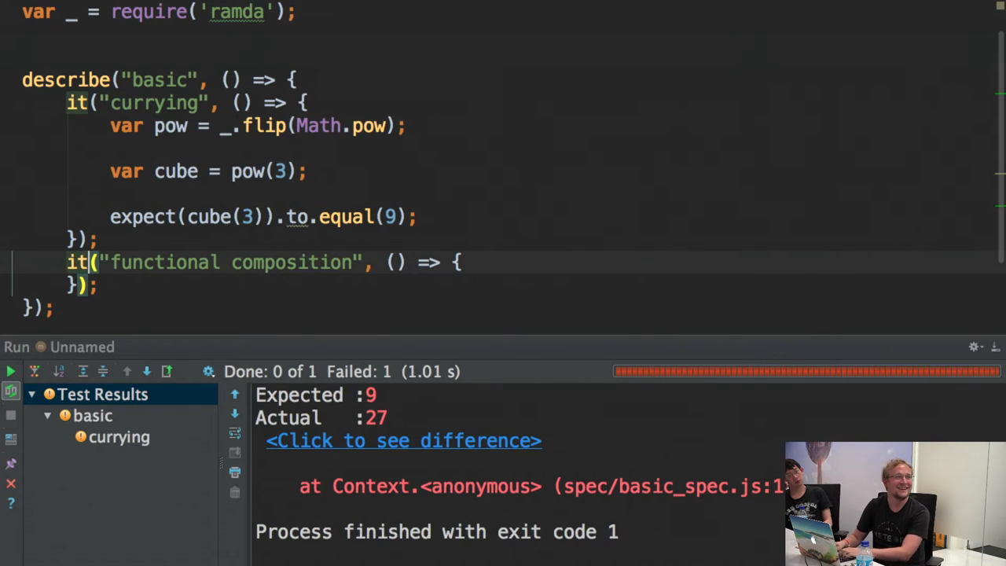
Mark the functional composition test with .only and start a composition call on its blank line.
type(".only")
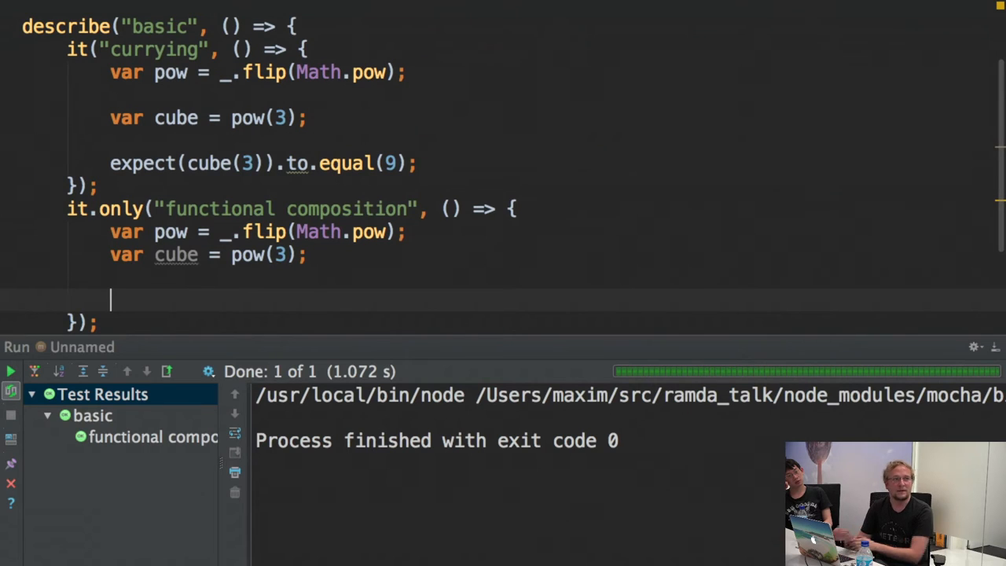
left_click(11, 371)
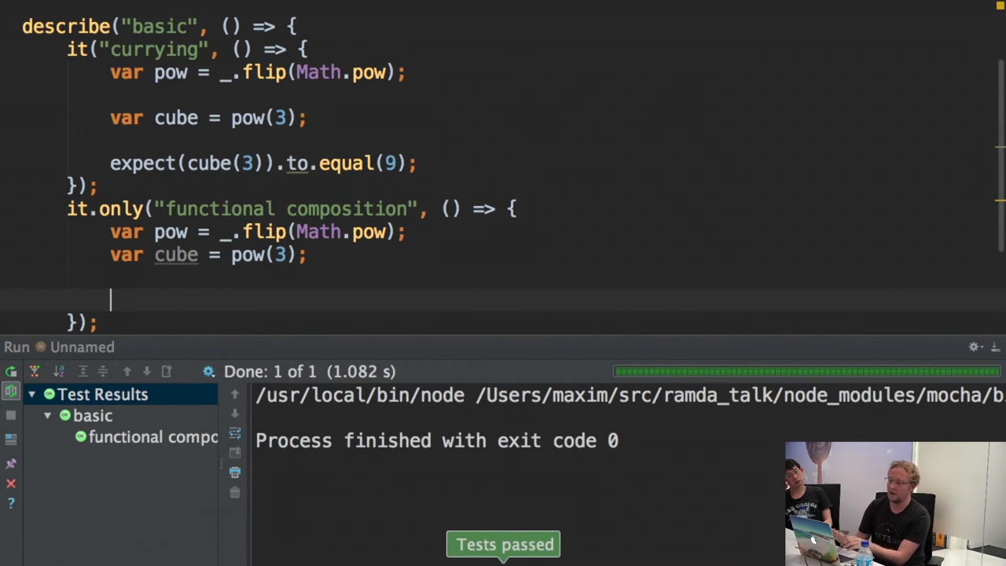
type("_.com")
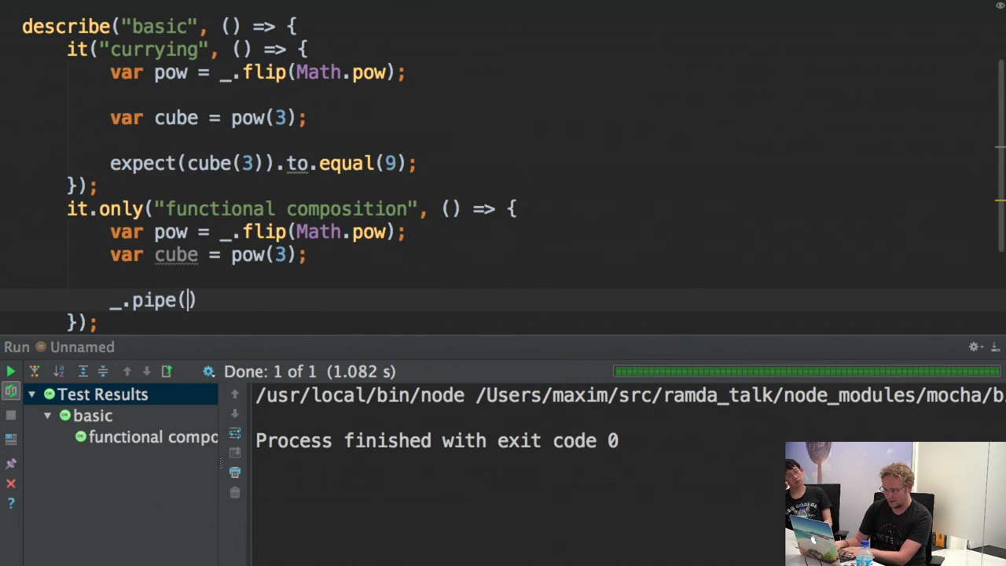
type("f")
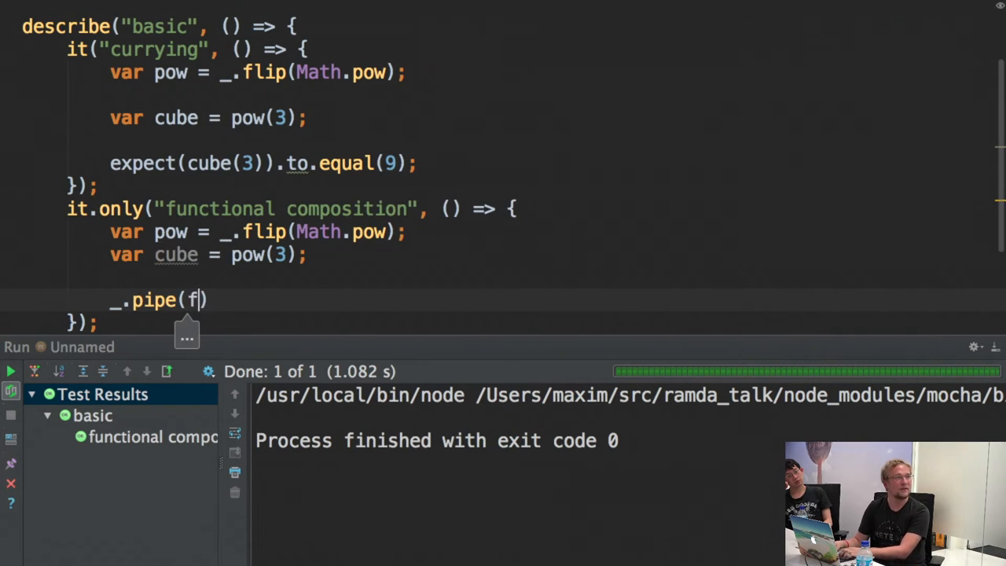
key("Backspace")
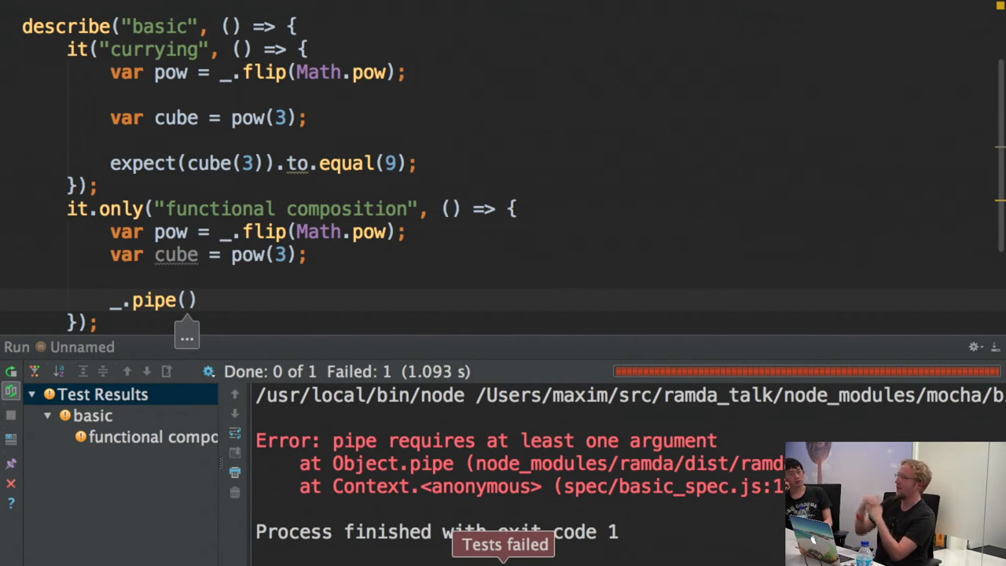
Write var arr = [1,2,3] and a for loop header iterating over arr.length.
type("for")
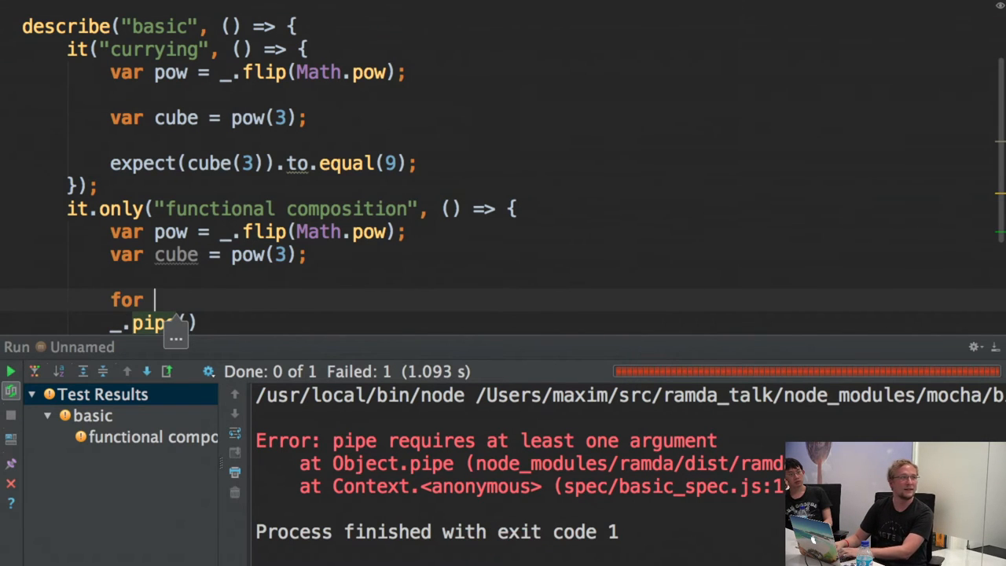
type("(var in")
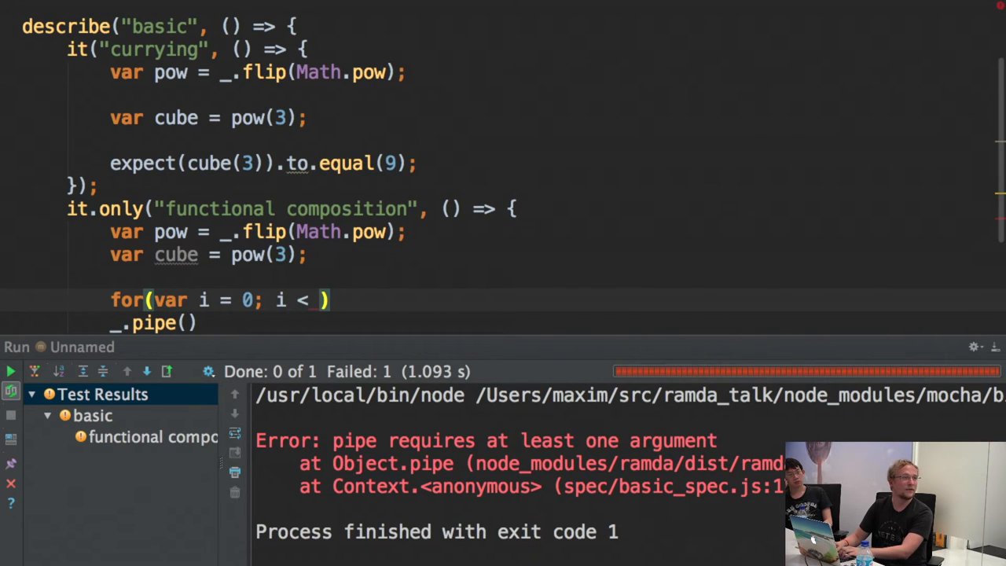
type("arr.length;")
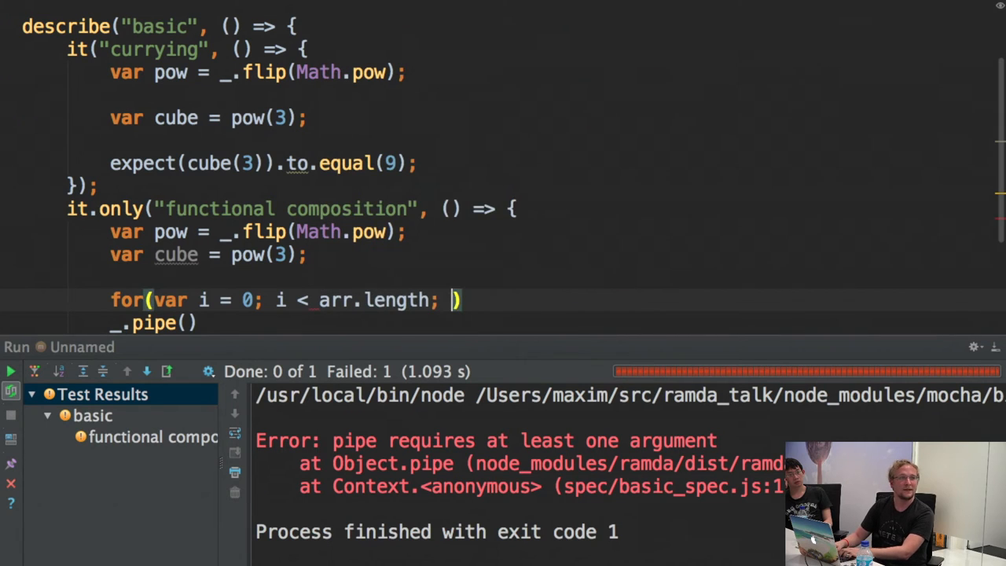
type("i++")
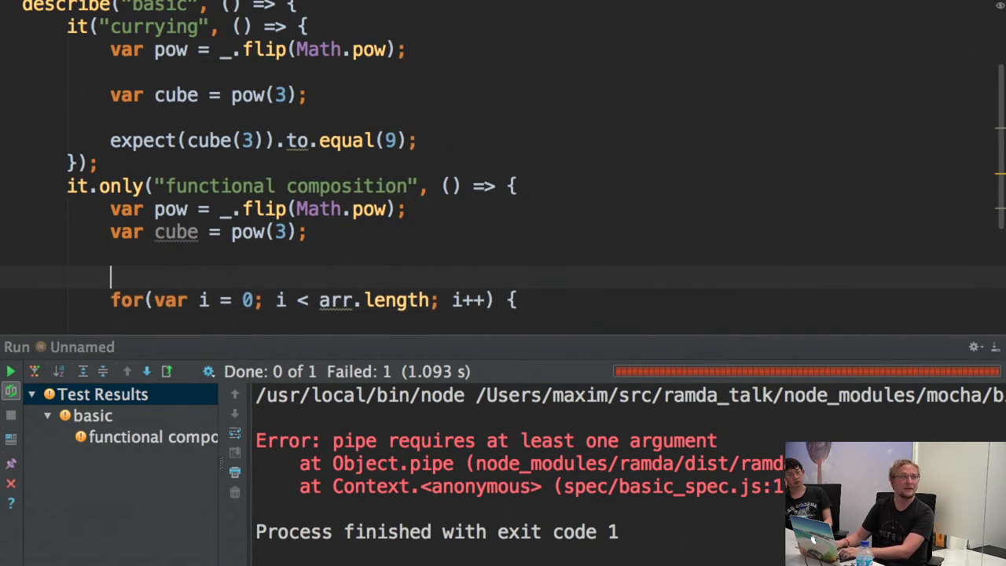
type("arr = []")
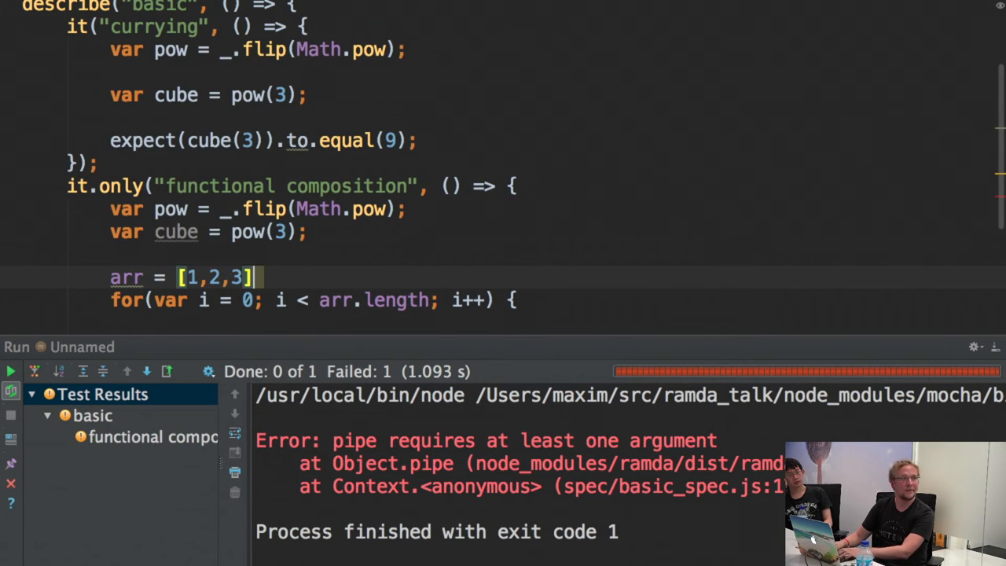
type("var")
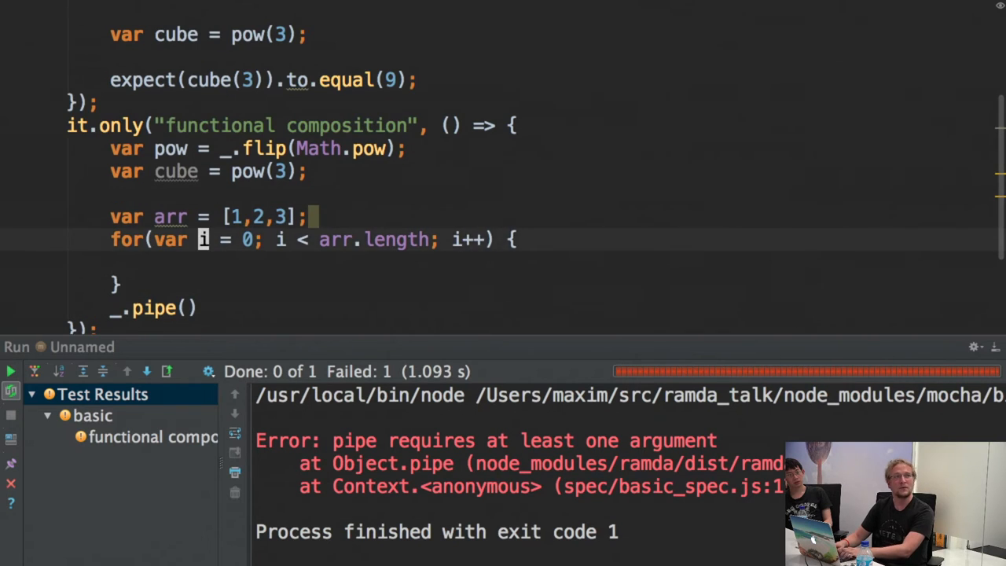
Fill the loop body with arr[i] = Math.pow(arr[i], 3) to cube each element in place.
left_click(11, 371)
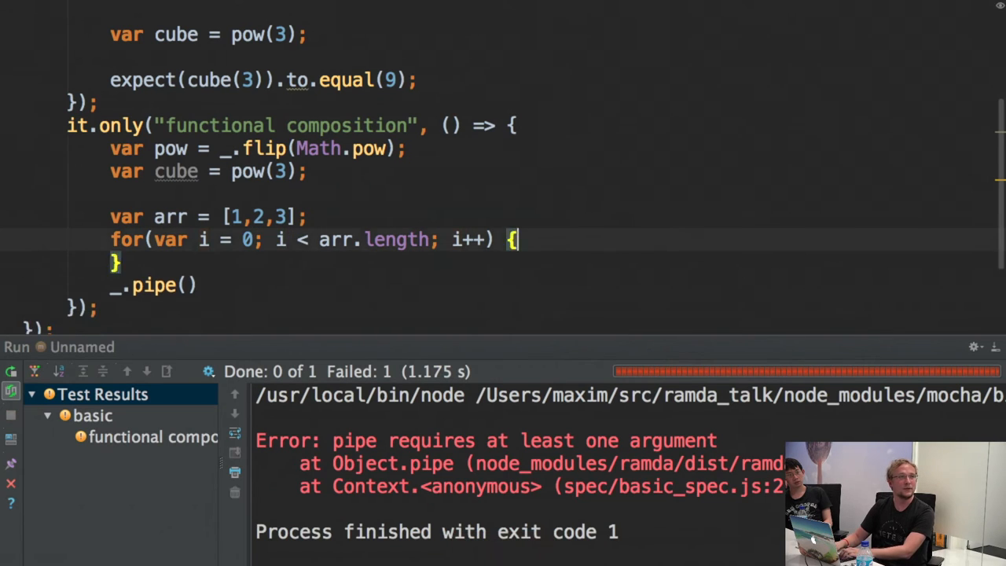
type("arr[]")
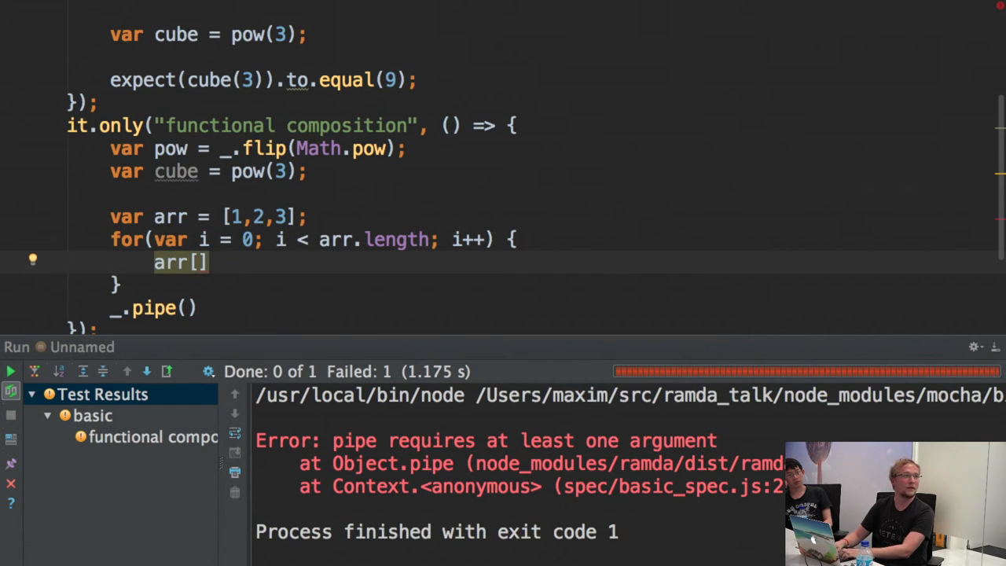
type("i] =")
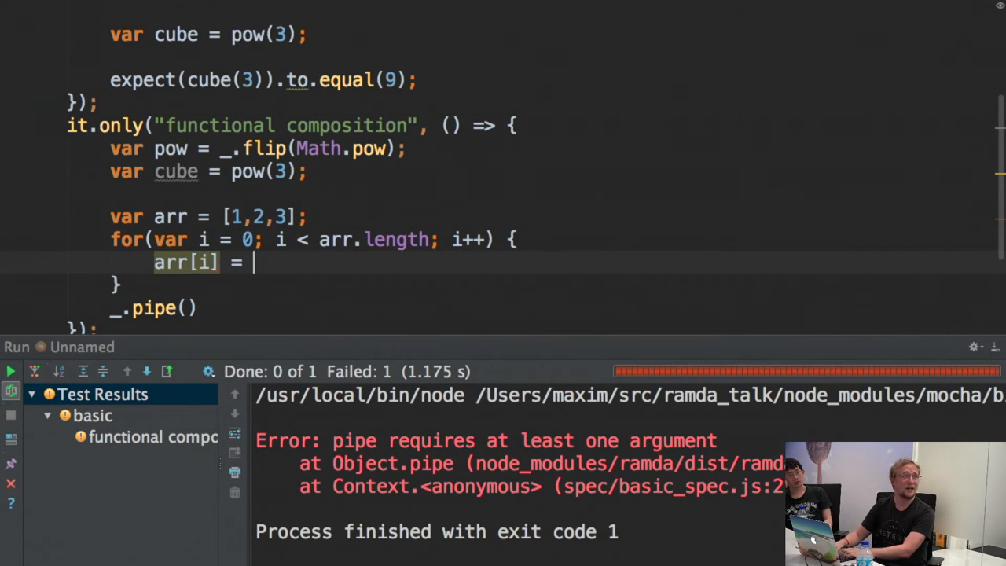
type("arr")
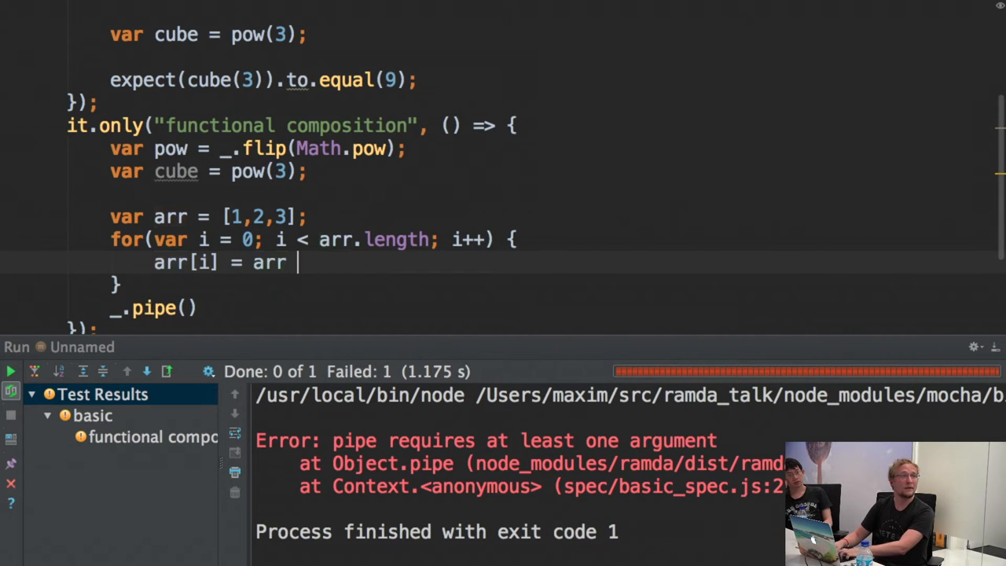
type("Math.pow(")
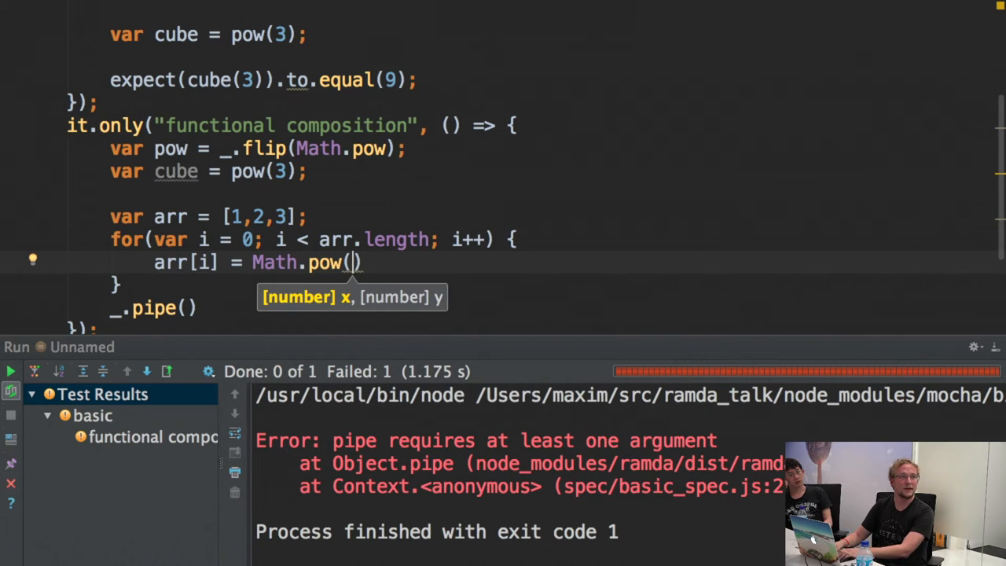
type("arr[i], 3")
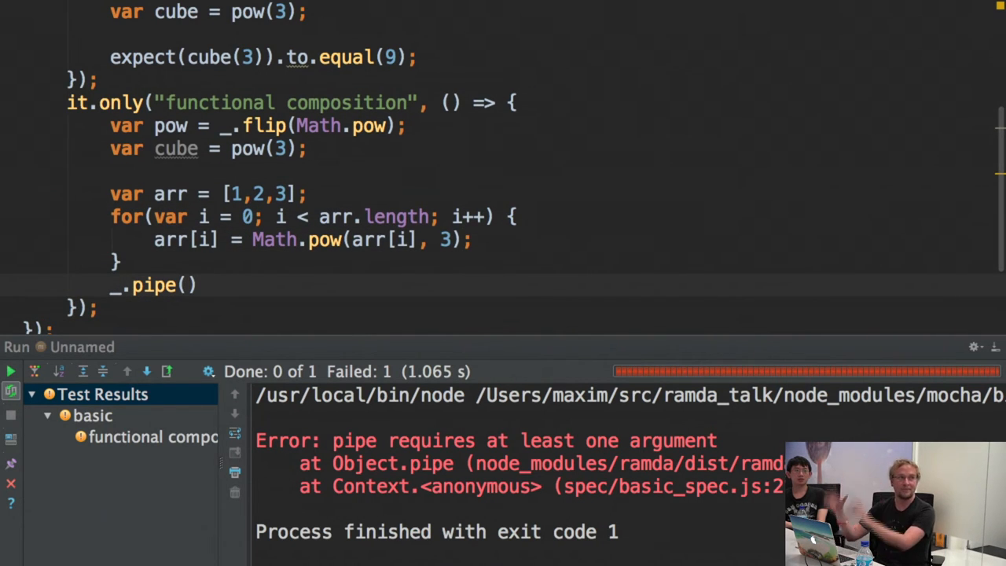
Comment out the manual loop and map cube over arr instead.
type(".")
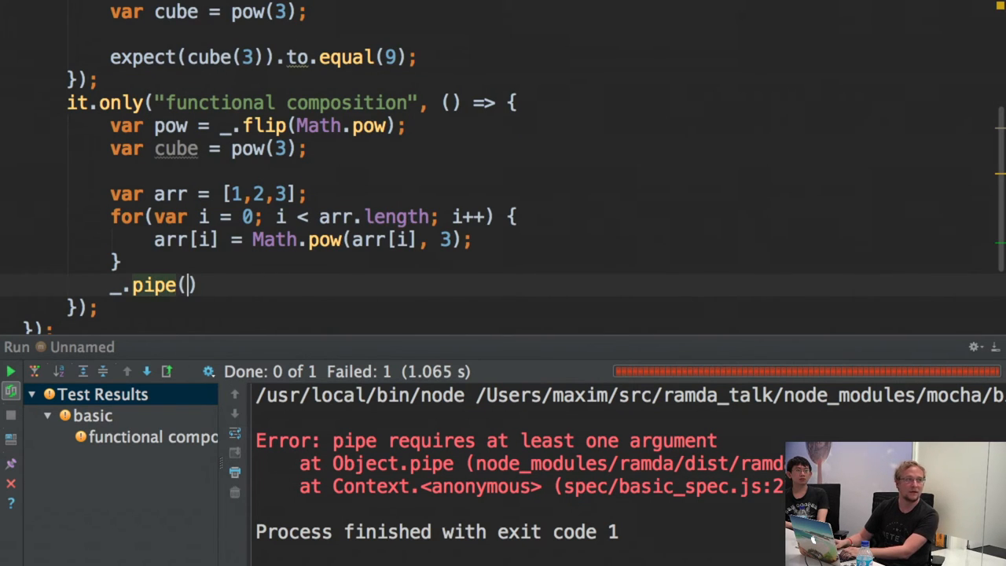
key("BackSpace")
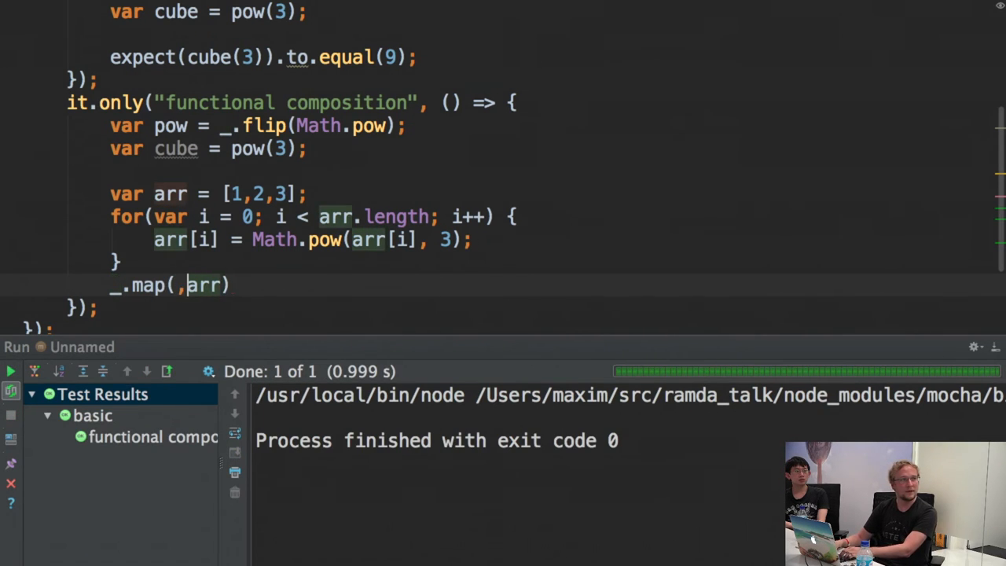
type("cube")
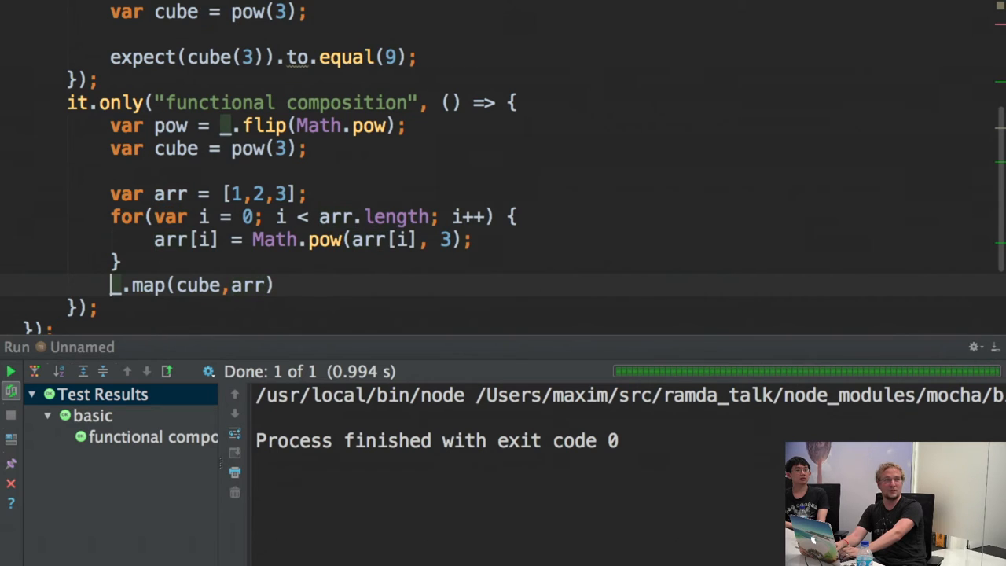
Write the expectation that the mapped result equals [1, 8, 27].
type("expect(")
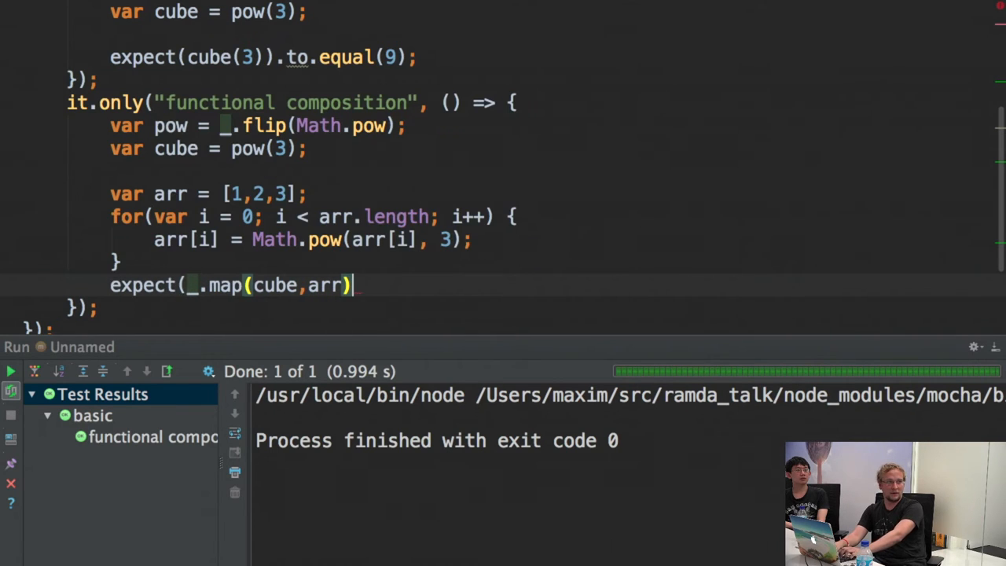
type(".to(")
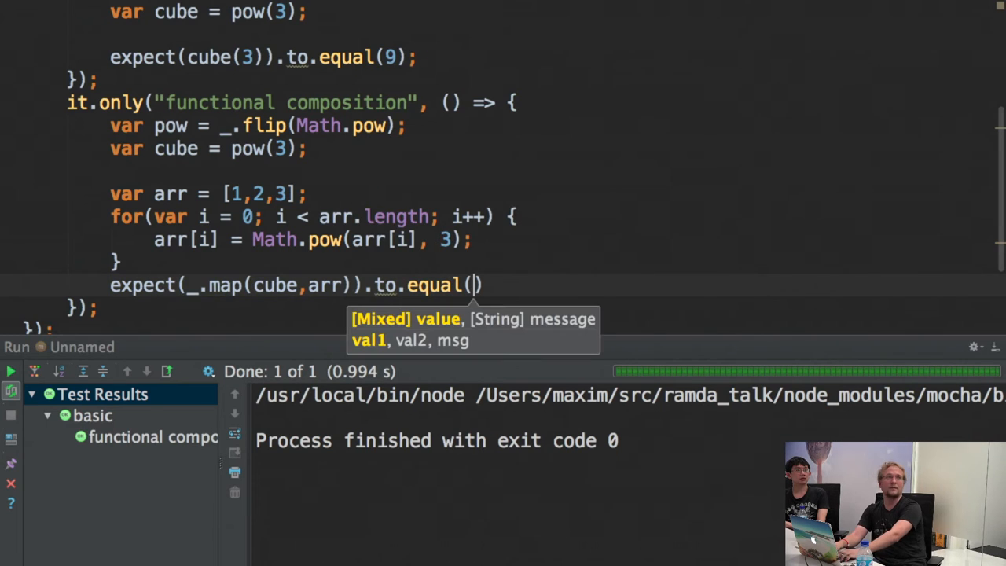
type("1,")
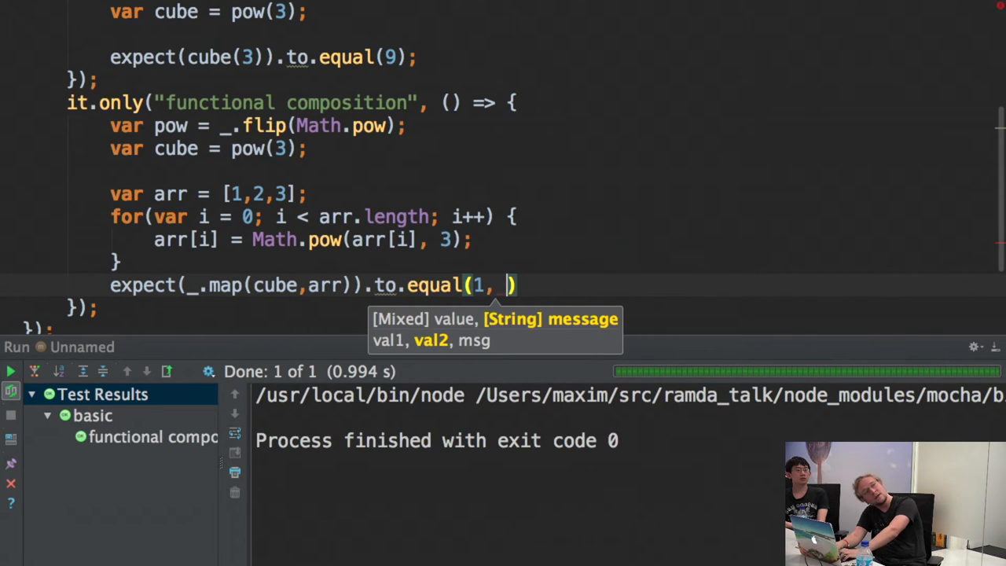
type("6")
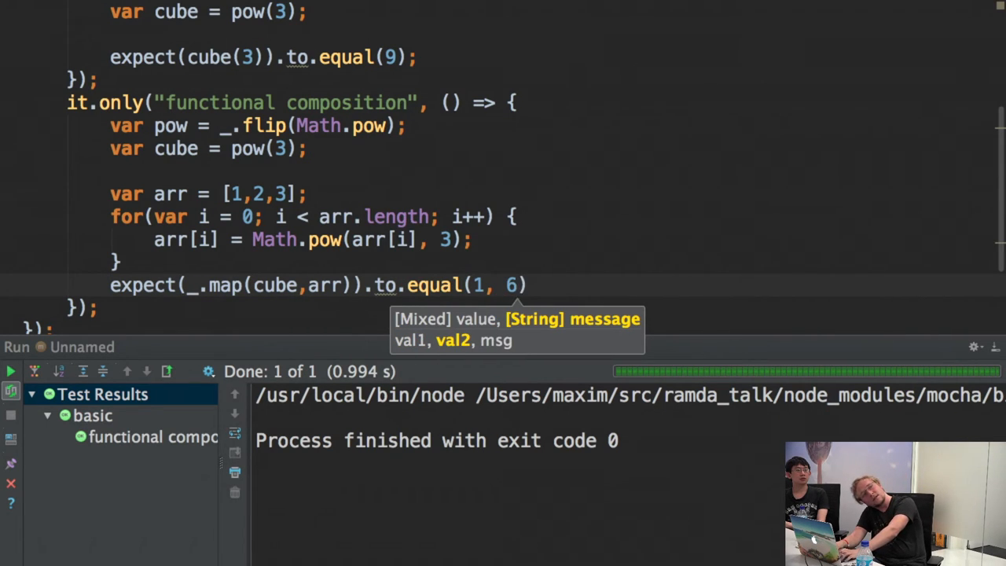
type(", 9")
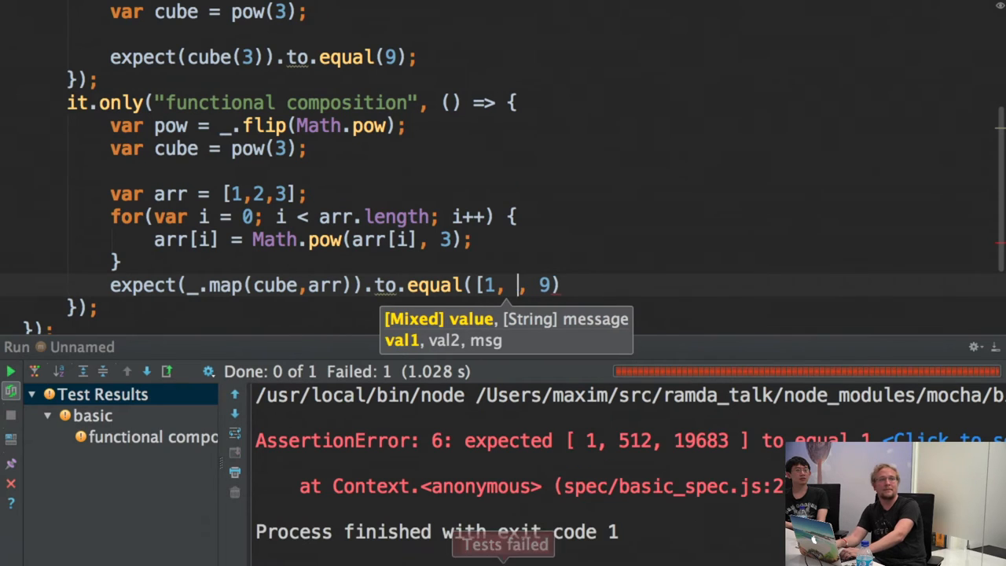
type("8, 27]")
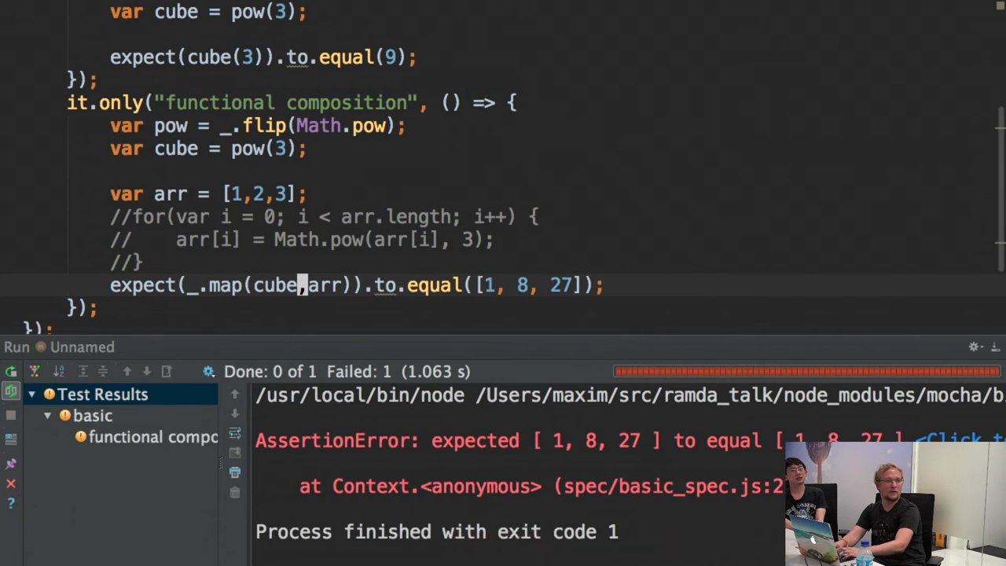
Replace equal with have.members and extend arr to [1,2,3,4,5].
double_click(275, 284)
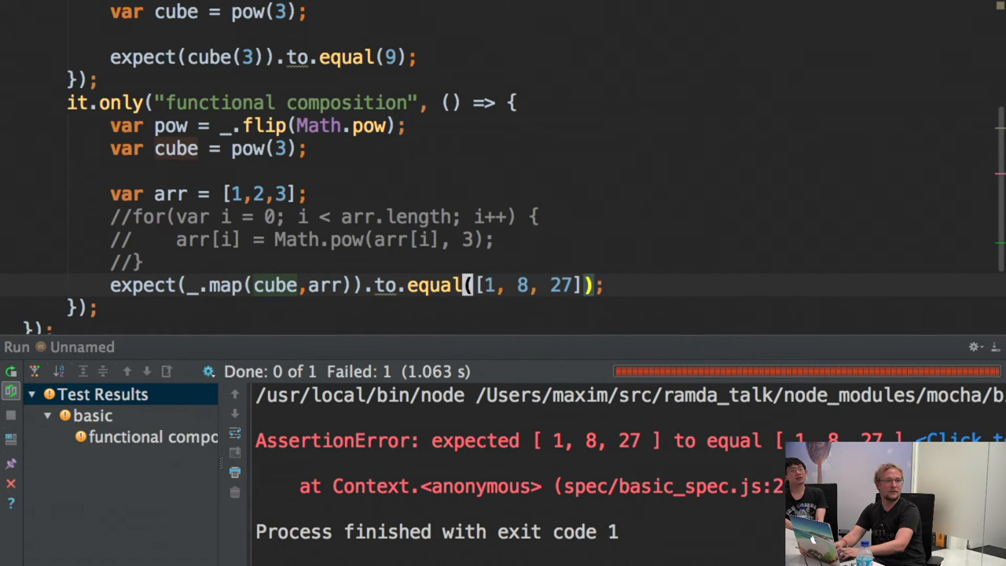
type("have.m")
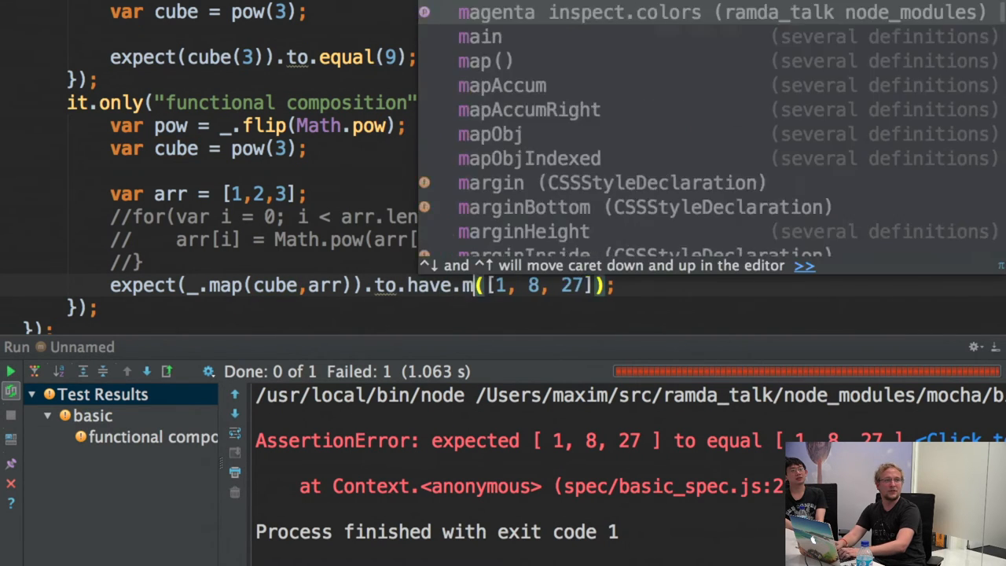
type("embers")
left_click(259, 193)
type(",,")
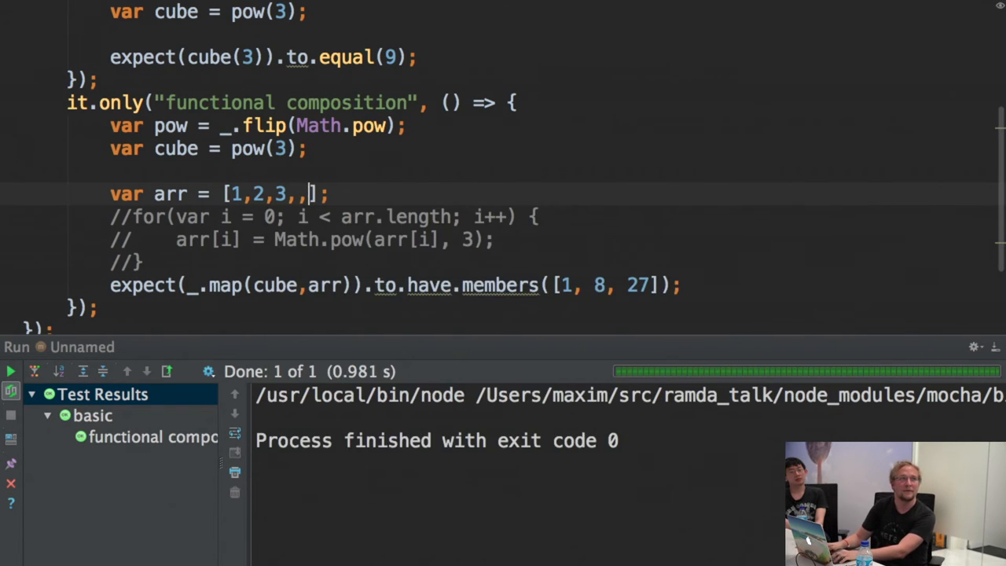
key("Backspace")
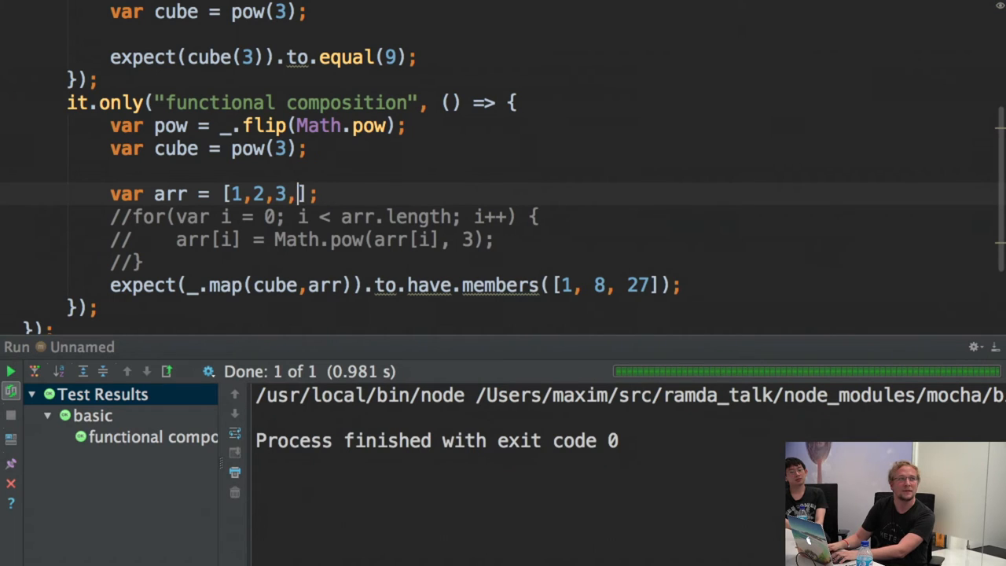
type("4,5")
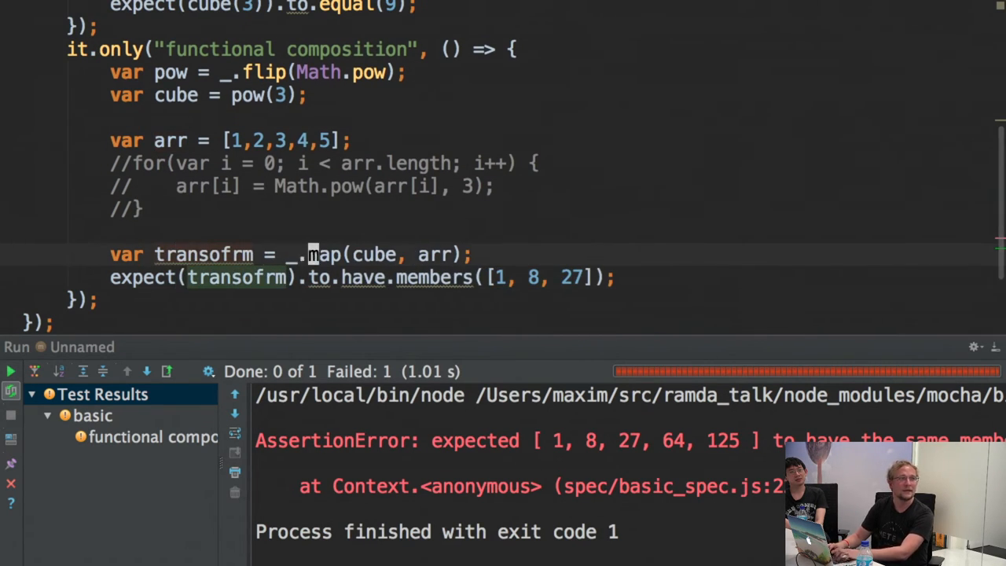
Rewrite transofrm as _.compose(_.map(cube), _.filter()) with the arr argument removed.
type("compose(_.filte_.")
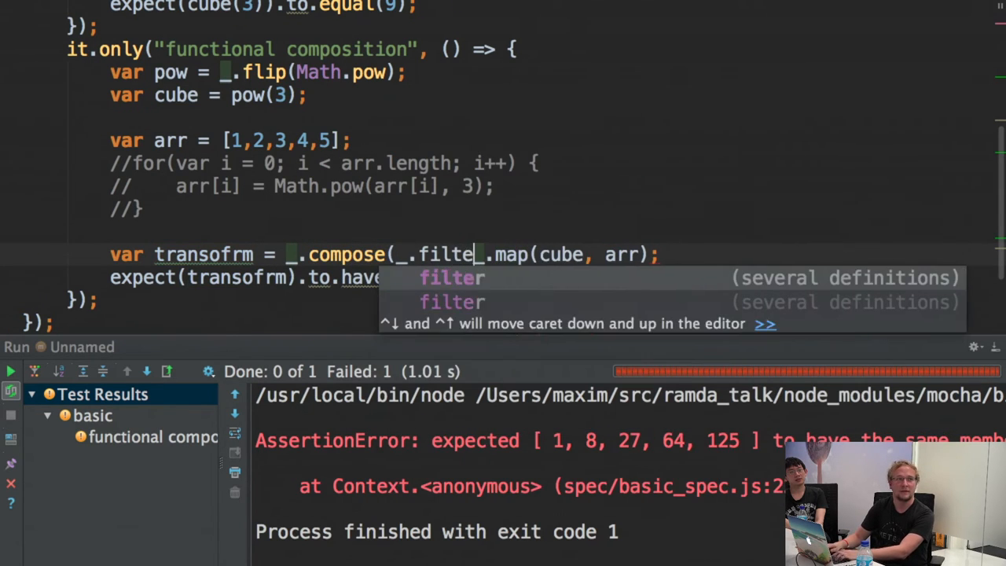
key("Tab")
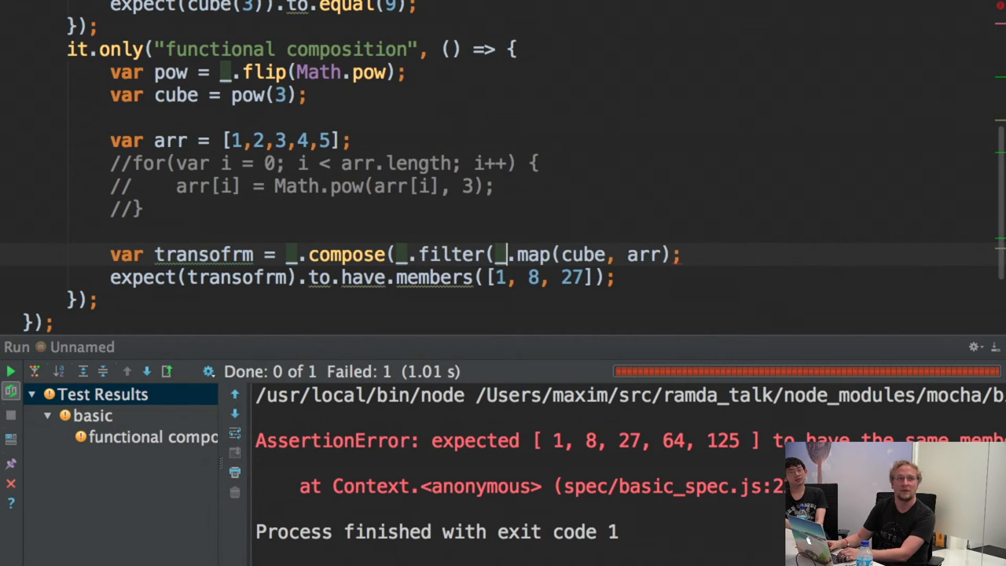
key("Backspace")
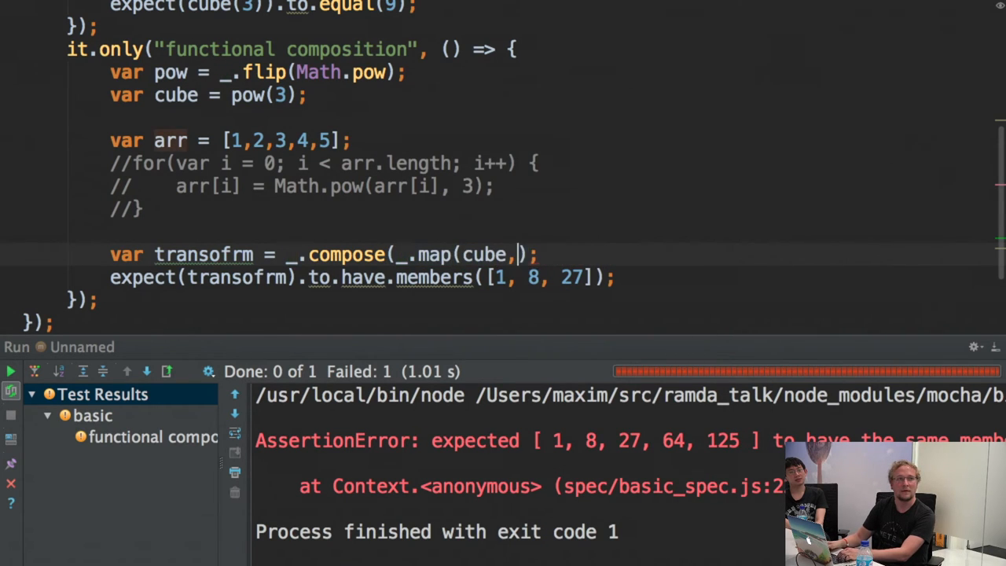
key("Backspace")
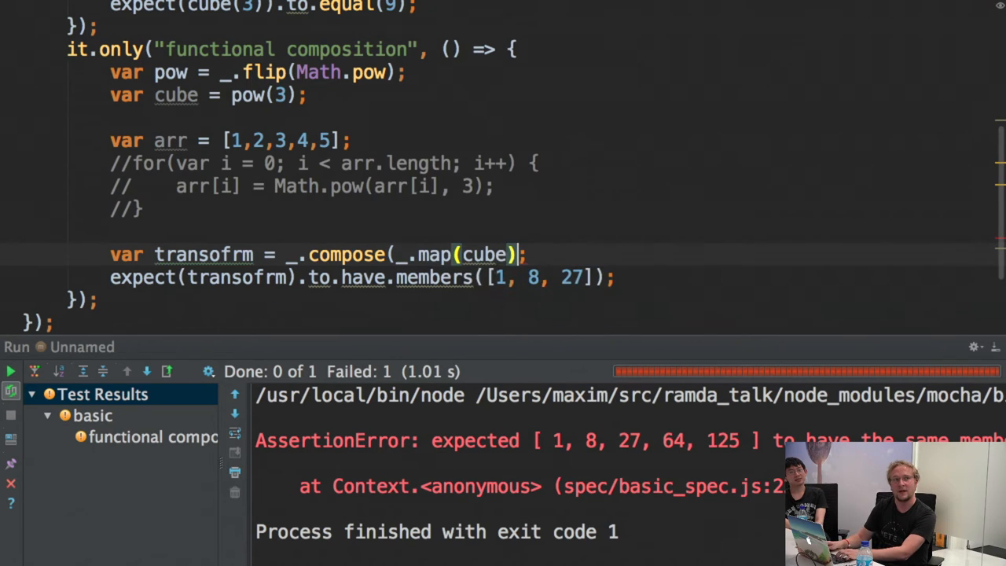
type(", _.filter(")
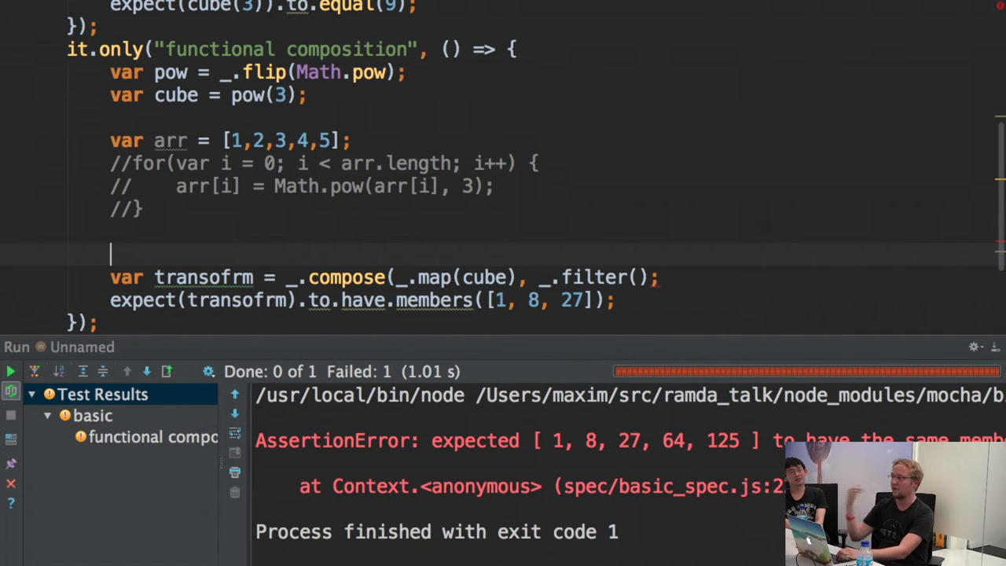
Define var isUnderFour = (x) => x < 4 above the composition.
type("vr")
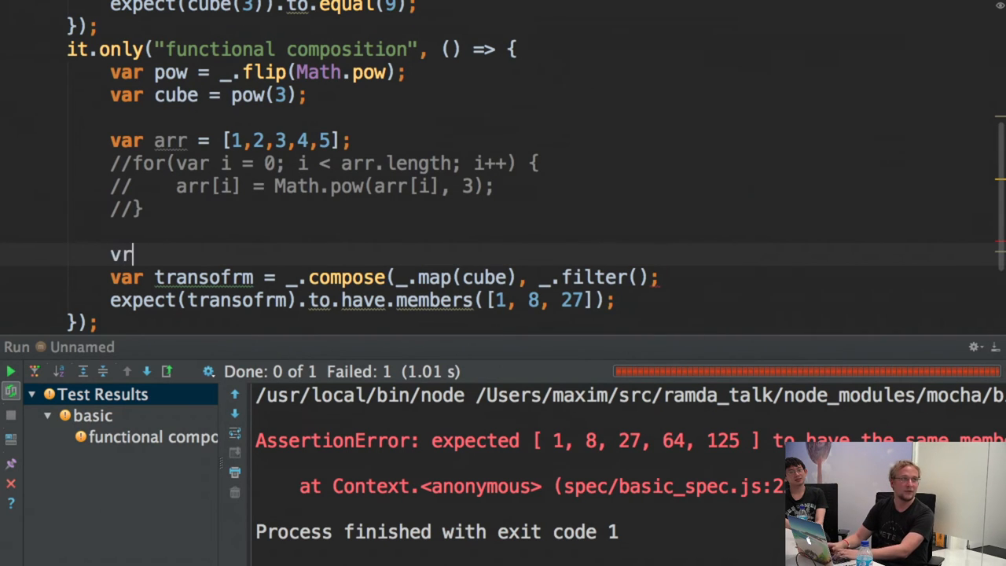
type("ar")
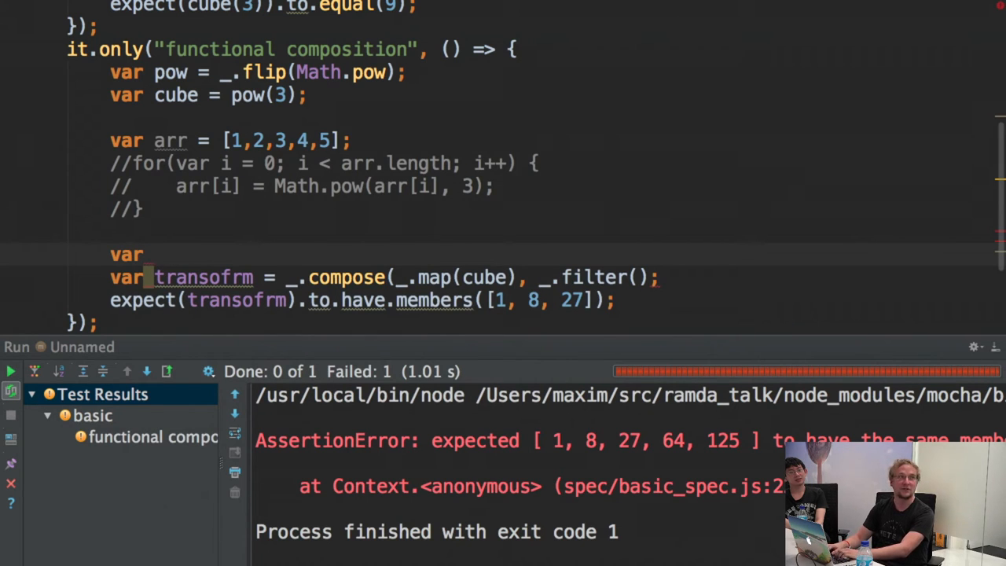
type("isUnde")
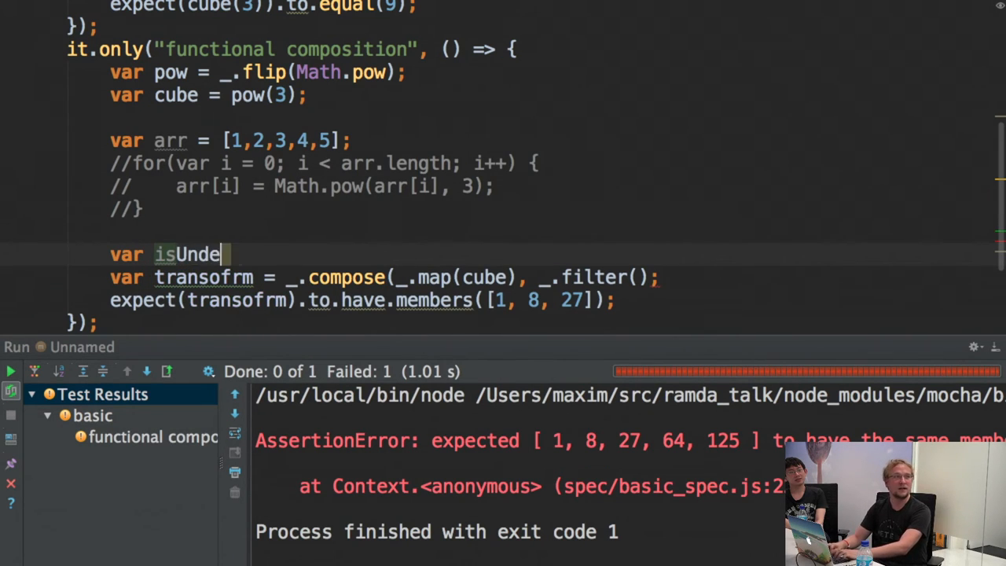
type("rFo")
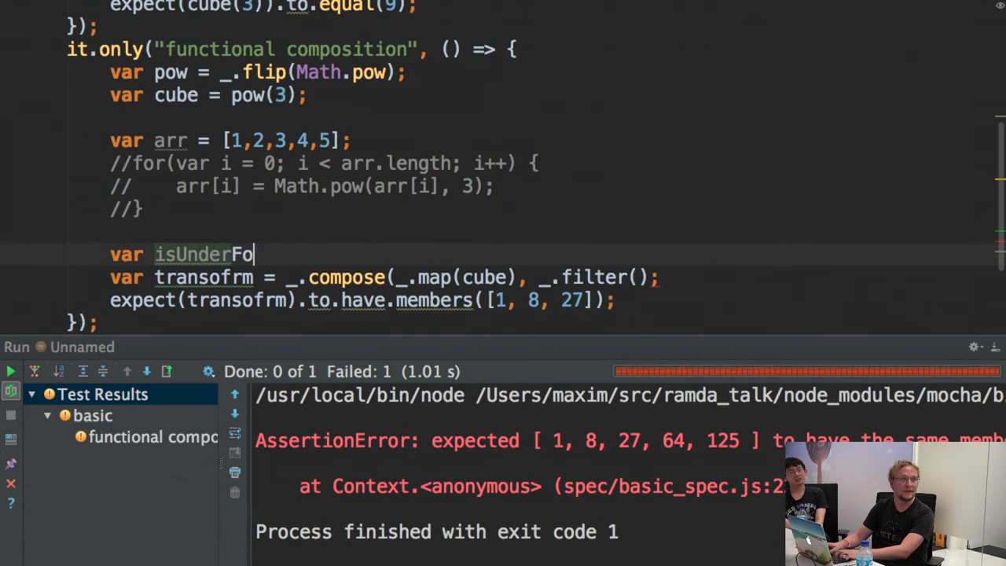
type("ur = (x) => x < 4;")
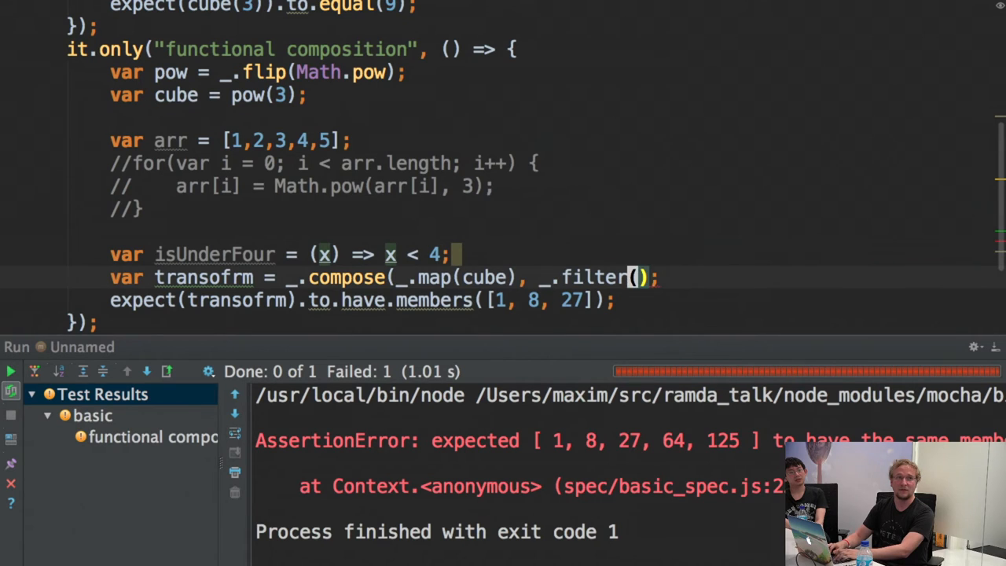
Pass isUnderFour to the filter step and rerun the test suite.
type("isUnderFour")
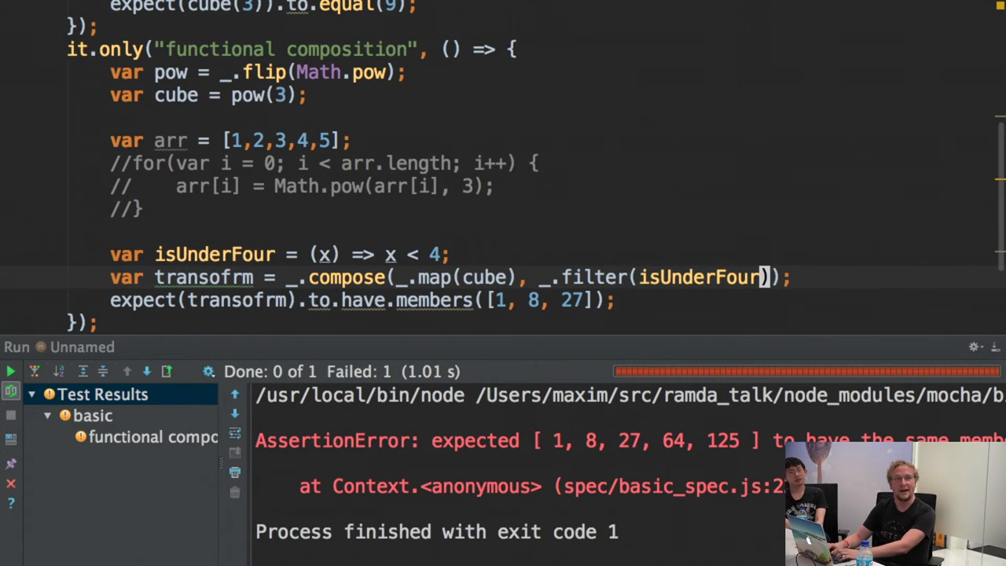
left_click(11, 370)
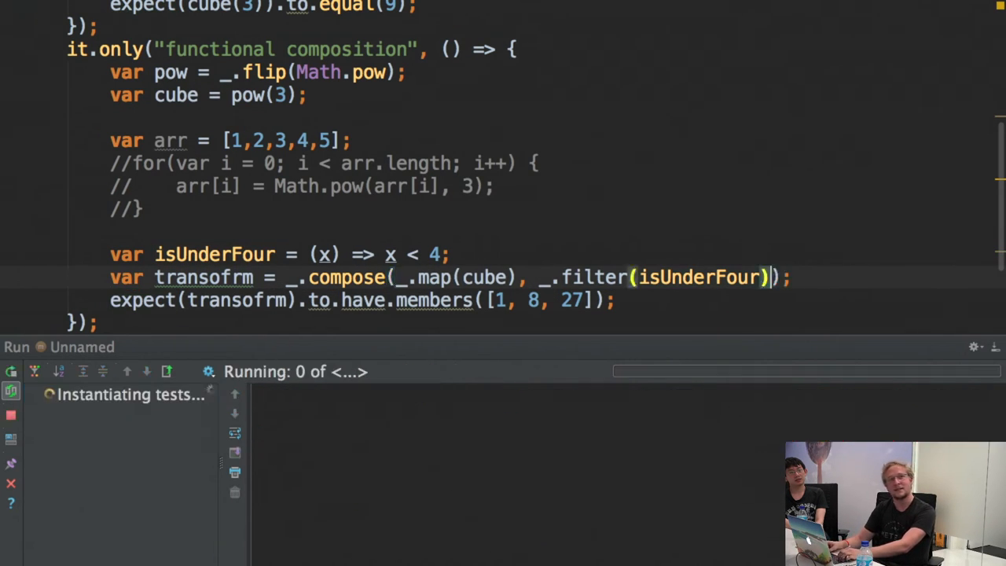
left_click(11, 371)
type("(")
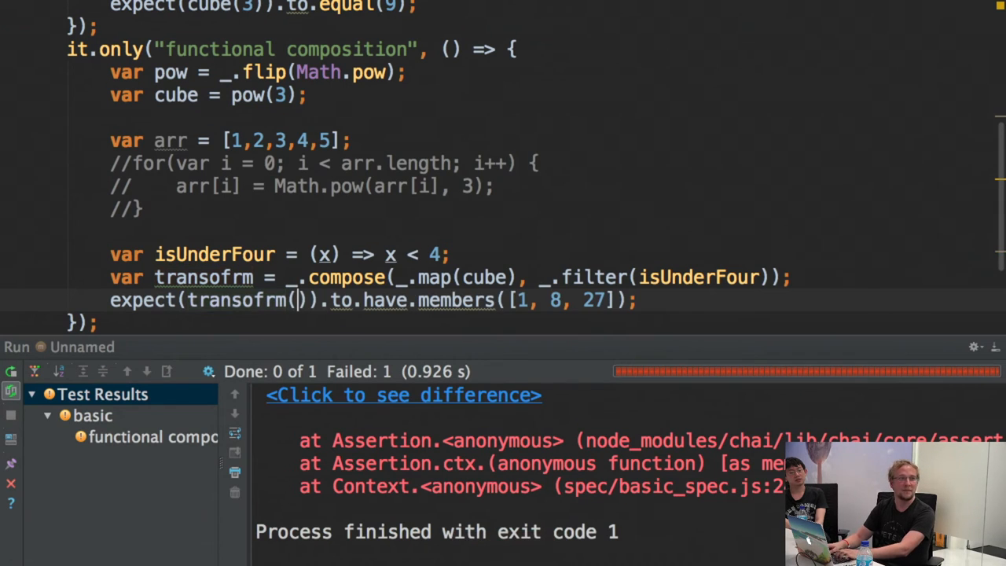
Call transofrm(arr) inside the expectation.
type("arr")
left_click(451, 276)
type("_.map(double),")
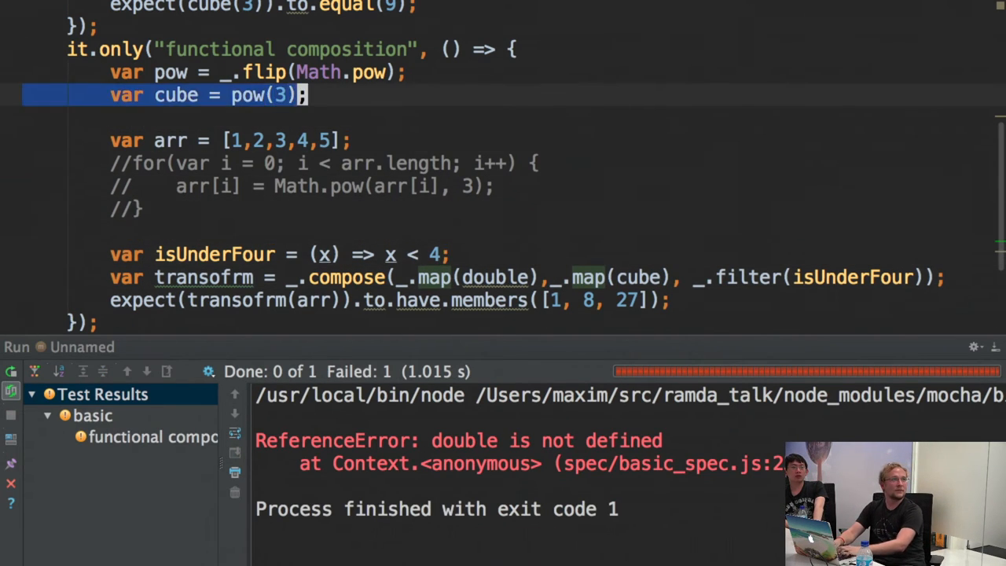
Define var double = pow(2) and extract the _.compose(double, cube) inside map into a variable.
type("var double = pow(3);")
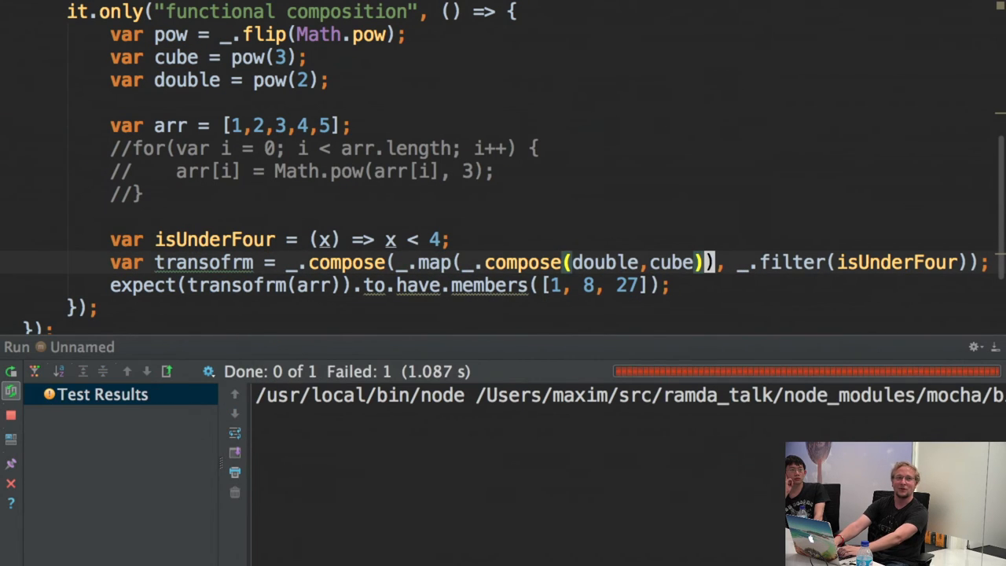
left_click(11, 371)
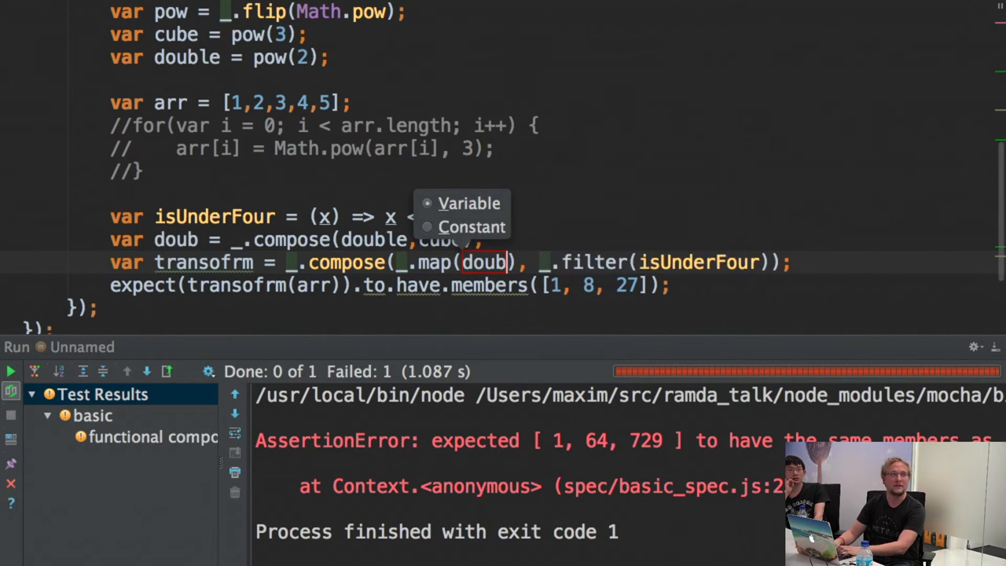
Name the extracted composition doubleCube and update the expected members to [1, 64, 729].
type("leCube")
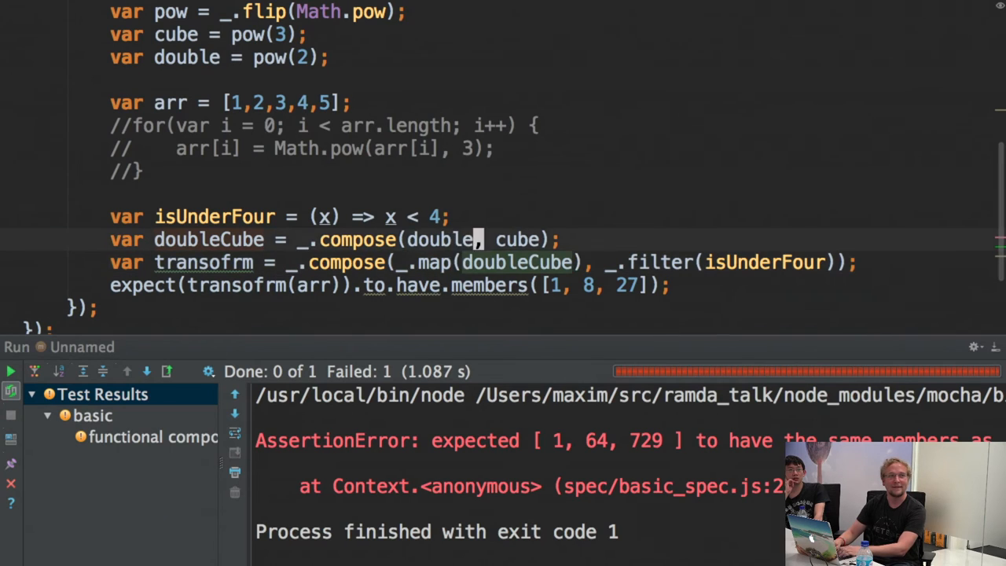
left_click(11, 371)
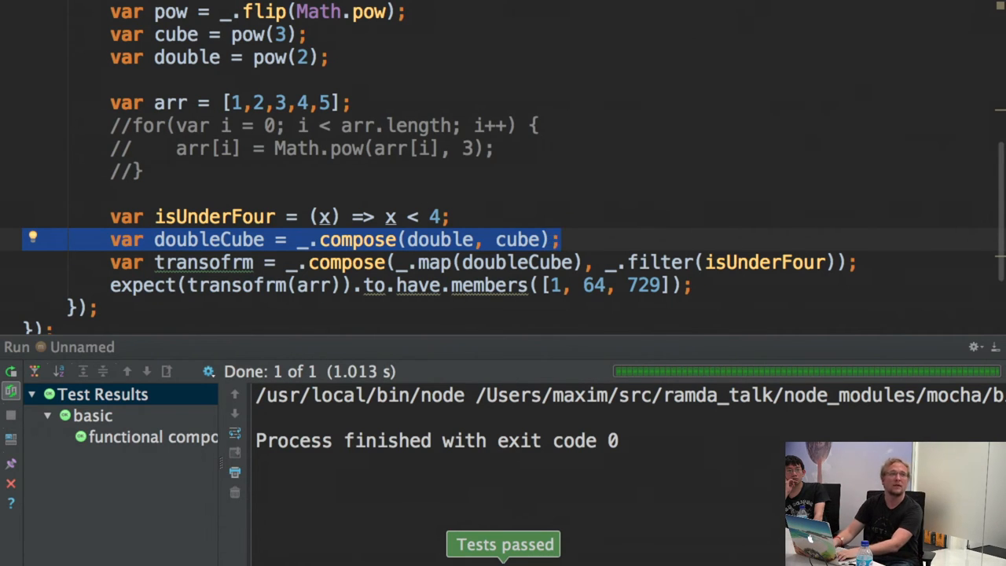
Add var value and the nested Math.pow(Math.pow(value, 3), 2) line below it.
type("va")
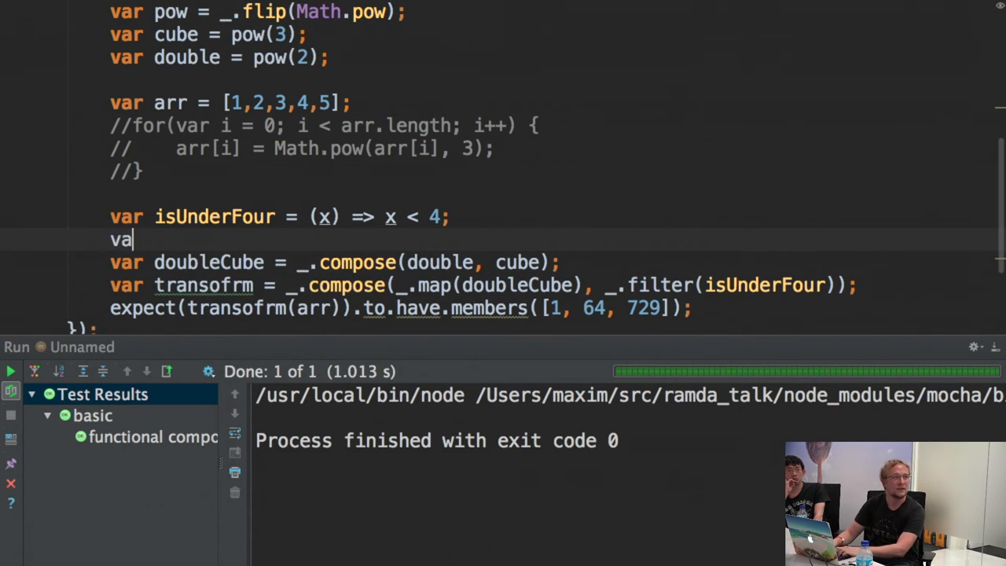
key("Backspace")
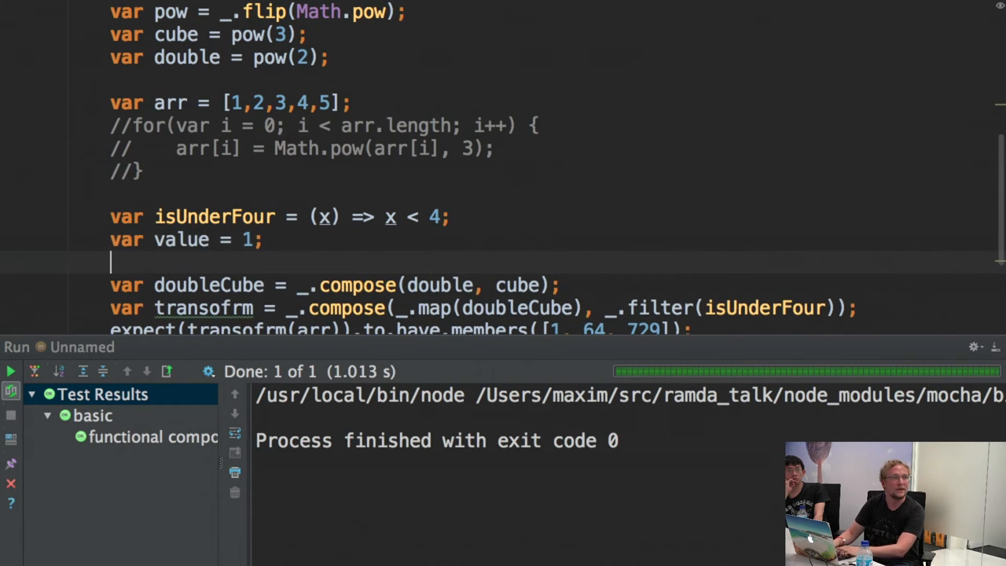
type("value")
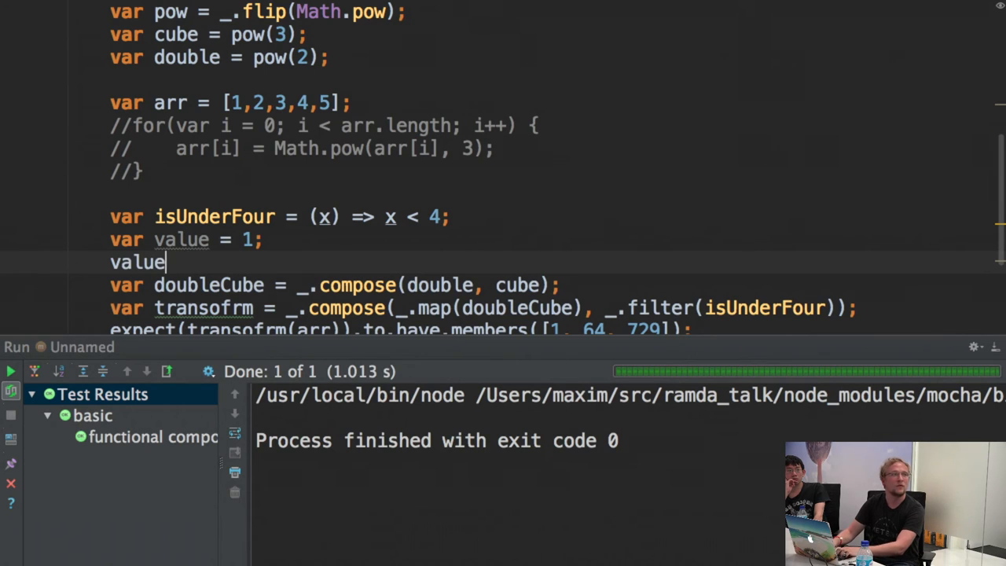
type("Math.pow")
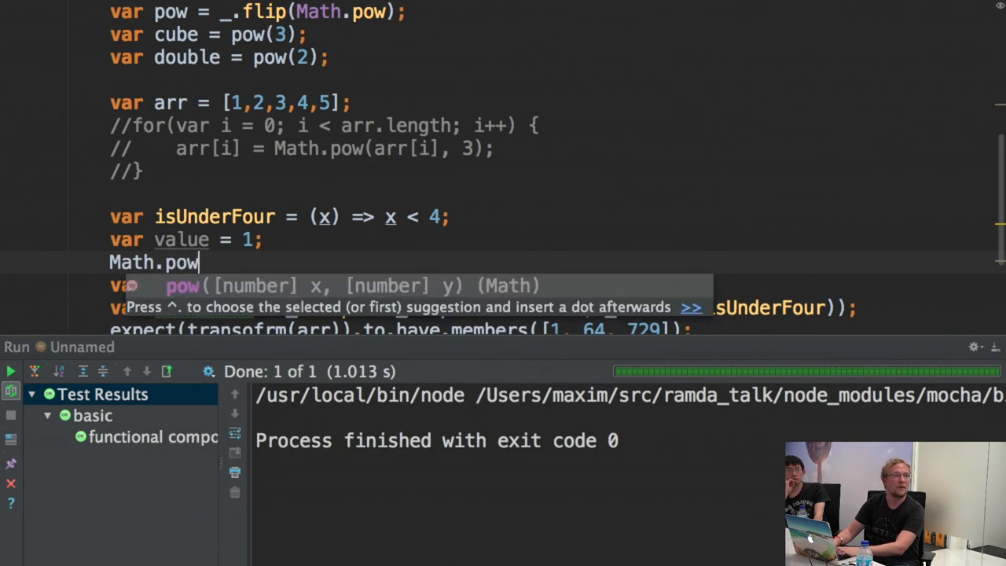
type("(value,")
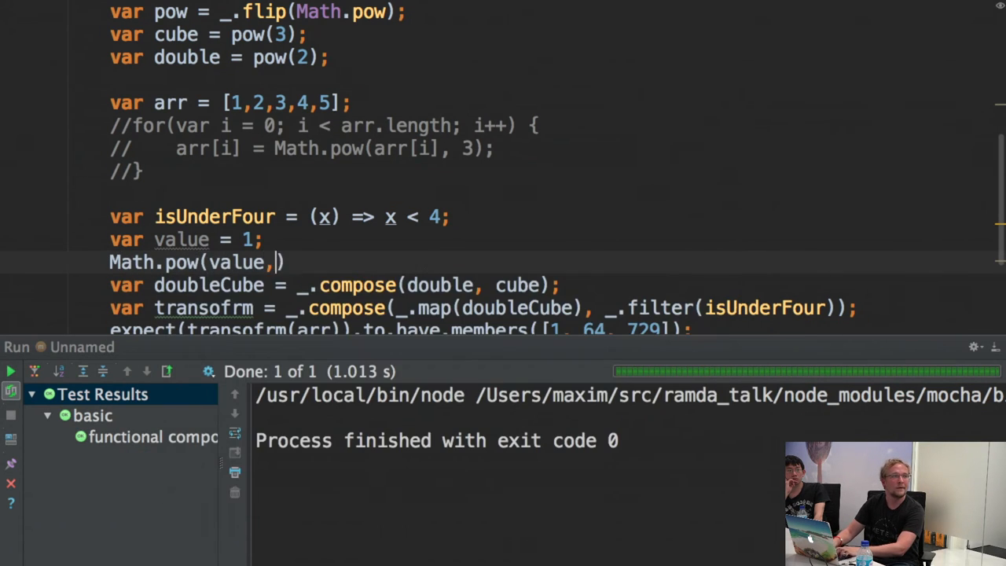
type("3")
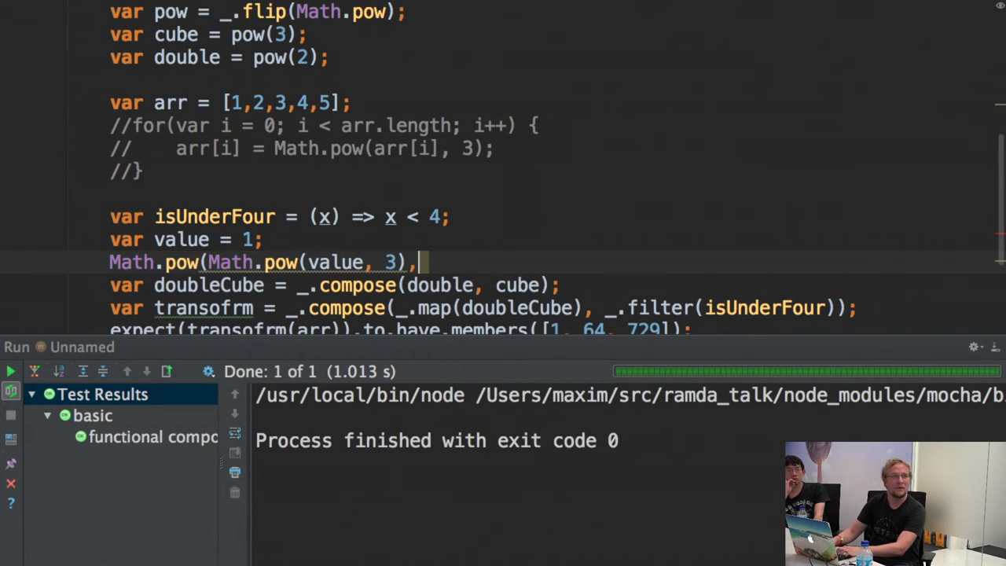
type("2)")
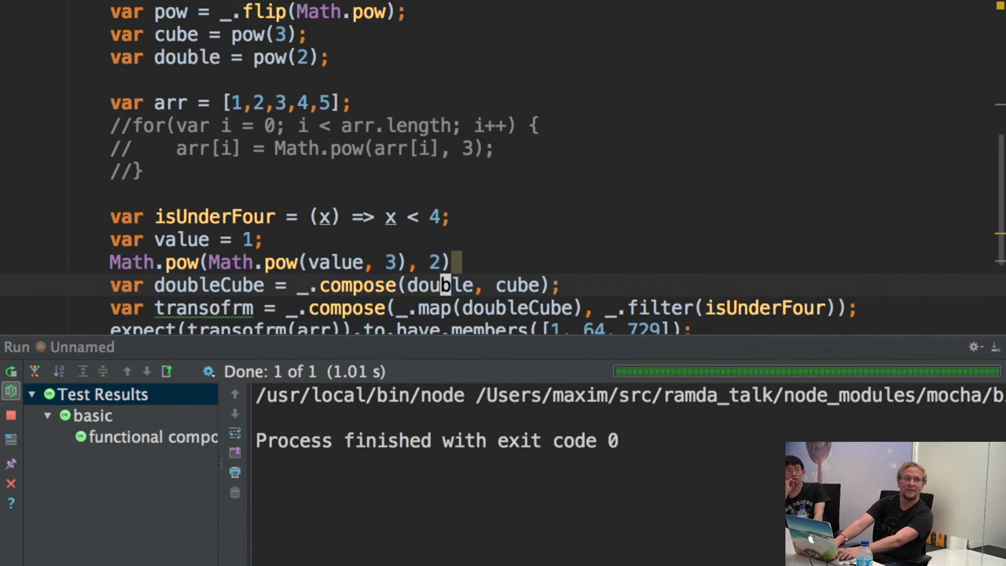
key("enter")
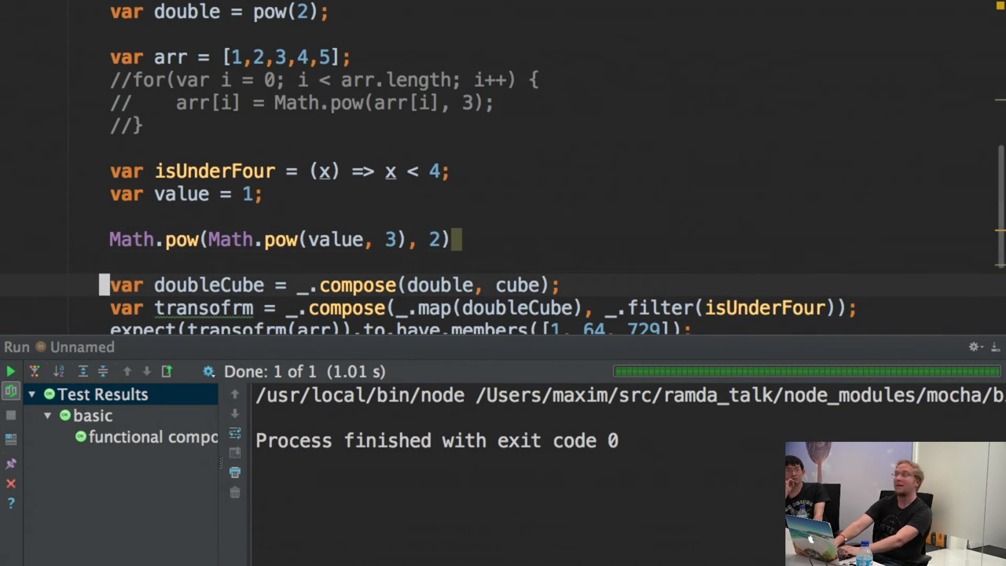
Select the nested Math.pow expression and switch to the original filterMenuItems file.
left_click(11, 371)
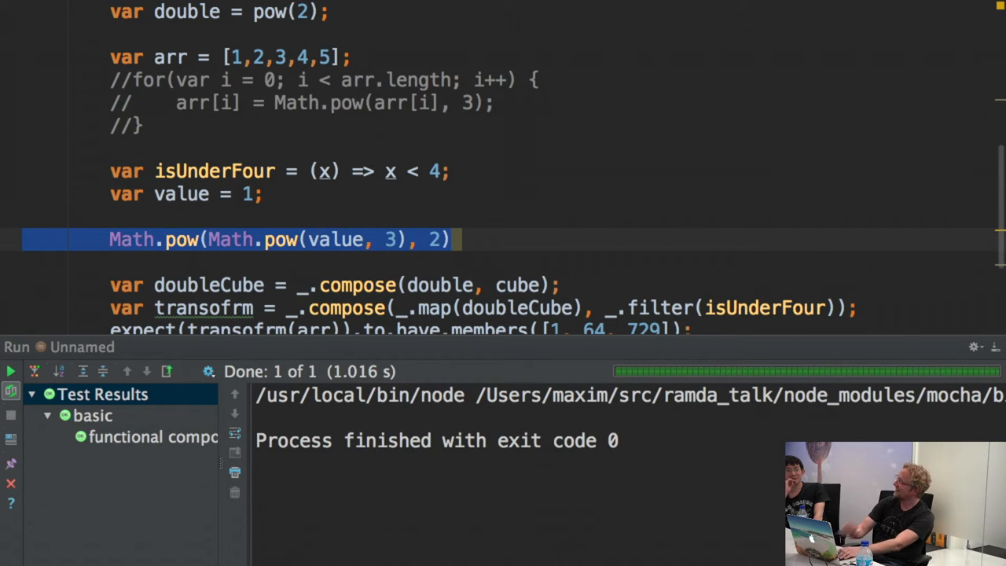
left_click(118, 239)
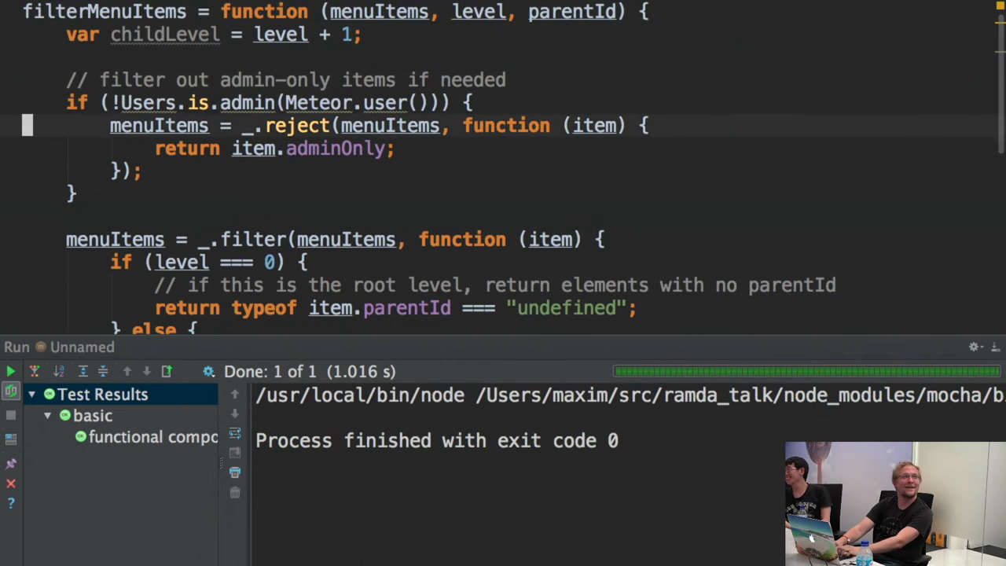
Scroll down through filterMenuItems reading its body, then call up the Recent Files popup.
scroll("down", 3)
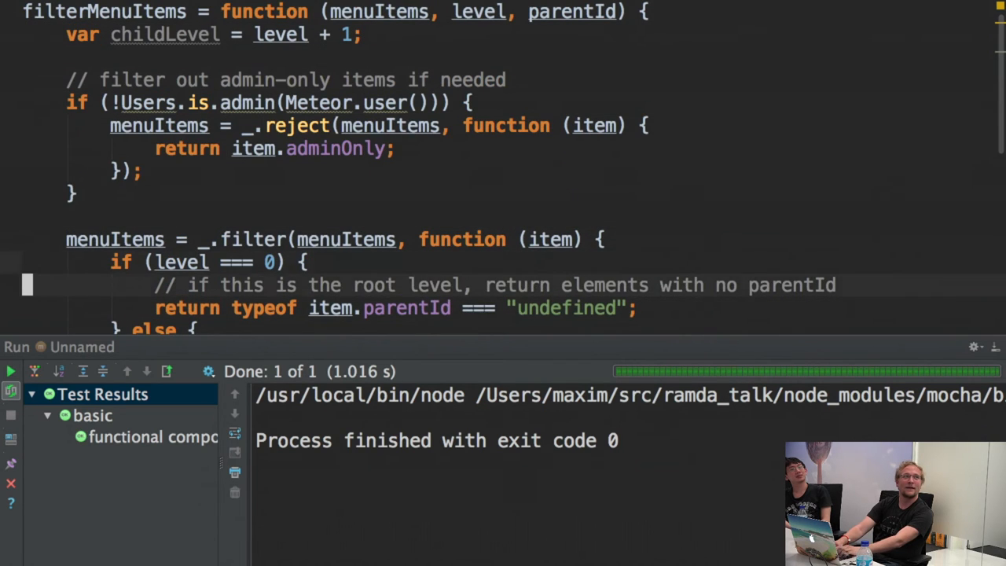
scroll("down", 3)
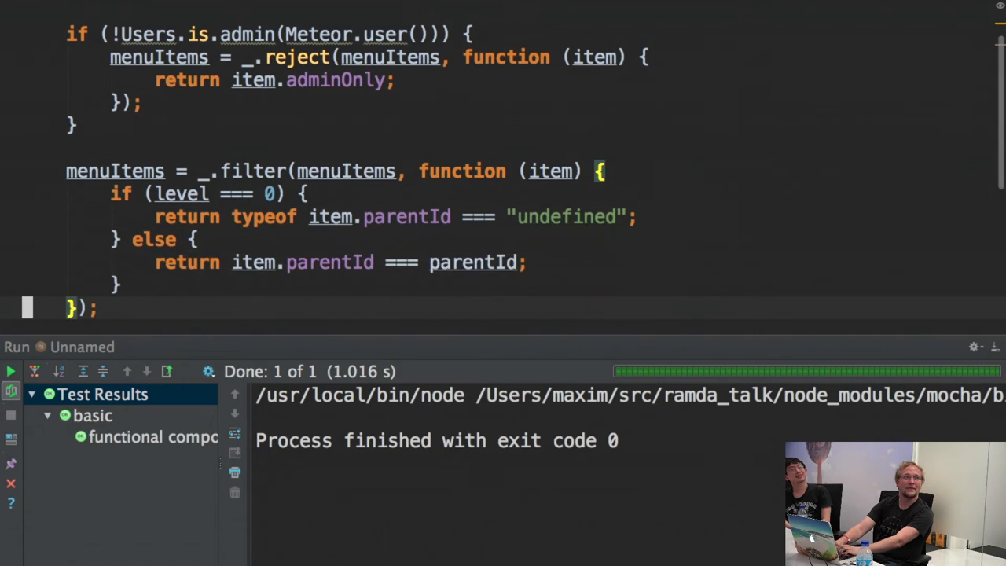
scroll("down", 3)
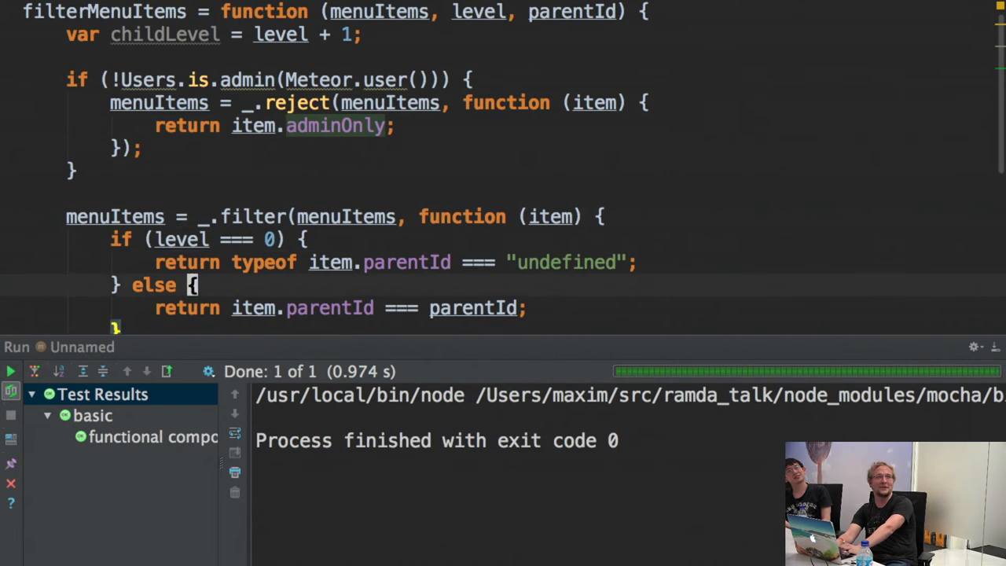
scroll("down", 3)
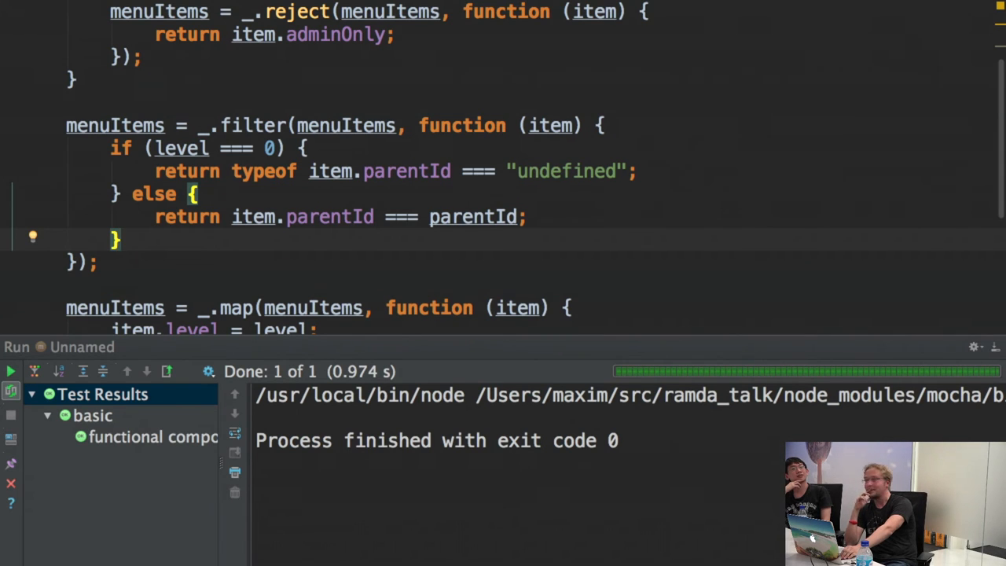
type("i")
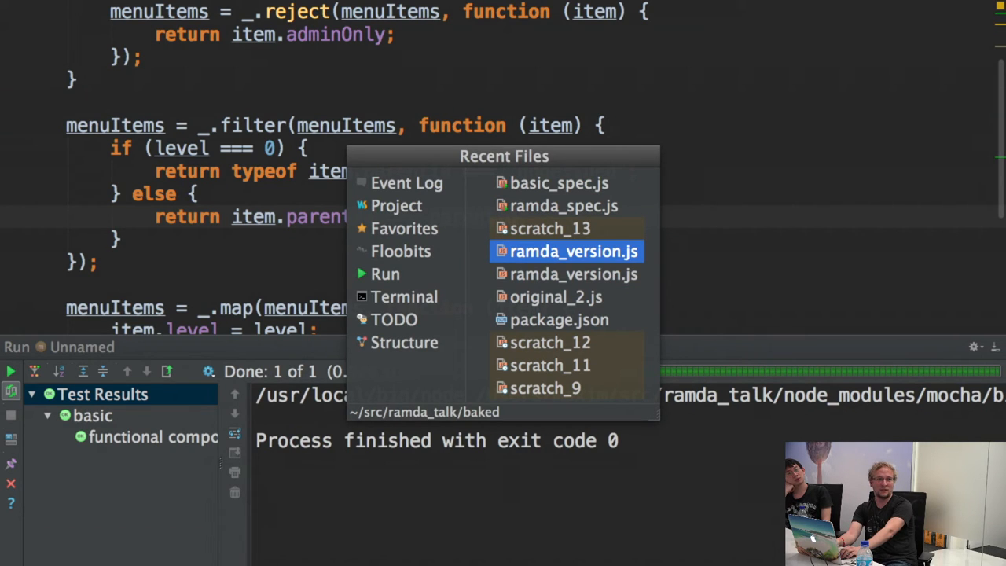
Open ramda_version.js, select itemsWithoutParent, and flip to the original commented filter code for comparison.
left_click(573, 252)
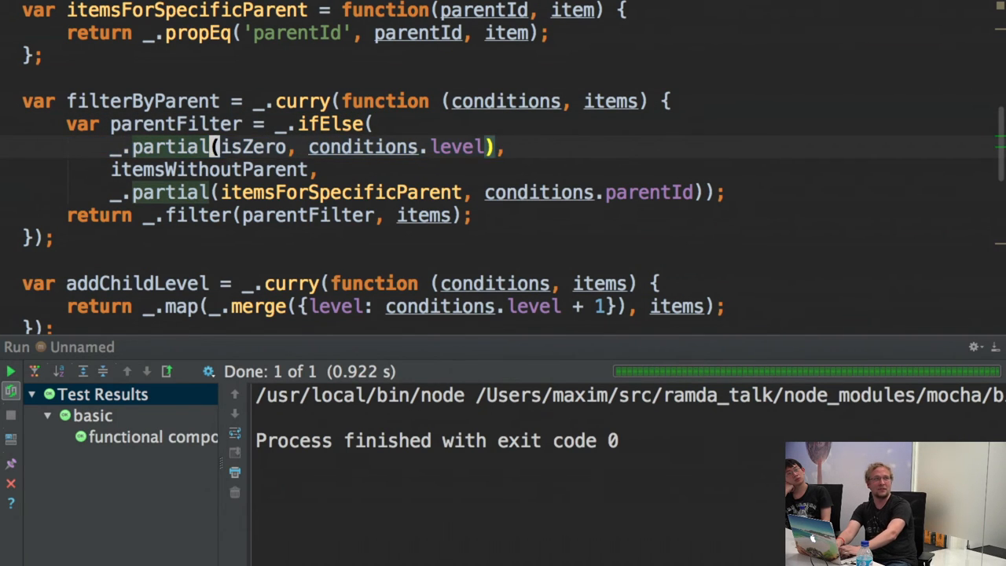
double_click(170, 148)
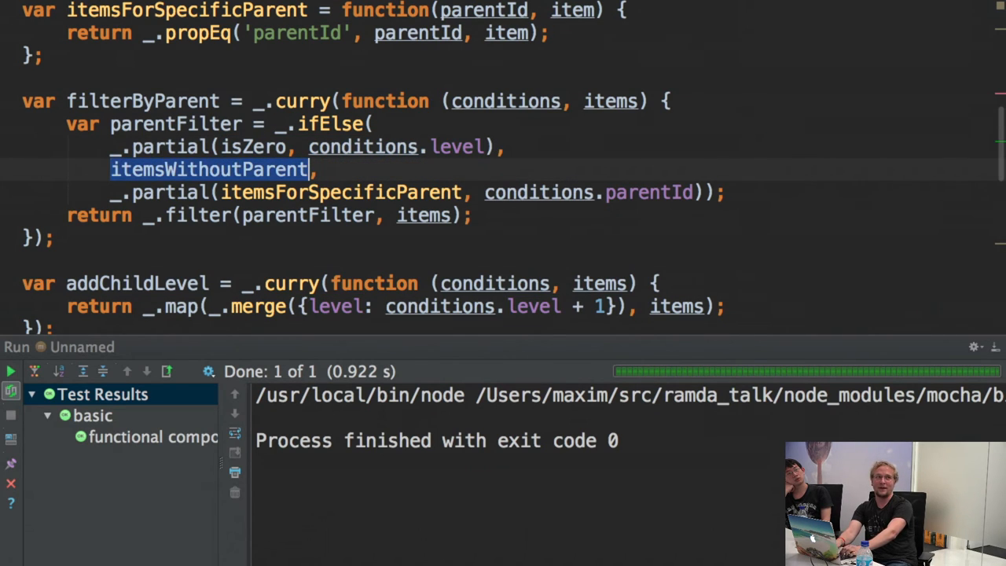
left_click(597, 191)
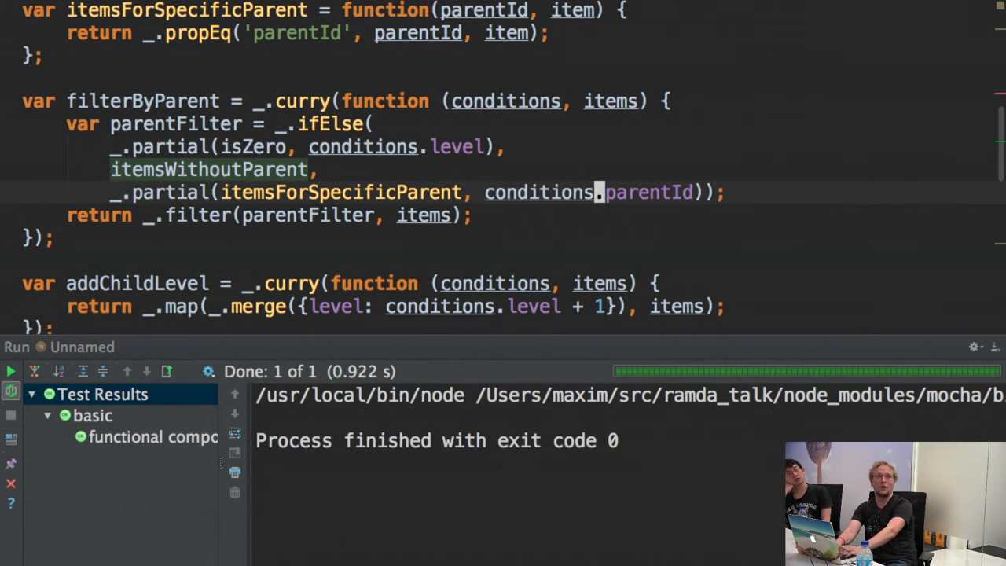
double_click(337, 192)
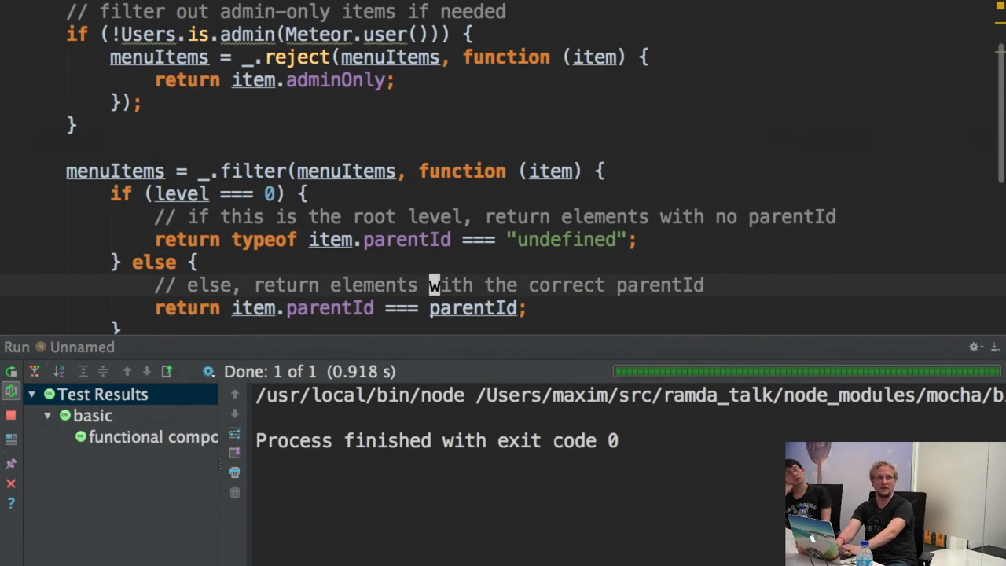
scroll("down", 3)
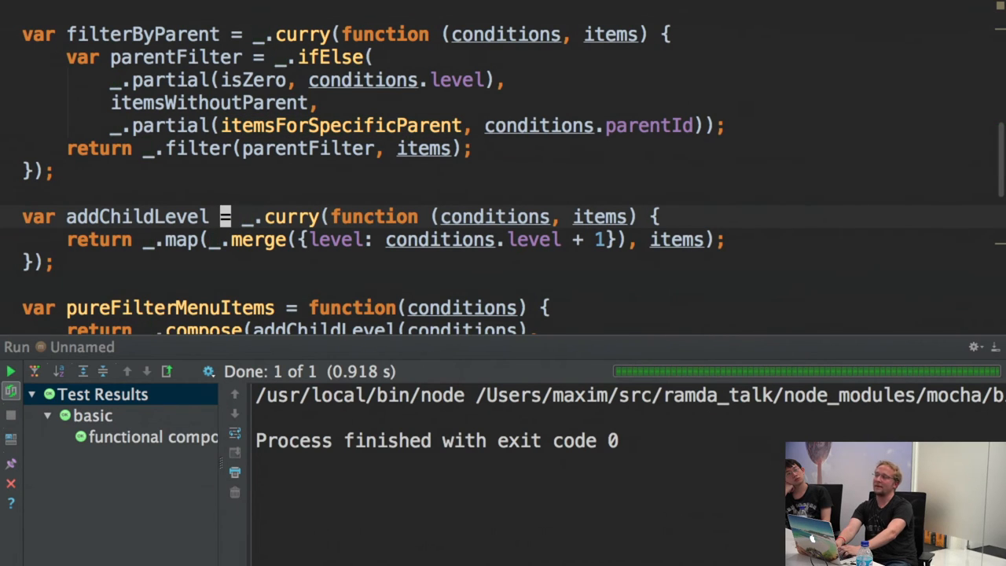
Scroll down to pureFilterMenuItems composing addChildLevel, filterByParent and filterAdminOnly, and its filterMenuItems wrapper.
scroll("down", 3)
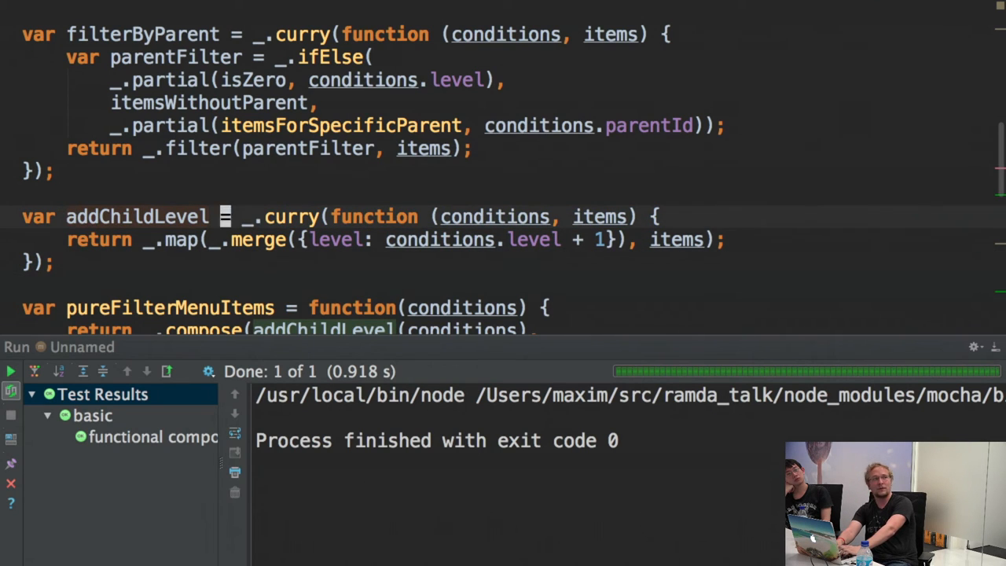
scroll("down", 3)
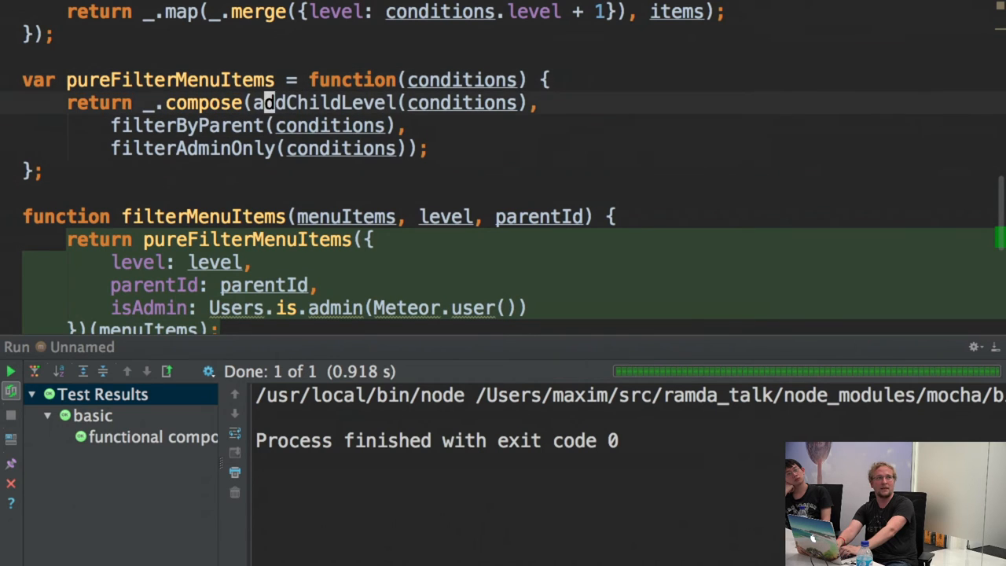
Select the addChildLevel call inside pureFilterMenuItems, above its compose return.
double_click(324, 102)
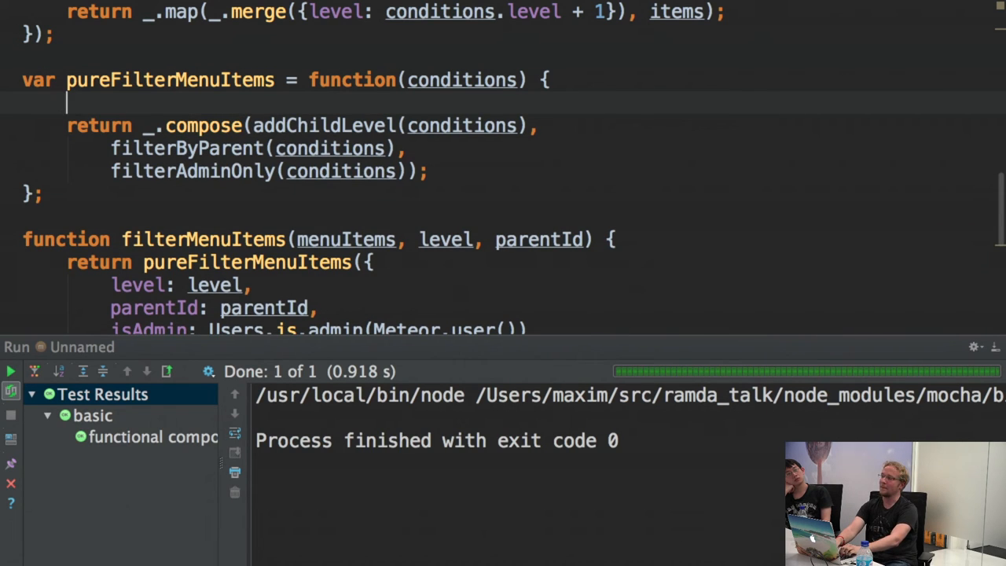
Write the nested addChildLevel(conditions, filterByParent(conditions, filterAdminOnly...)) equivalent of the compose.
type("filterADmin")
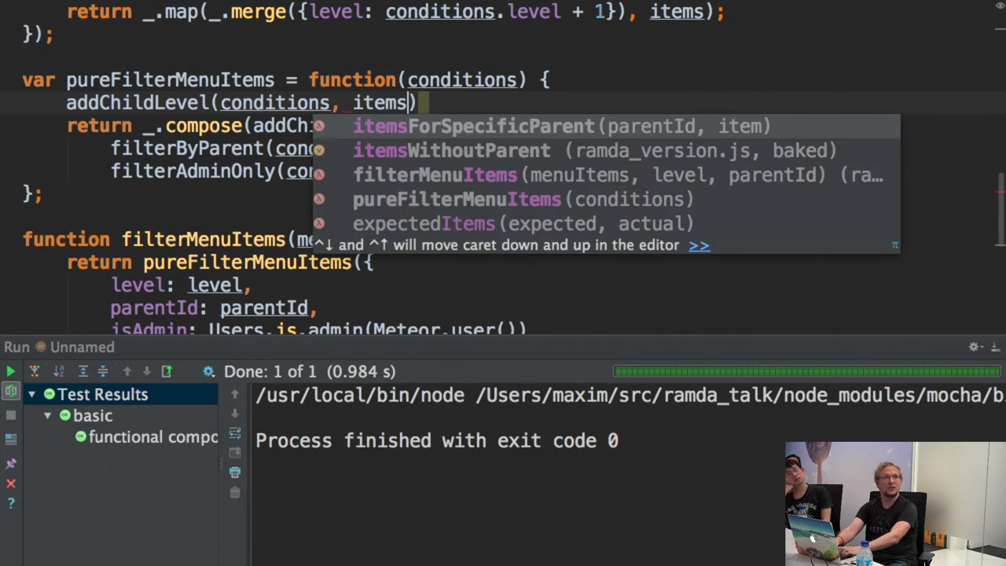
key("Escape")
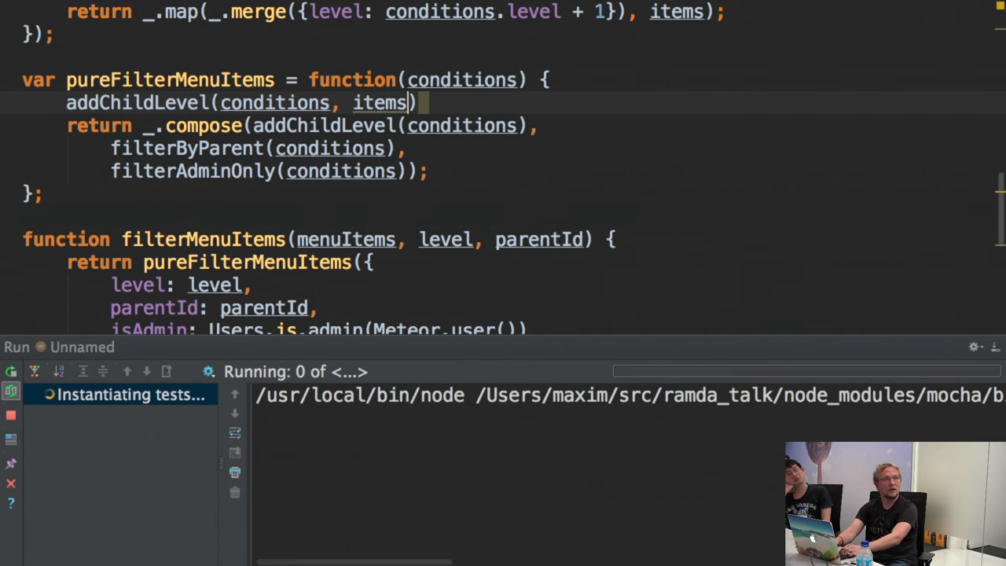
type("filterByParent(")
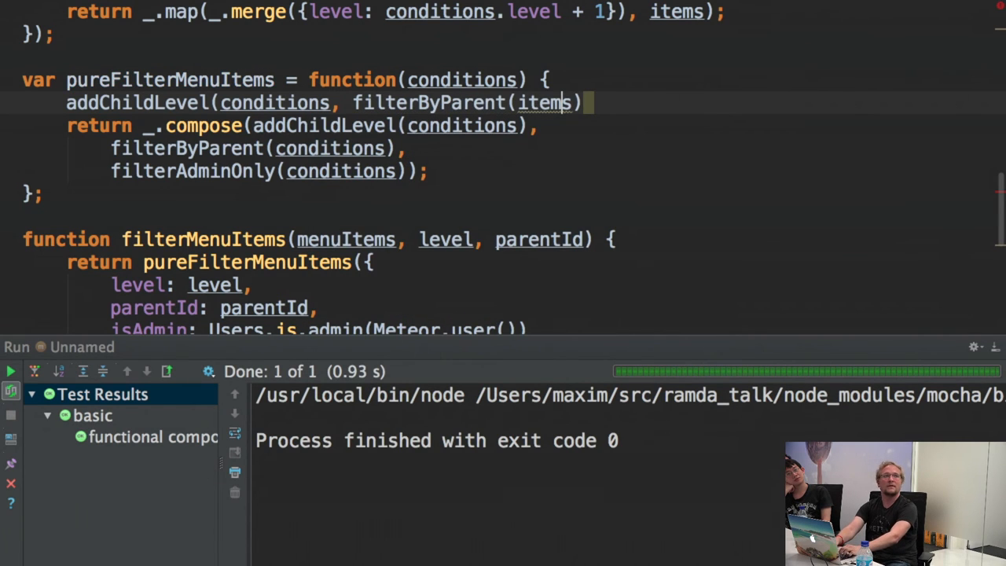
type("conditions,")
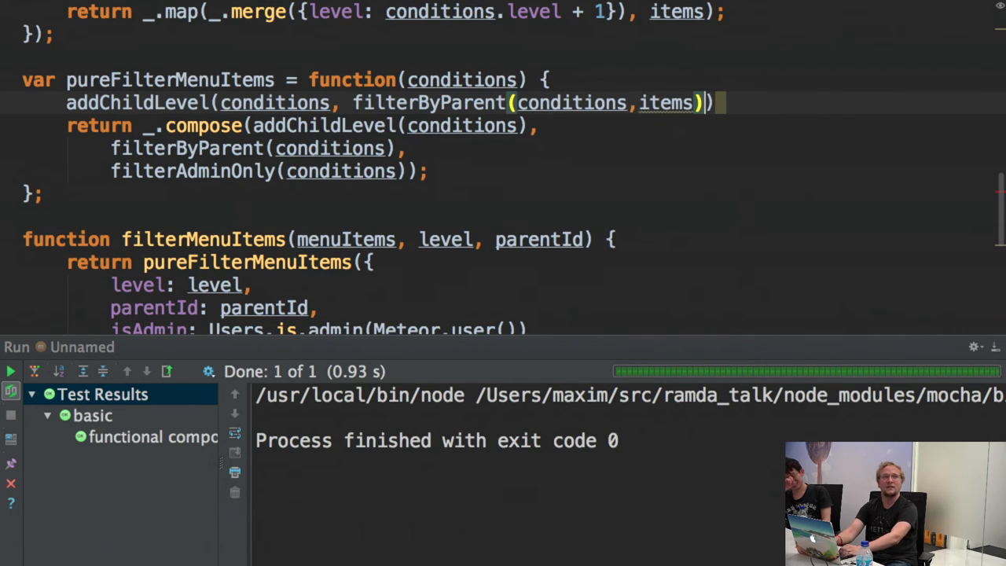
double_click(666, 102)
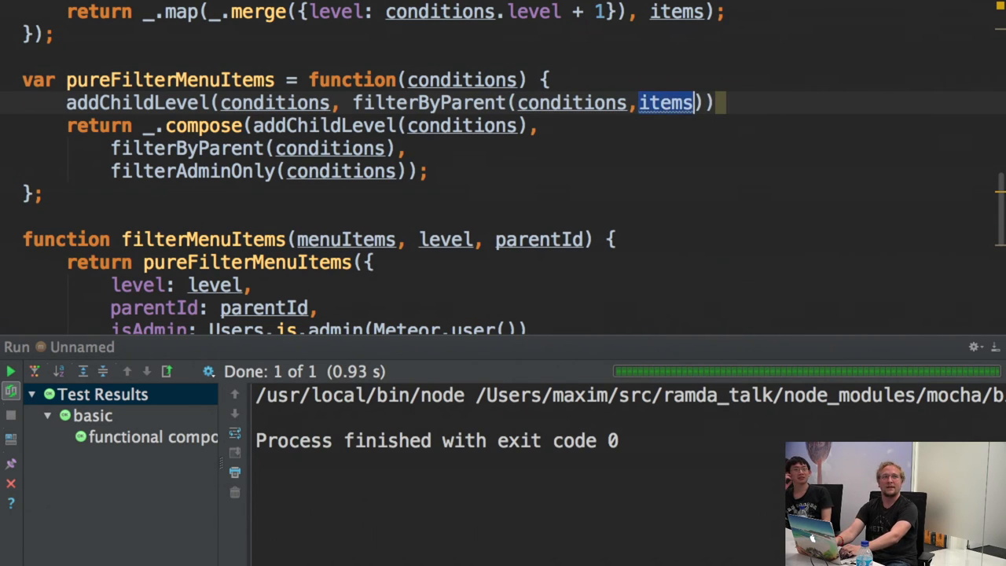
type("filterAdminOnly")
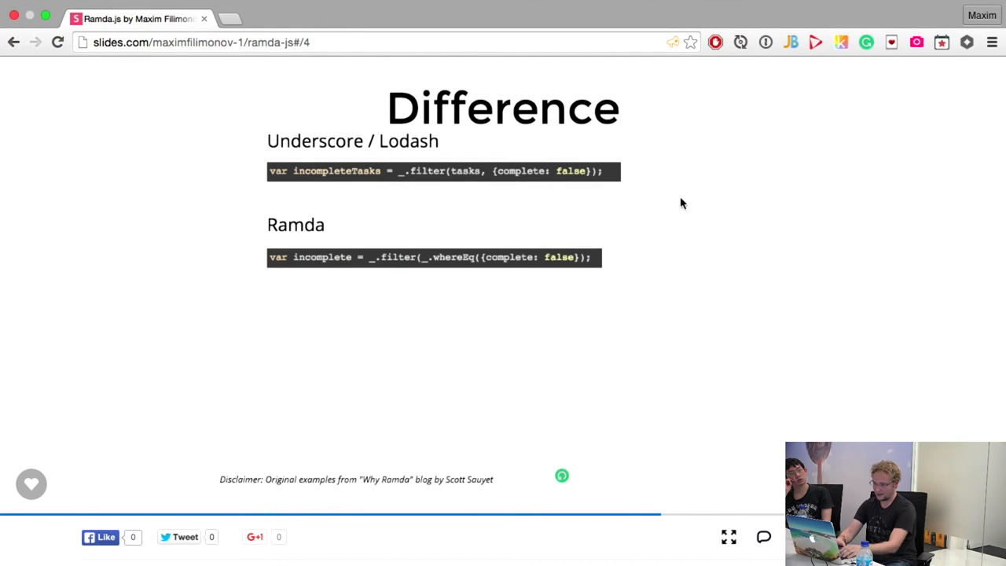
Advance past the JFDI slide to the 'Further read' slide listing the Mostly adequate guide.
key("Right")
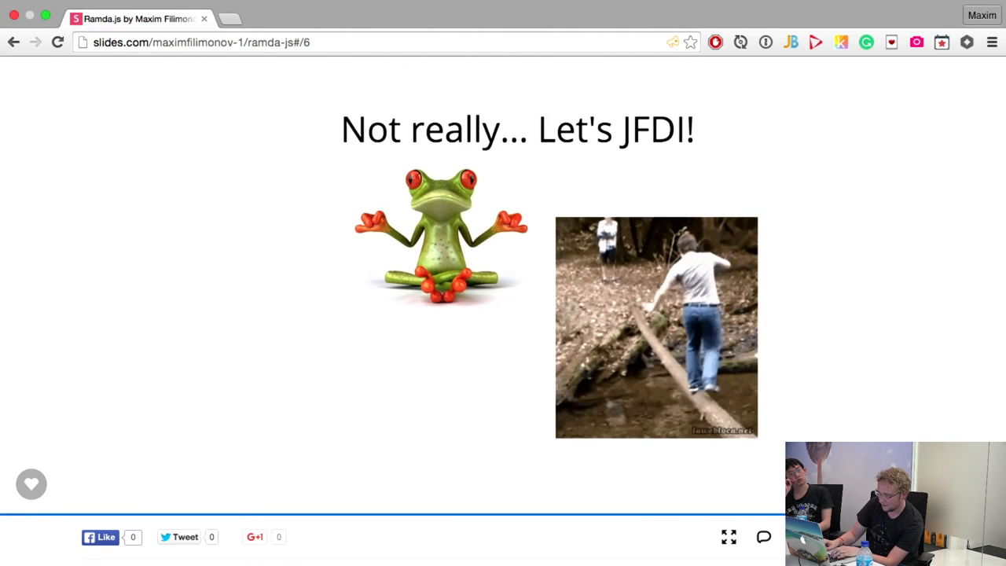
key("Right")
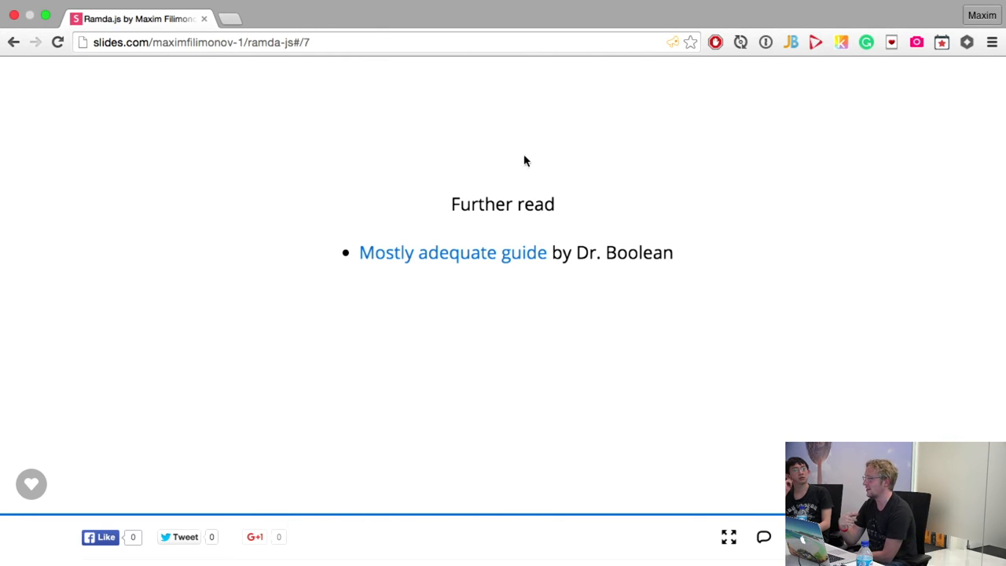
mouse_move(489, 258)
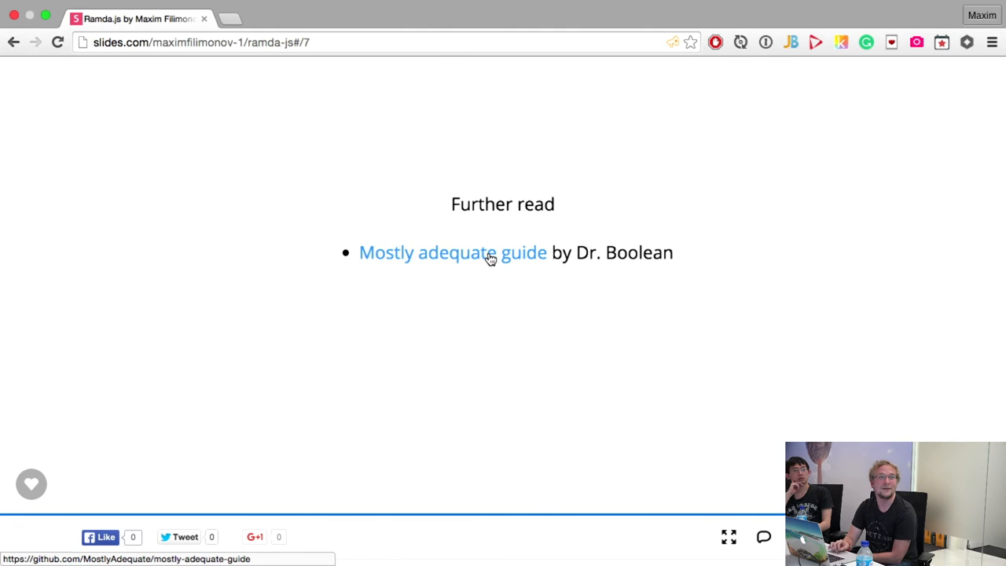
mouse_move(477, 261)
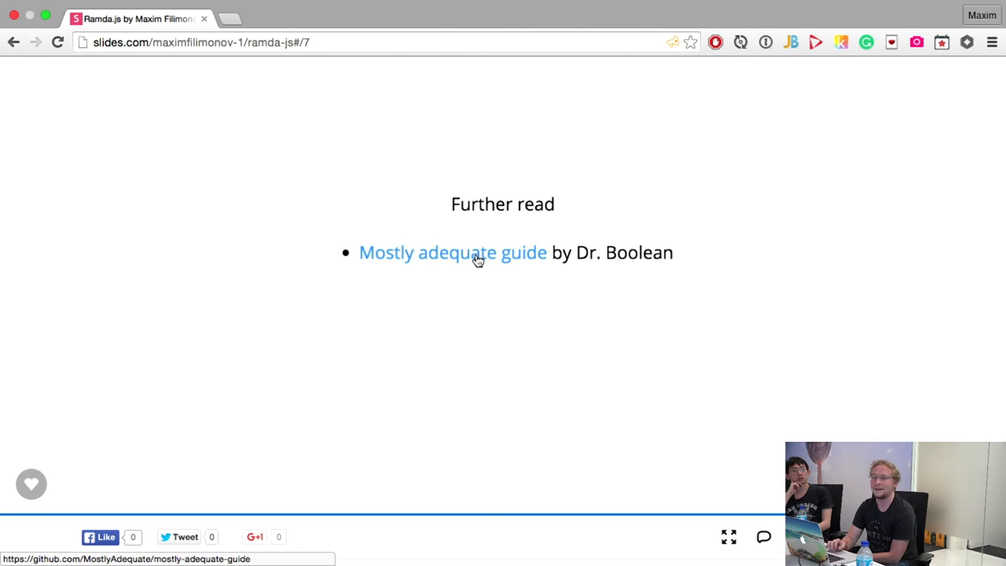
Open the Mostly adequate guide on GitHub in its own tab, then return to the slide deck.
left_click(453, 251)
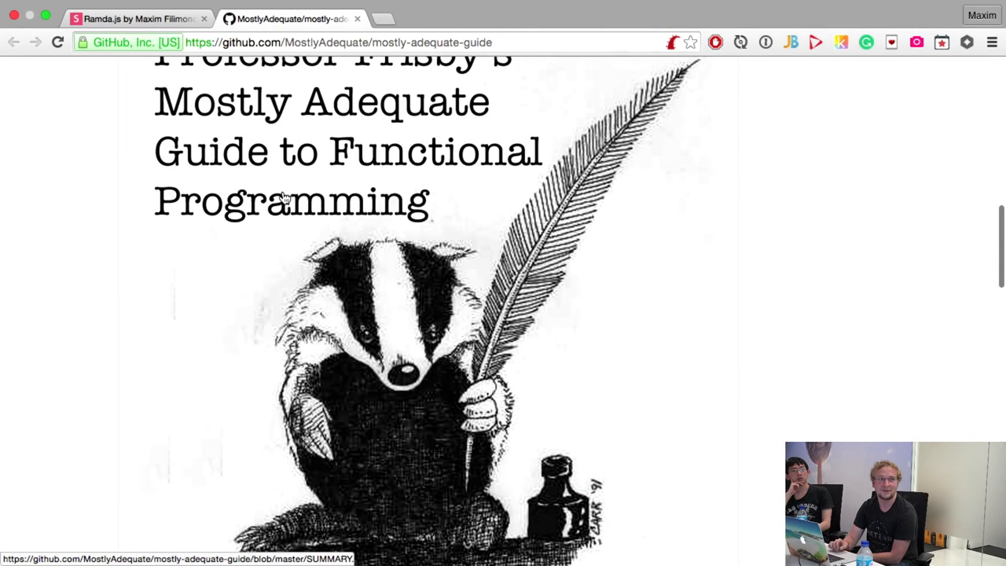
left_click(138, 19)
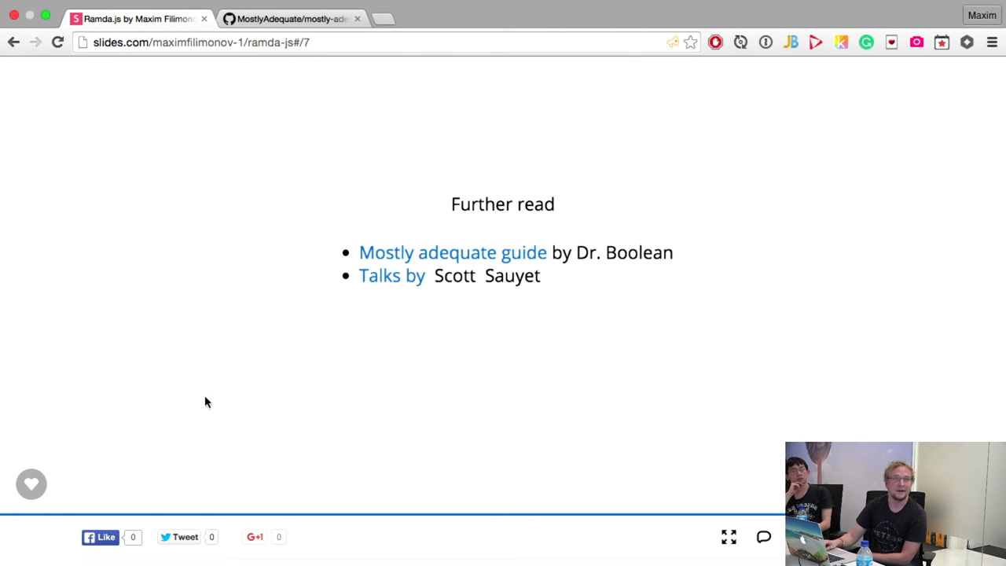
mouse_move(393, 276)
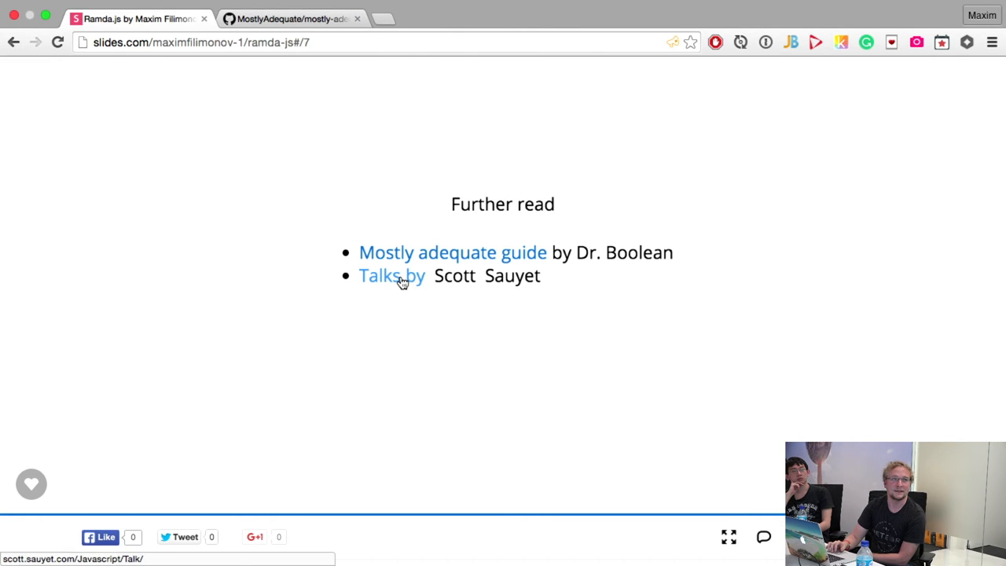
Open Scott Sauyet's composition talk and the 'Better demo' Ramda video from the further-reading list.
left_click(391, 275)
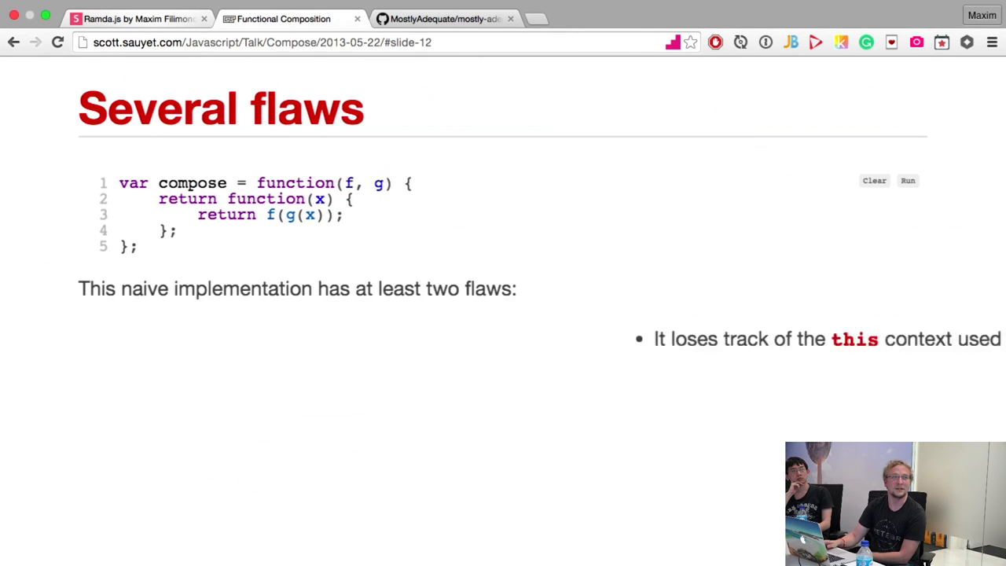
left_click(134, 19)
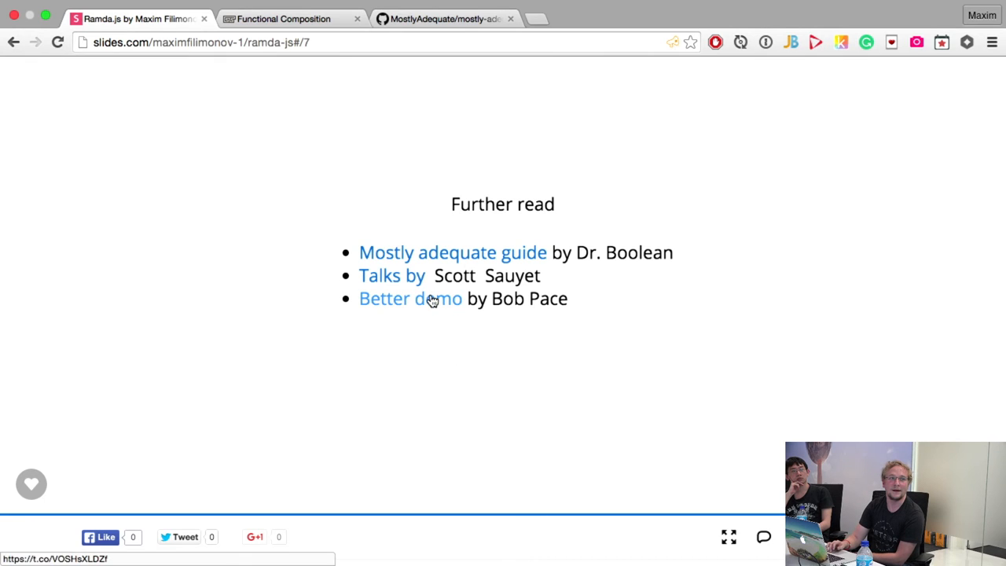
left_click(410, 298)
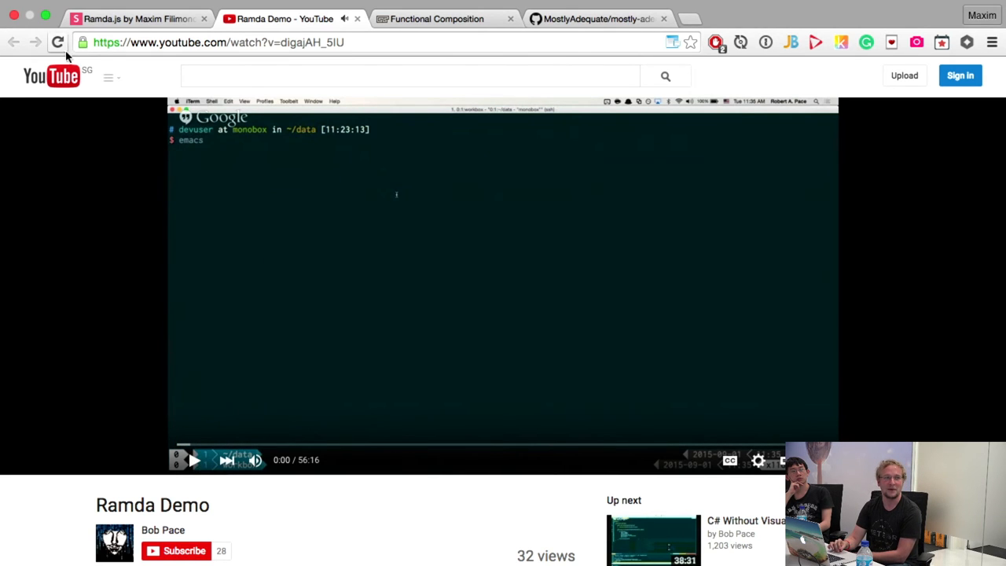
Switch from the Ramda Demo video back to the slides and on to the menu filter code.
left_click(138, 19)
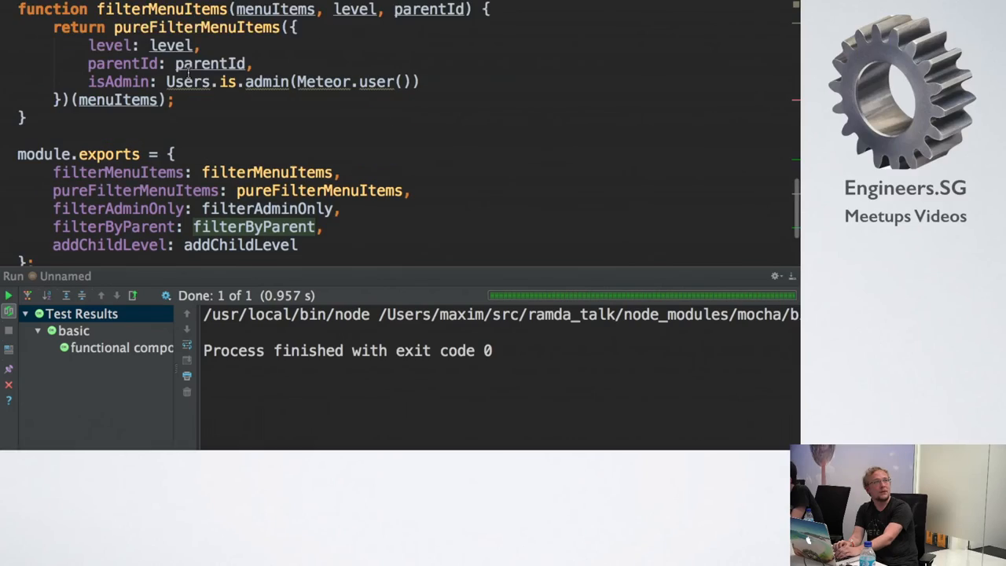
scroll("down", 3)
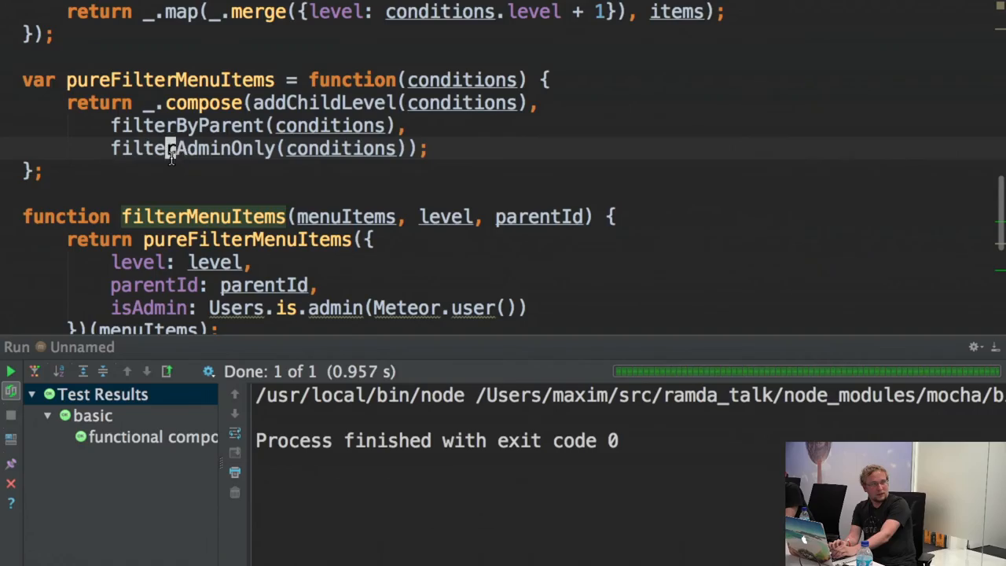
double_click(165, 79)
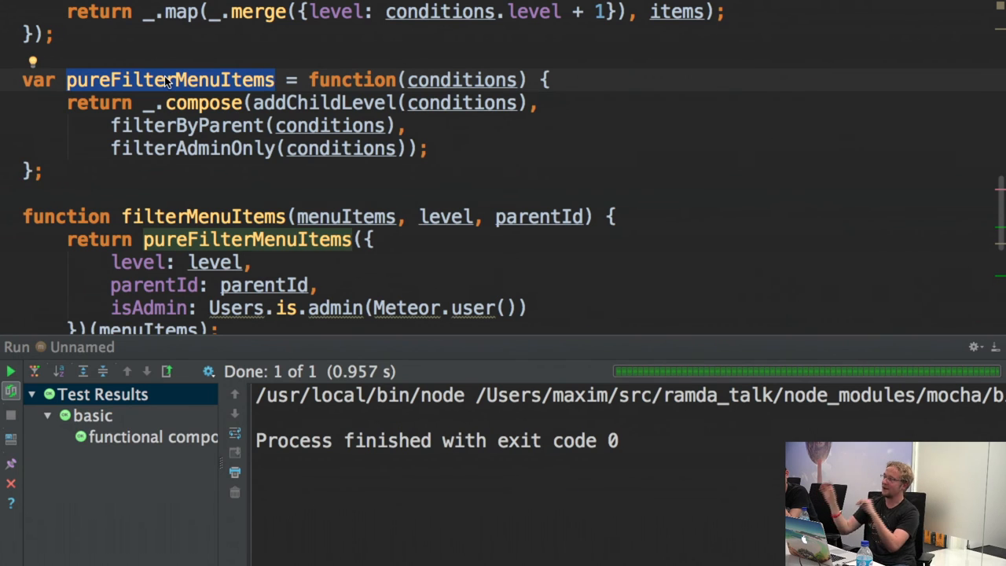
scroll("down", 3)
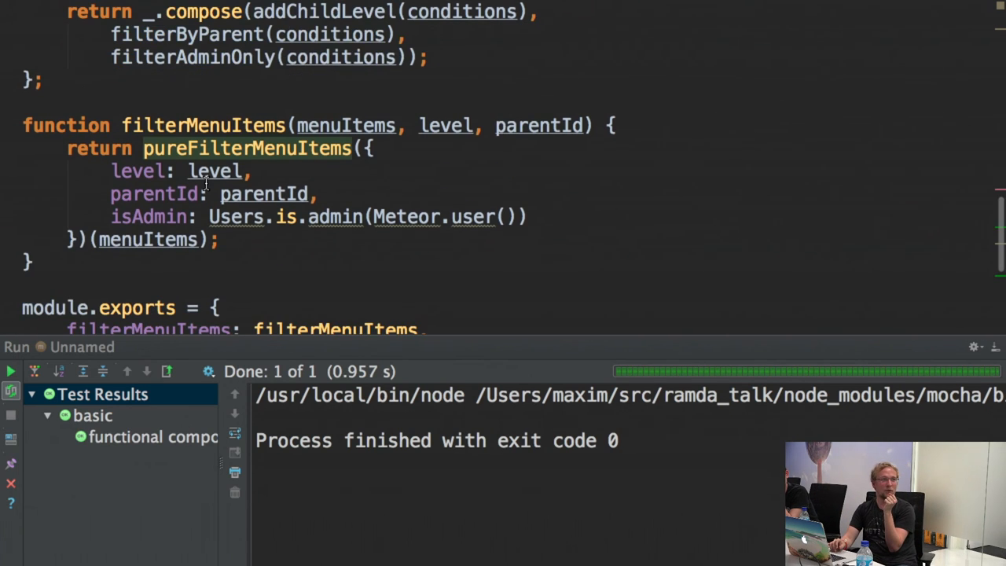
mouse_move(187, 116)
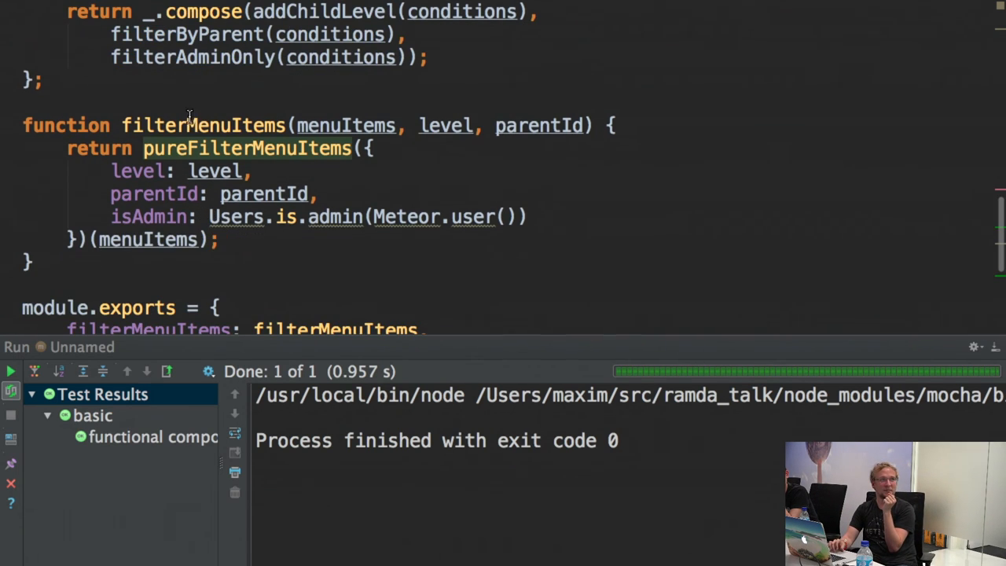
double_click(204, 125)
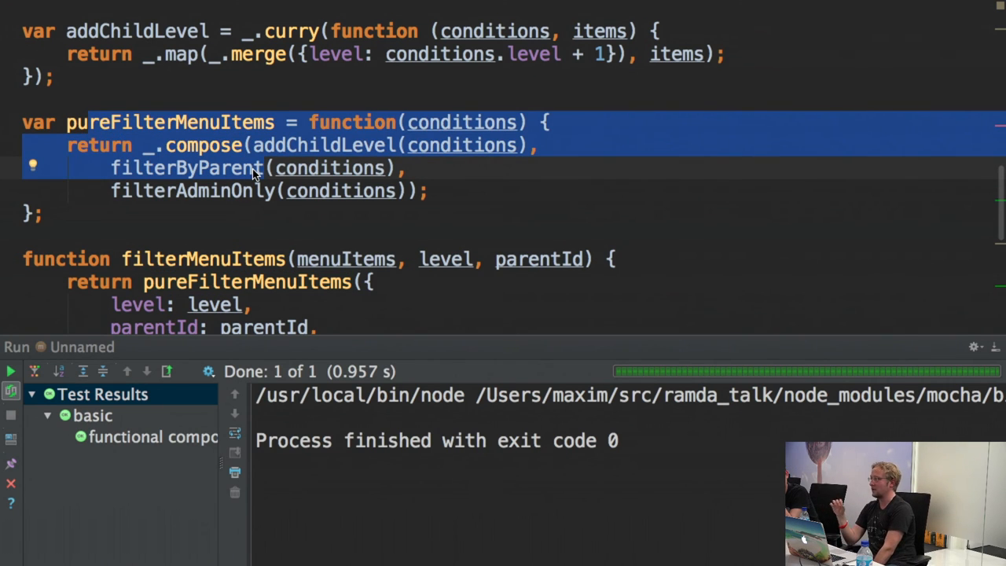
scroll("down", 3)
type("items: Meteor")
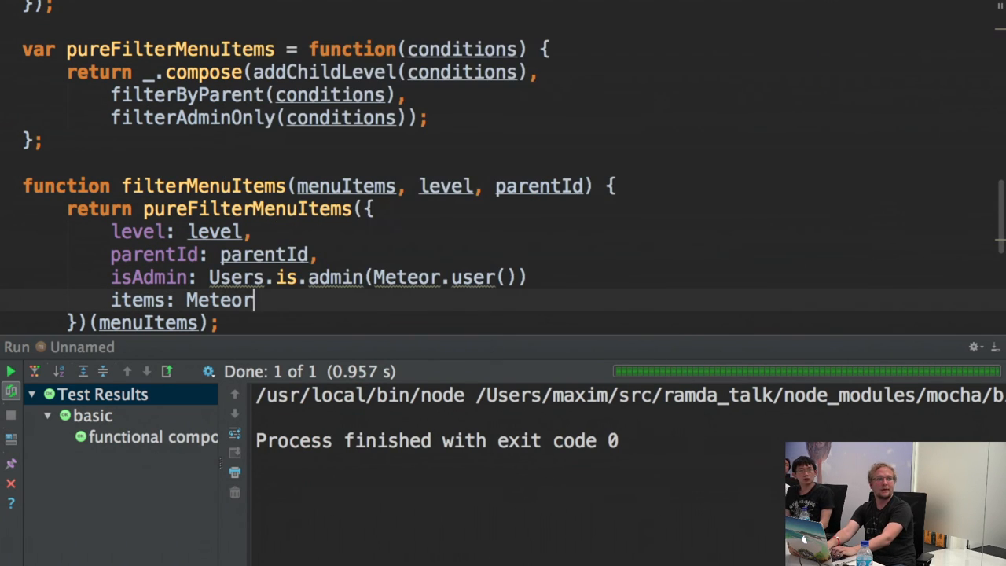
Replace the half-typed Meteor value with items: Events.find(...).fetch() in the options object.
key("backspace")
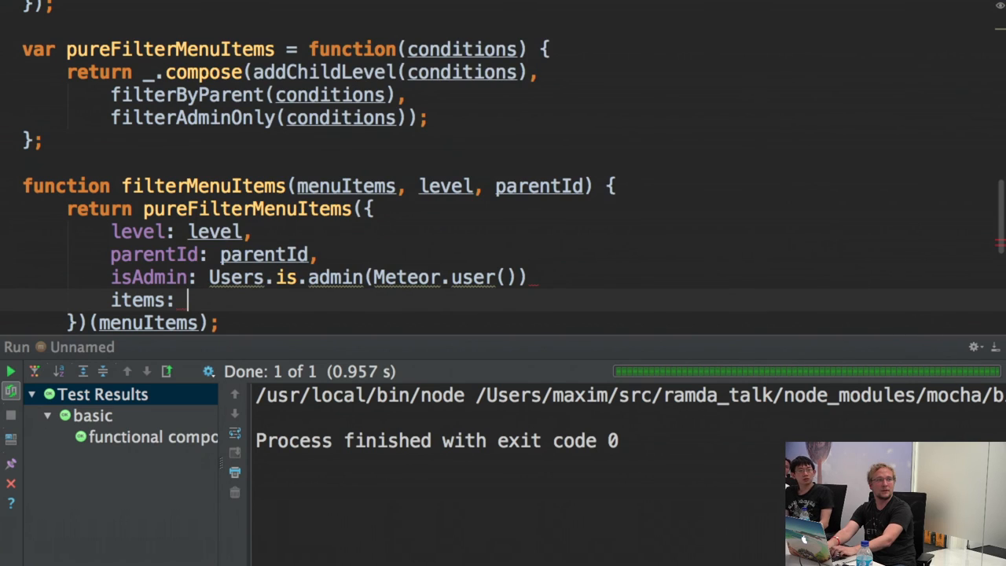
type("Events.find(0.f")
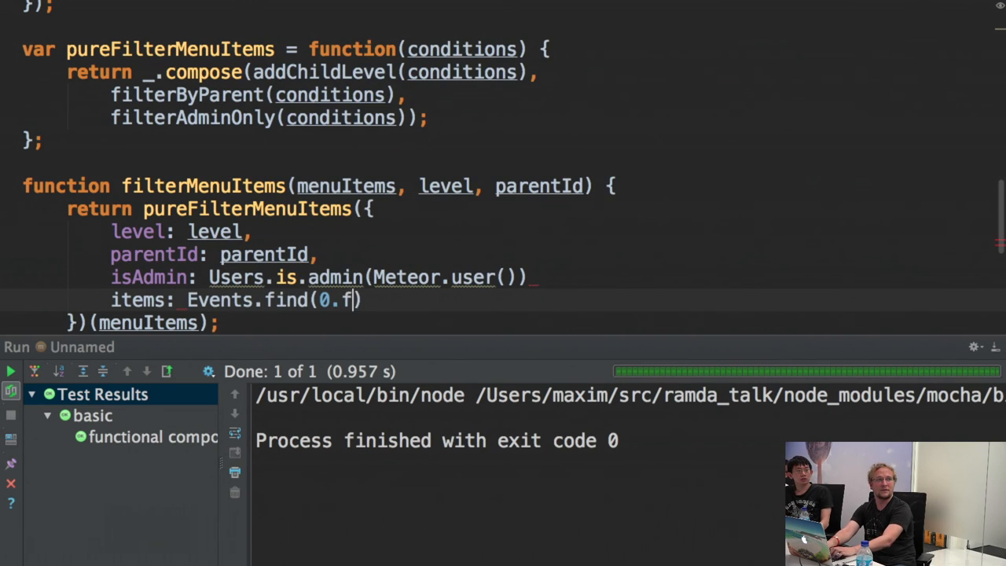
type(".fetch()")
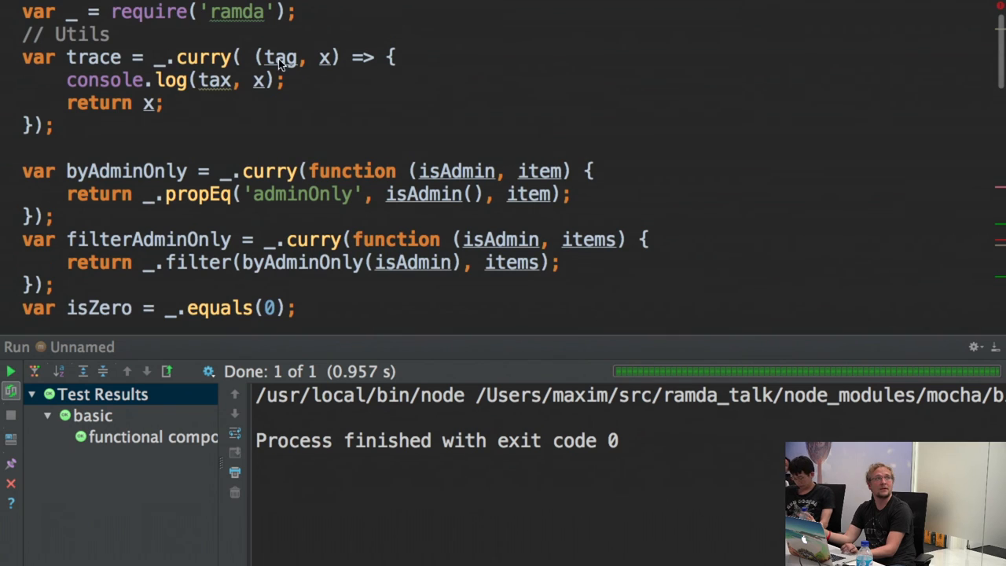
mouse_move(301, 82)
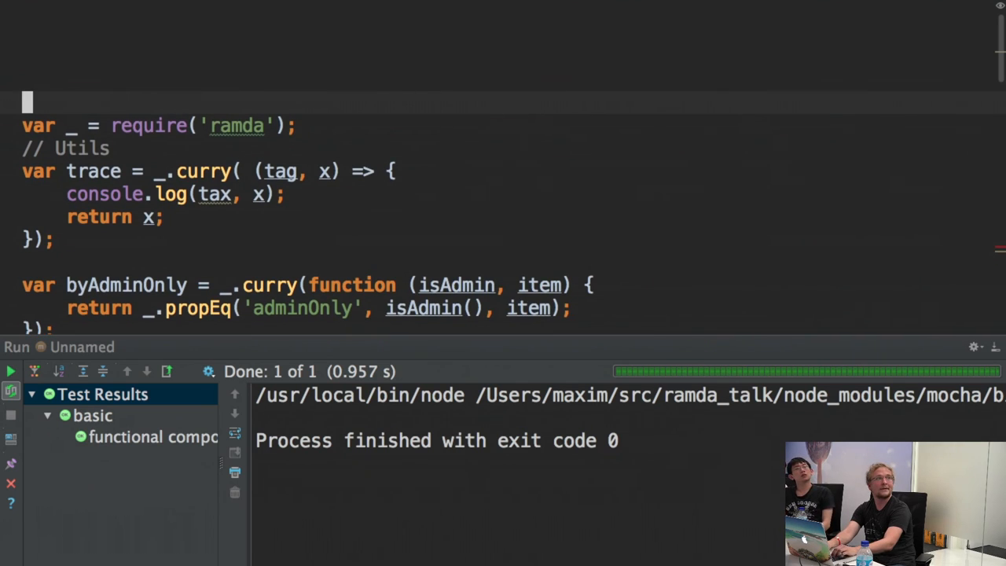
triple_click(158, 125)
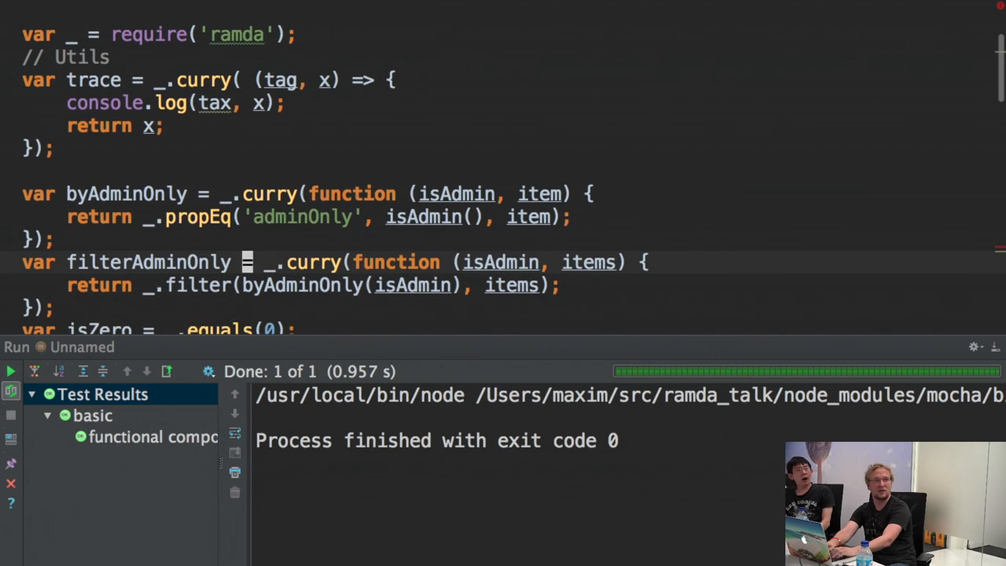
scroll("down", 3)
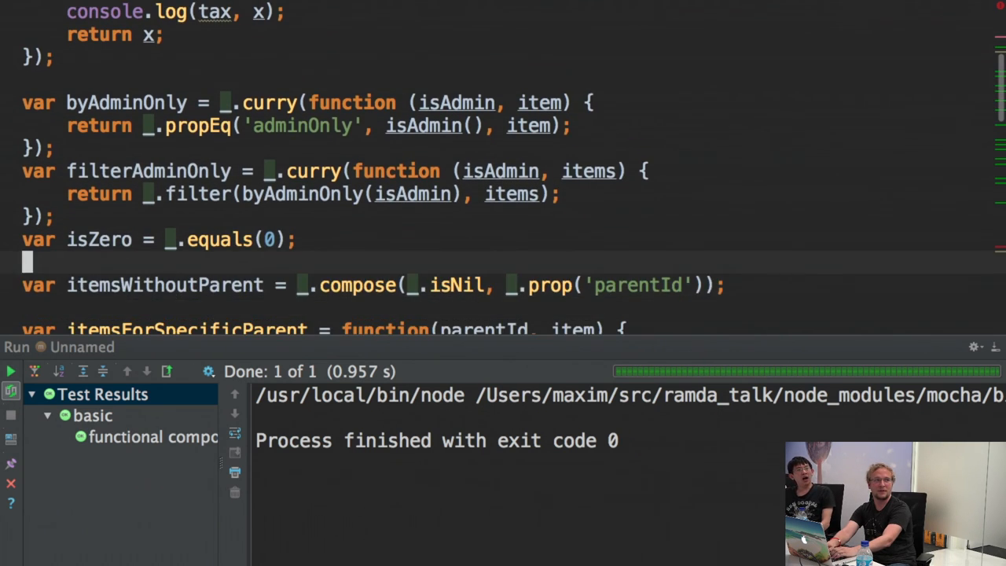
scroll("down", 3)
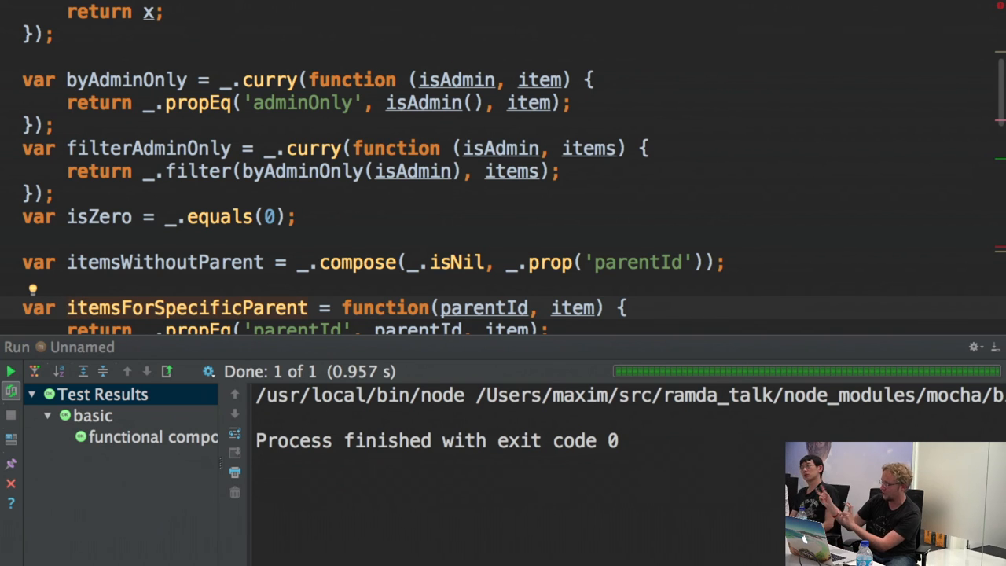
mouse_move(226, 195)
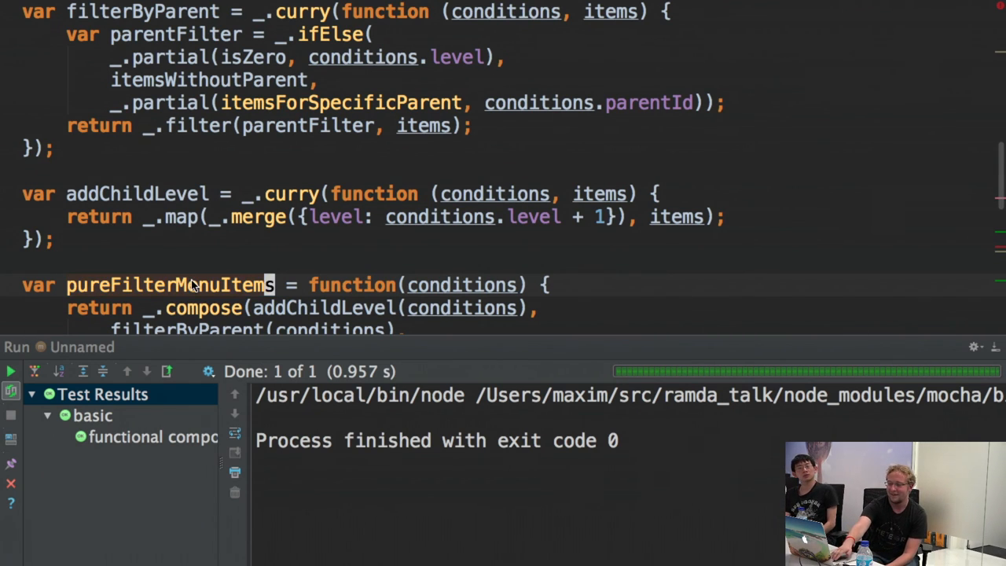
mouse_move(314, 321)
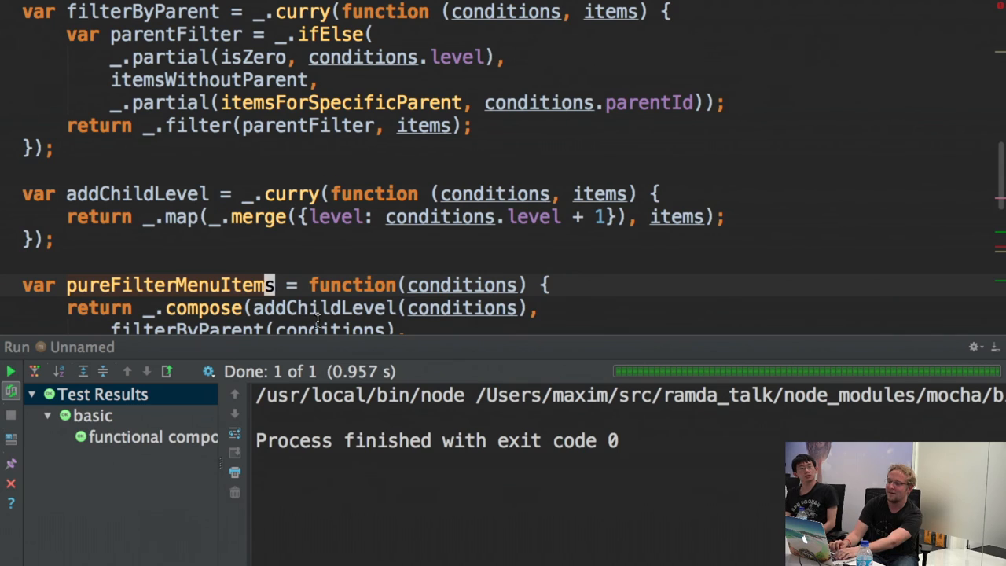